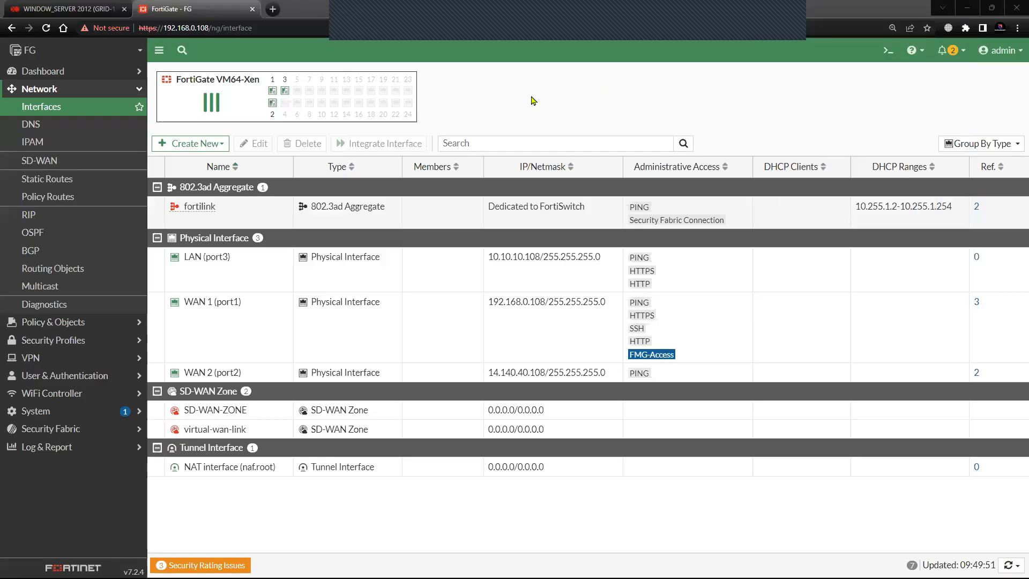
mouse_move(529, 84)
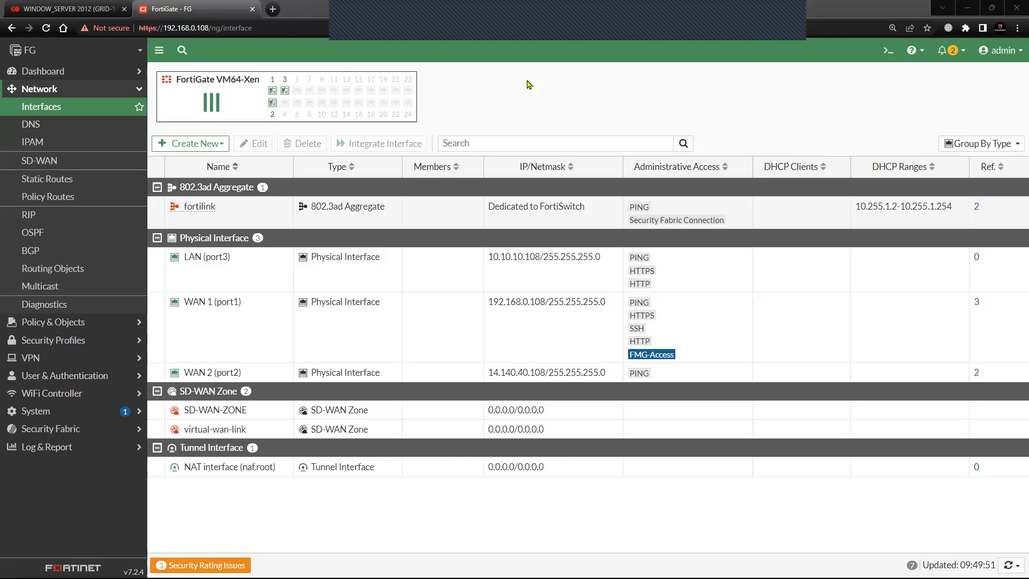
mouse_move(550, 110)
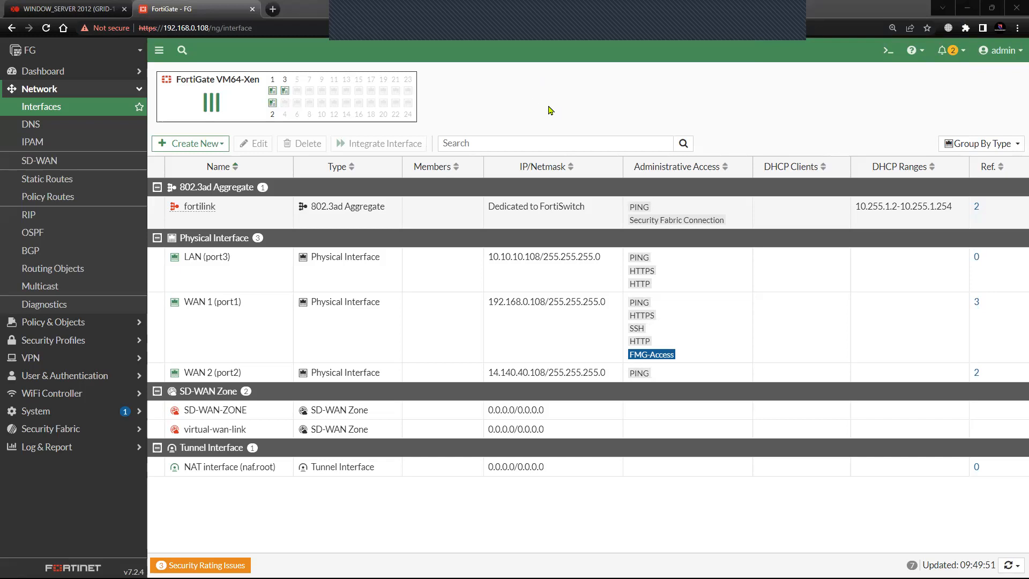
mouse_move(64, 105)
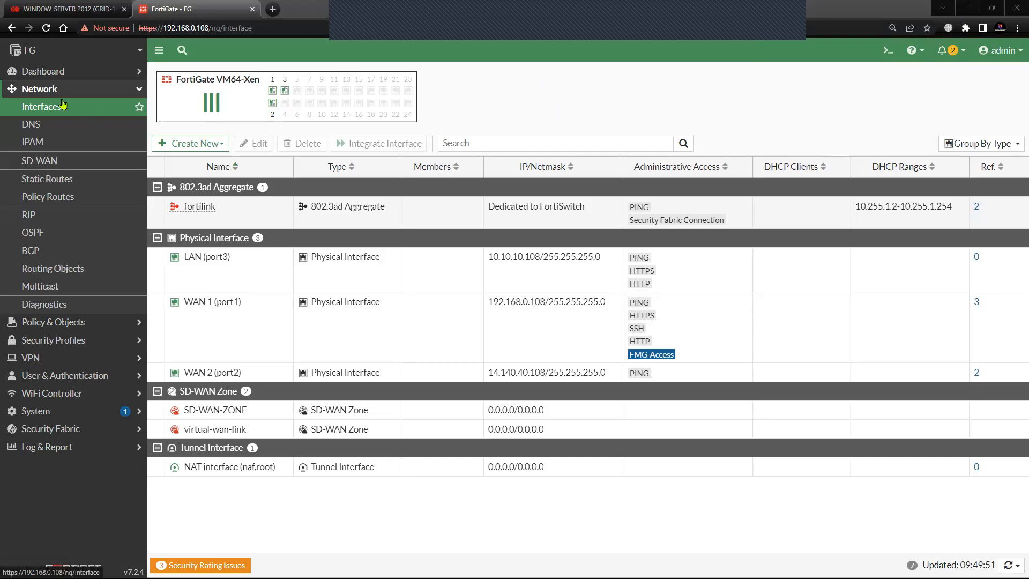
Go to Policy & Objects > Firewall Policy to reach the 'allow' policy
click(51, 106)
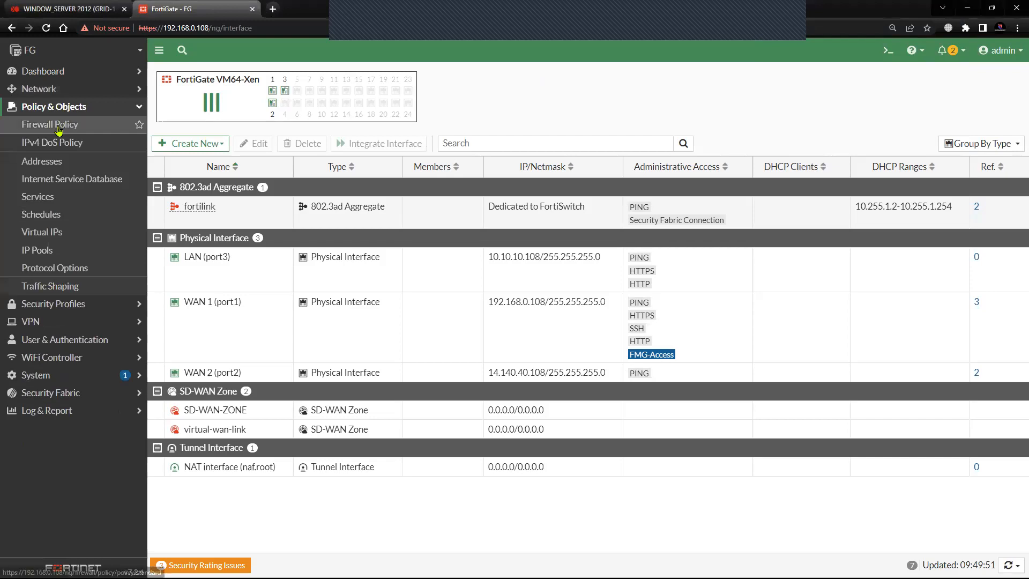
click(49, 123)
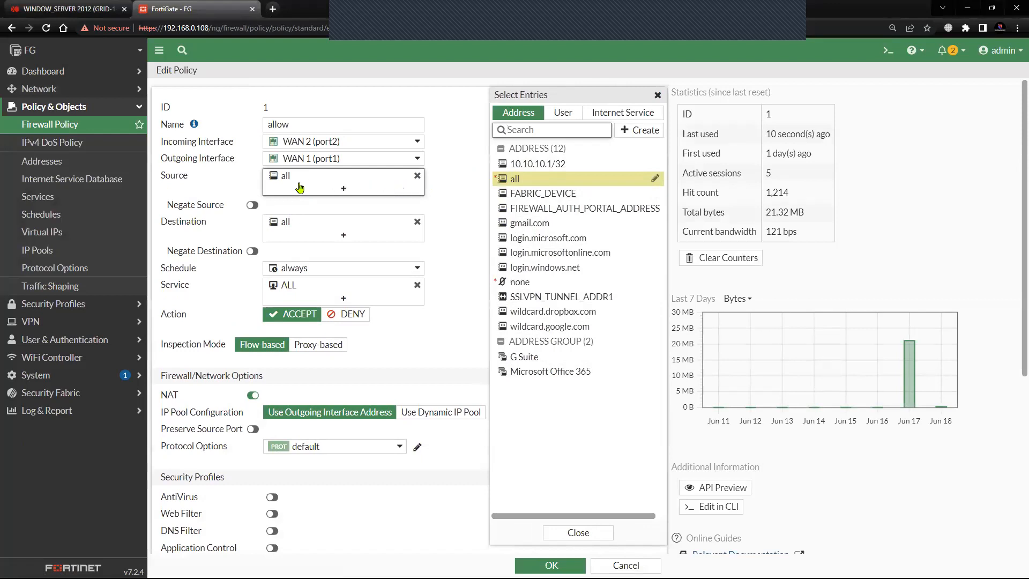
mouse_move(321, 233)
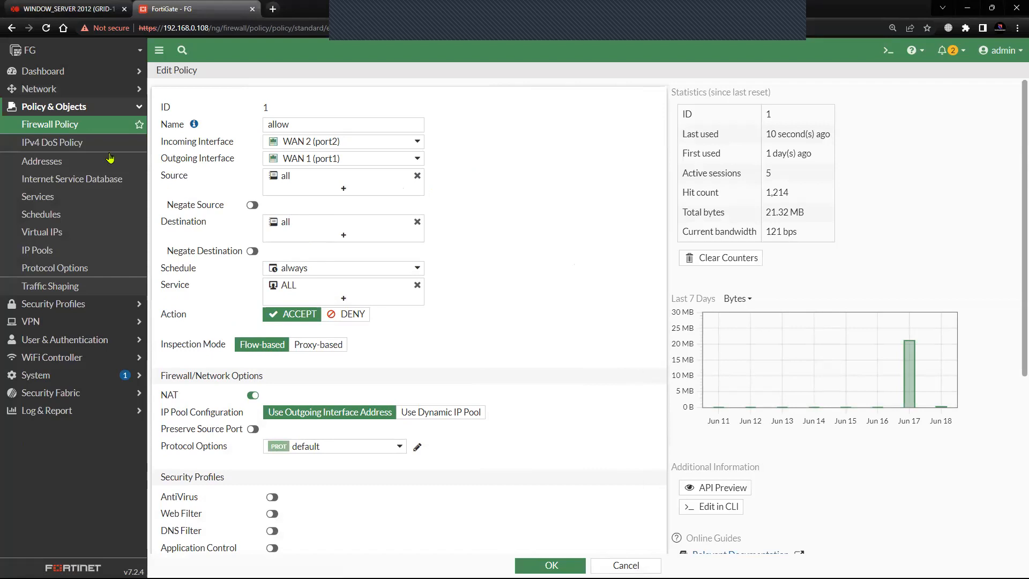
mouse_move(112, 111)
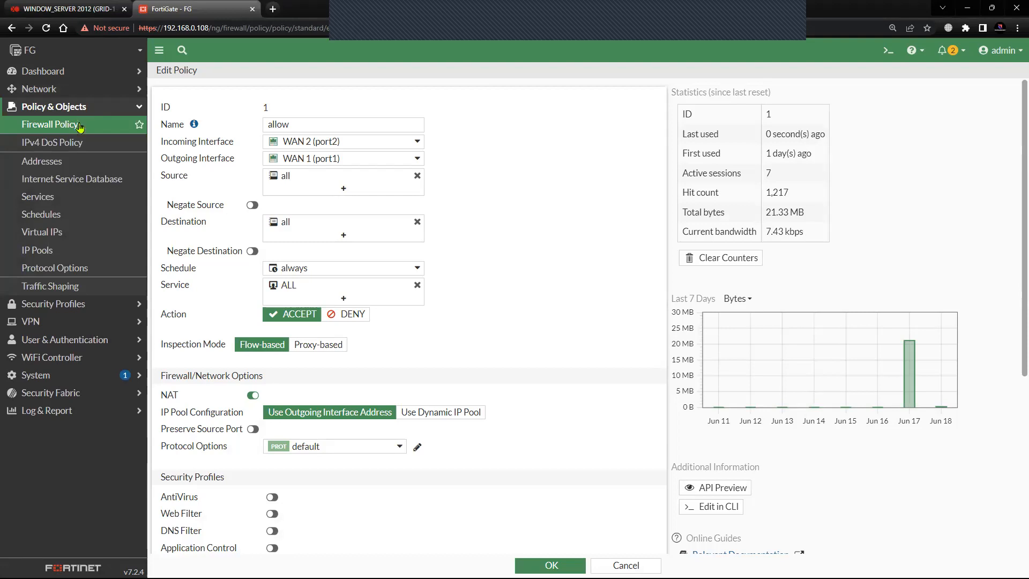
mouse_move(60, 171)
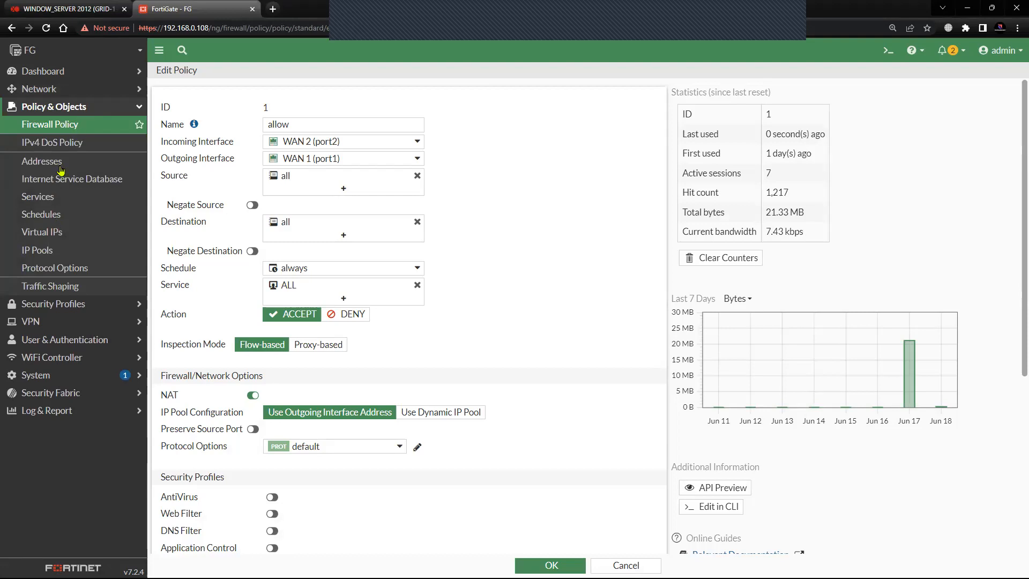
Start a new address named 'win 10' of type Device (MAC Address)
click(41, 160)
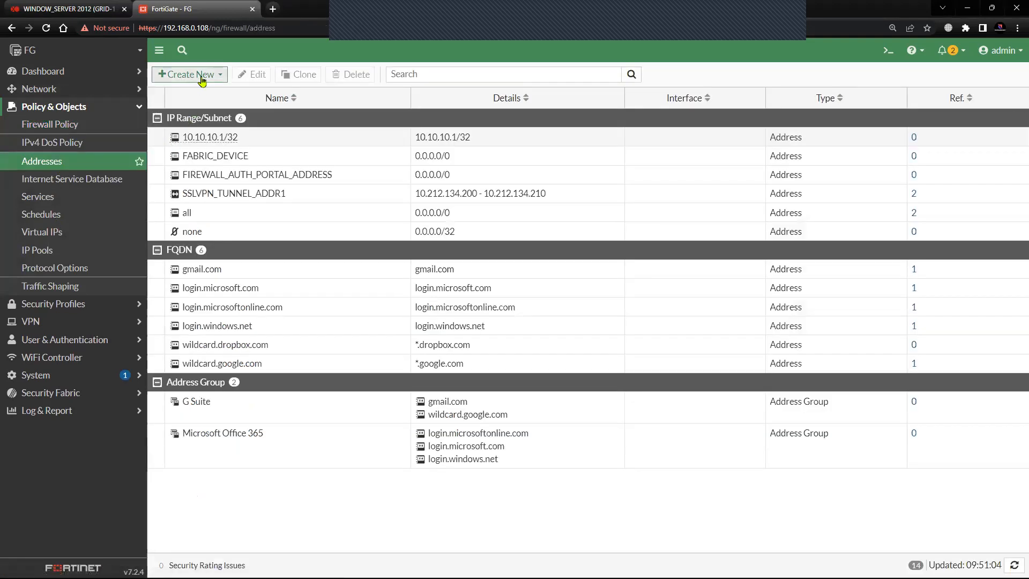
click(186, 74)
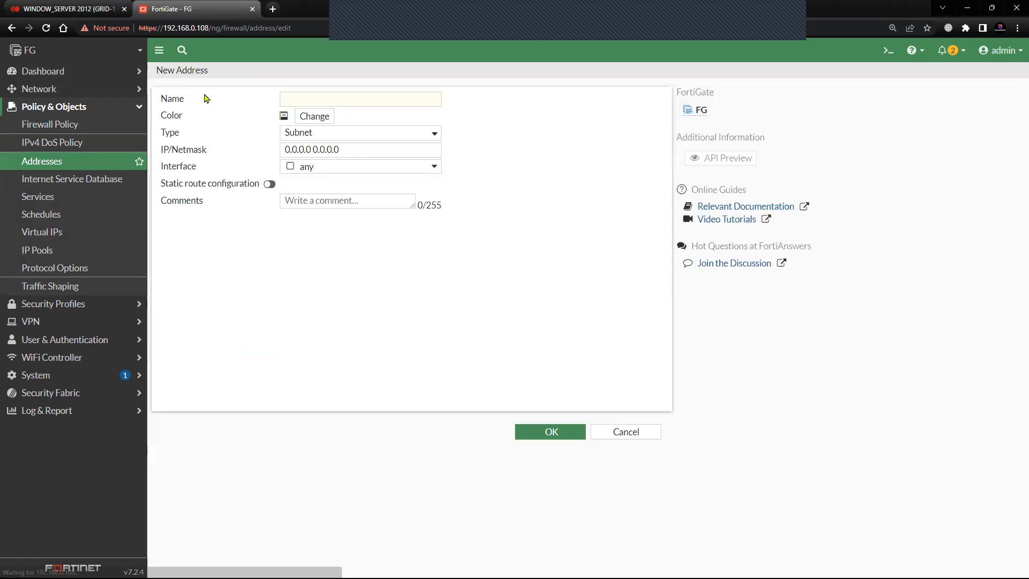
click(360, 99)
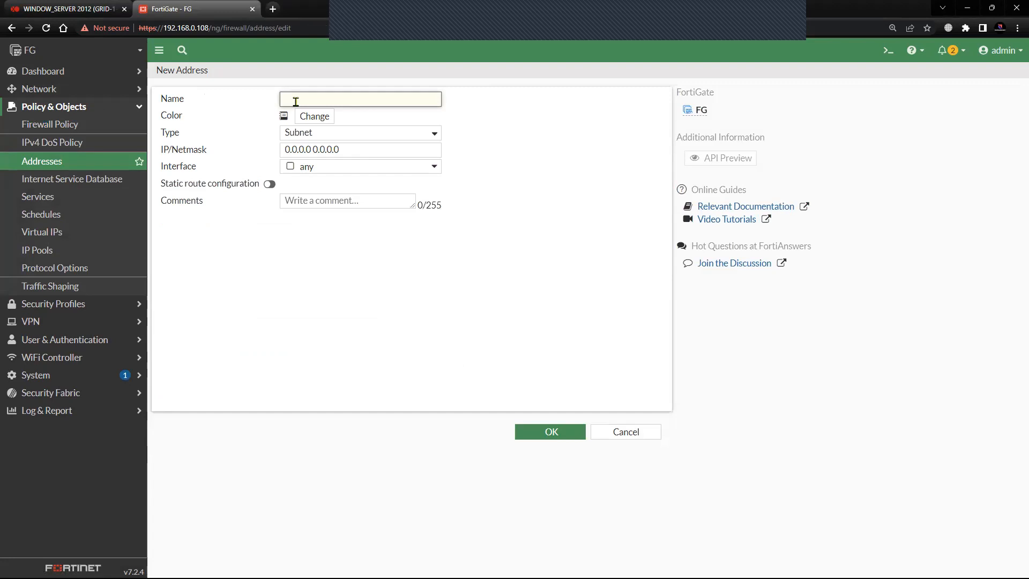
text(win 10)
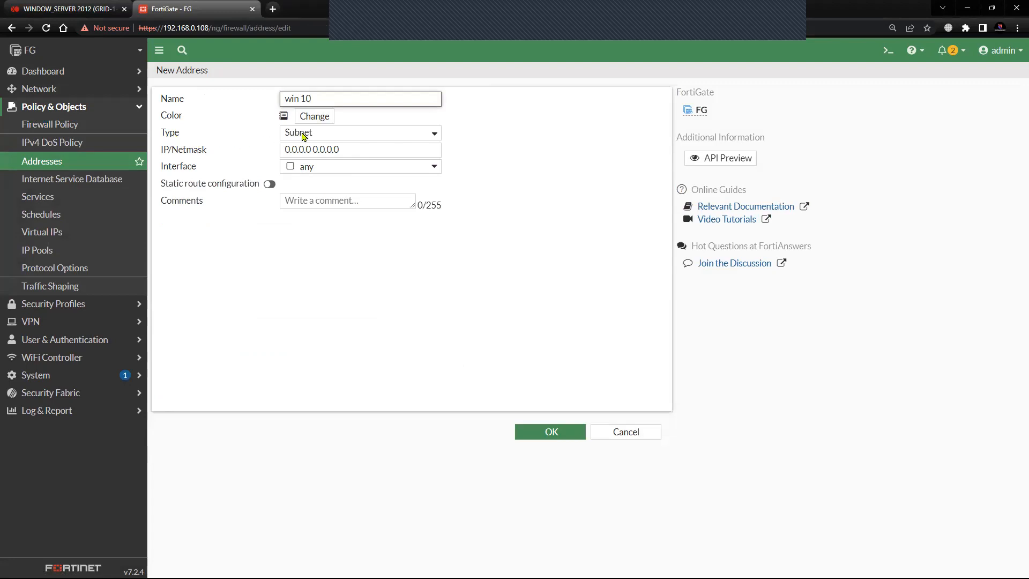
click(359, 133)
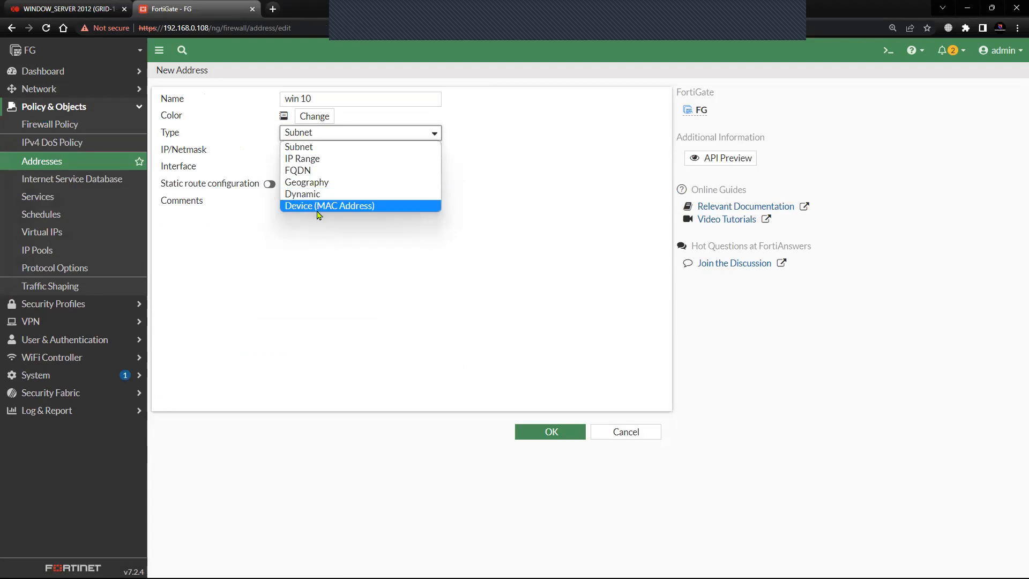
click(329, 205)
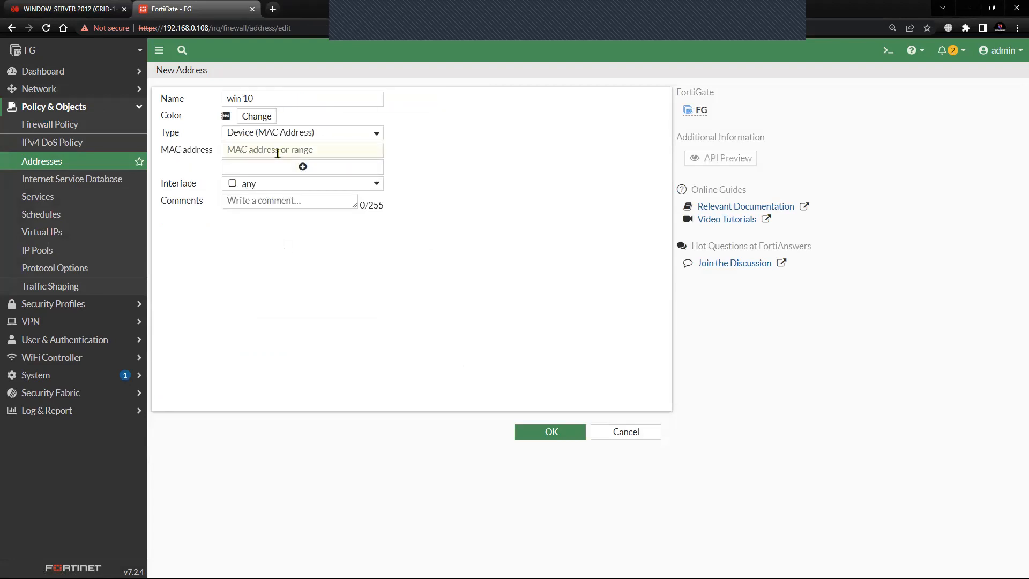
click(301, 149)
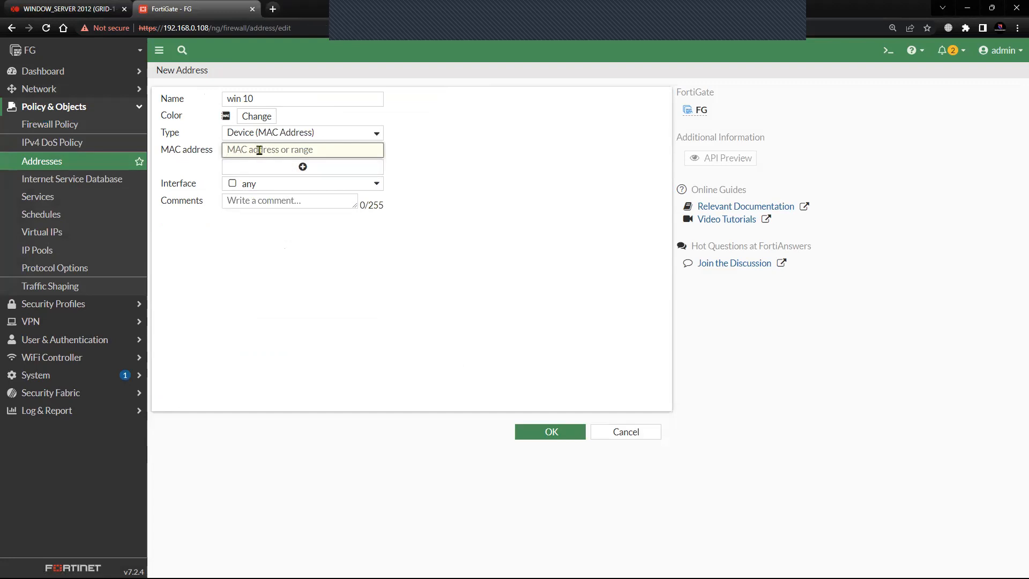
mouse_move(75, 13)
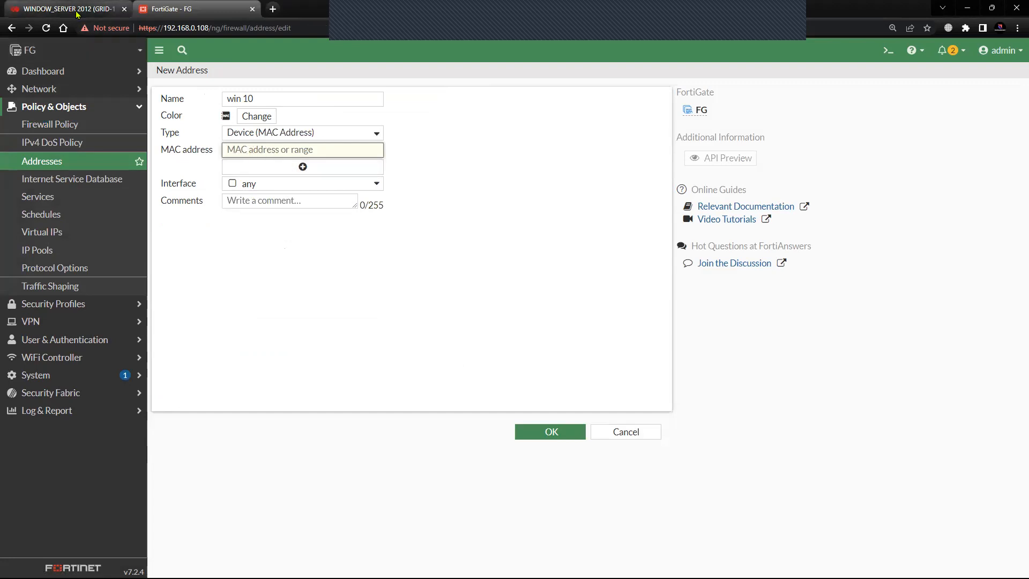
Show the Windows 10 VM console with physical address 42-09-3C-63-80-76 in Xen Orchestra
click(62, 9)
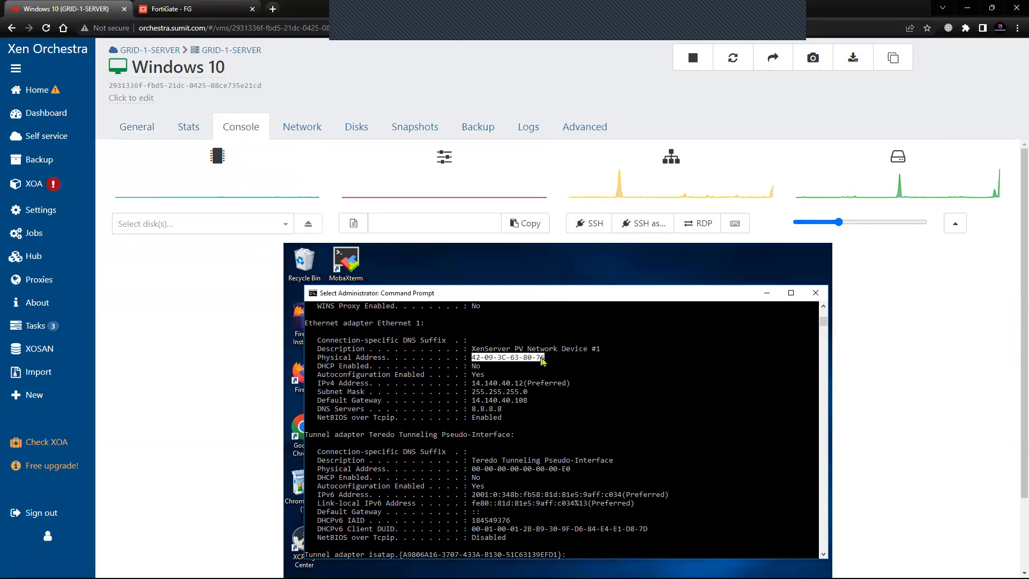
mouse_move(511, 399)
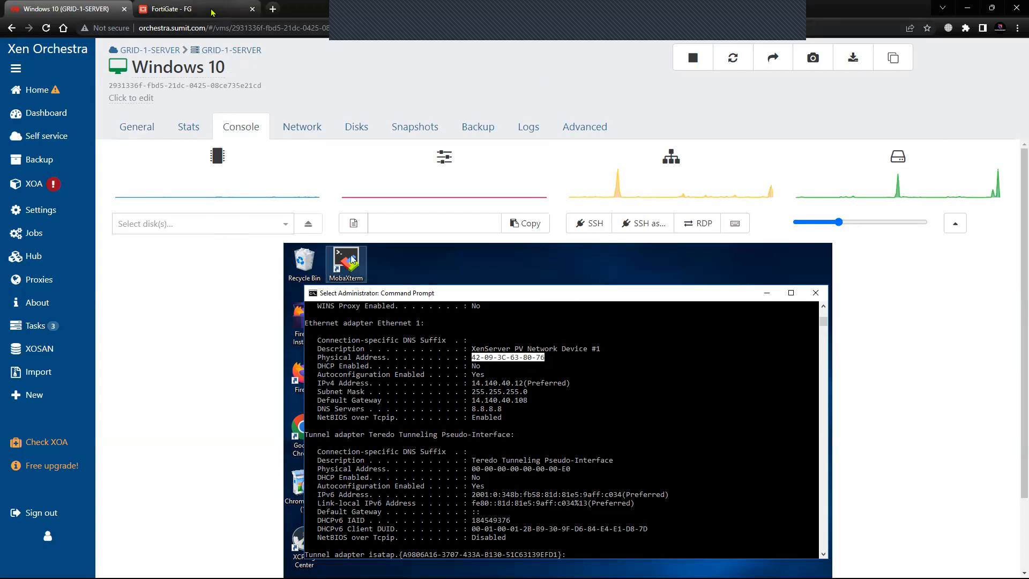
Enter MAC 42:09:3c:63:80:76 for 'win 10', reading it from the Windows 10 console
click(173, 9)
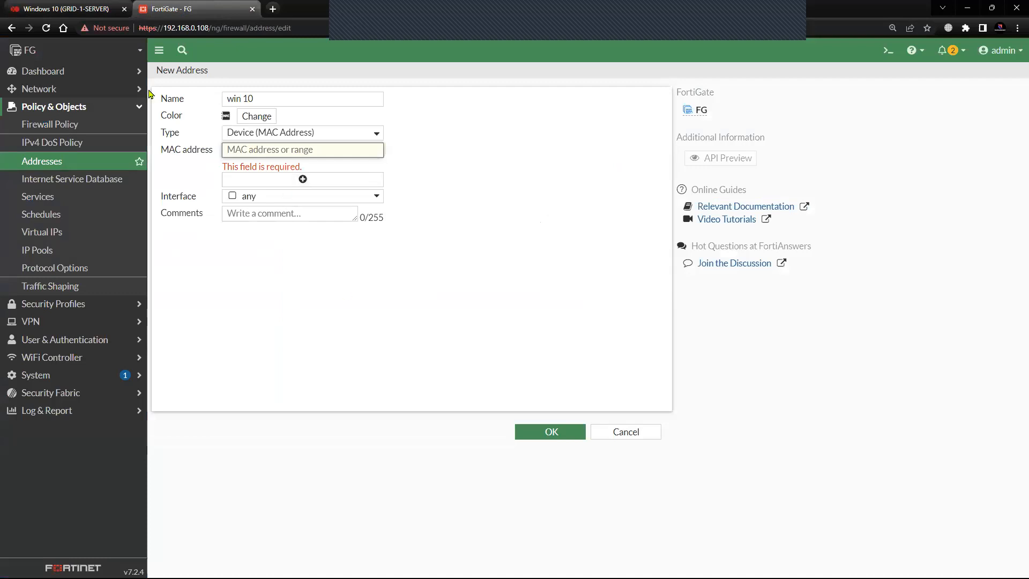
click(62, 8)
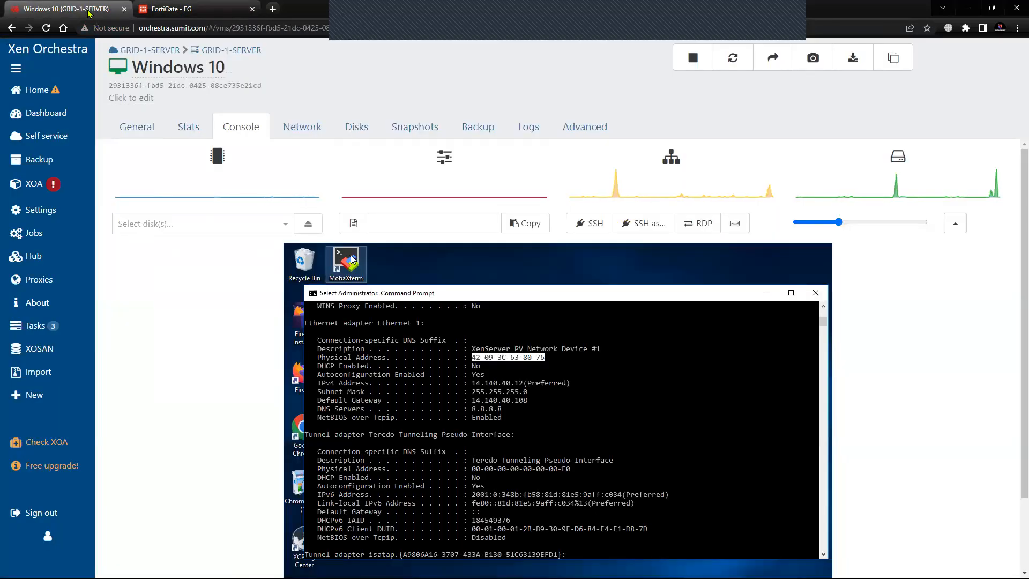
click(193, 8)
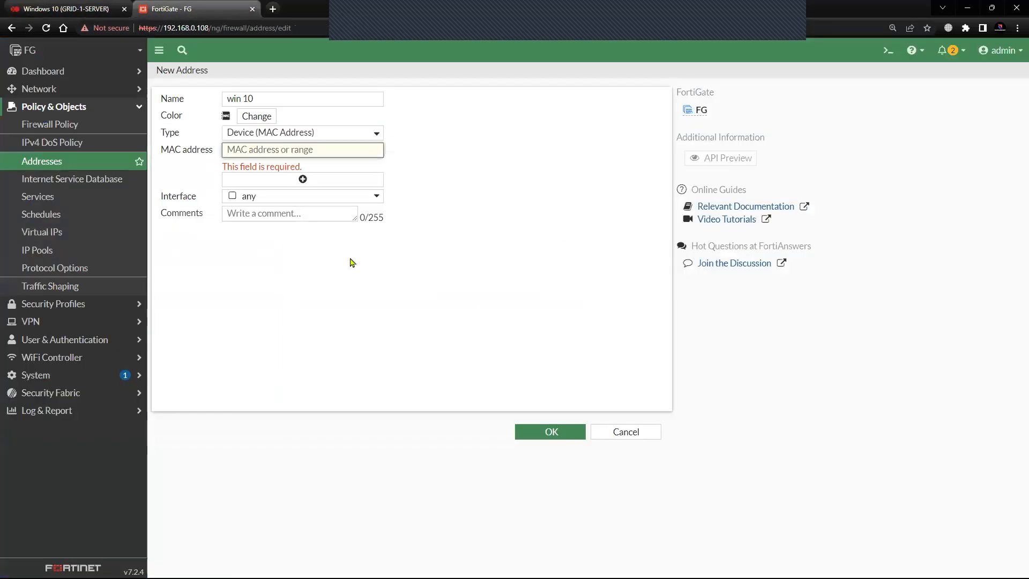
click(301, 149)
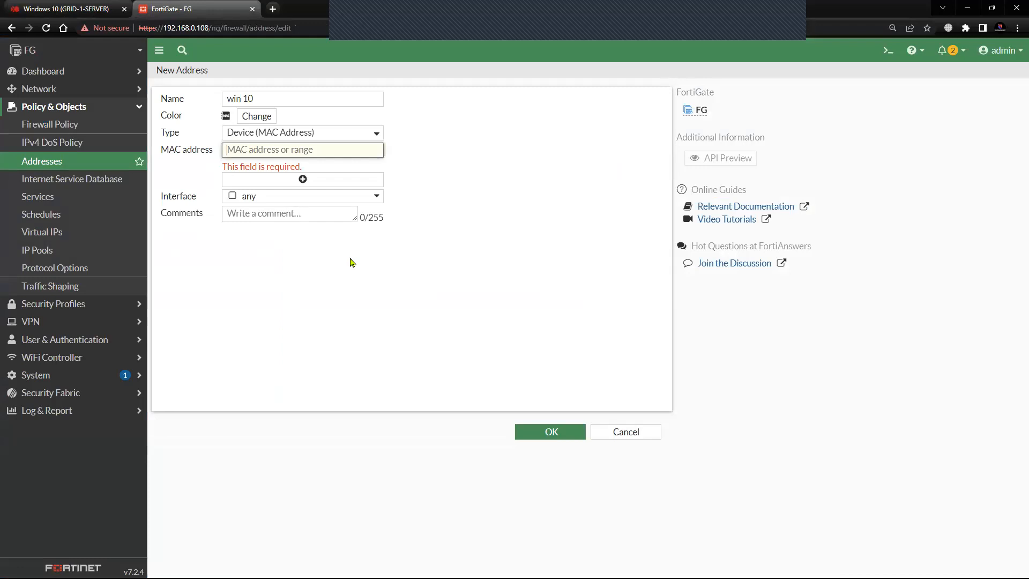
text(43:)
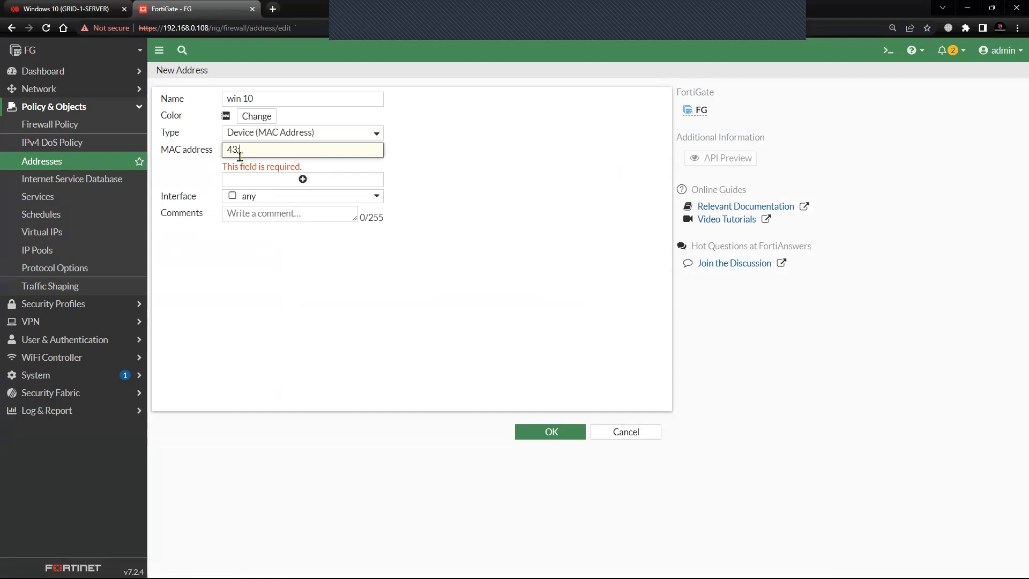
click(66, 9)
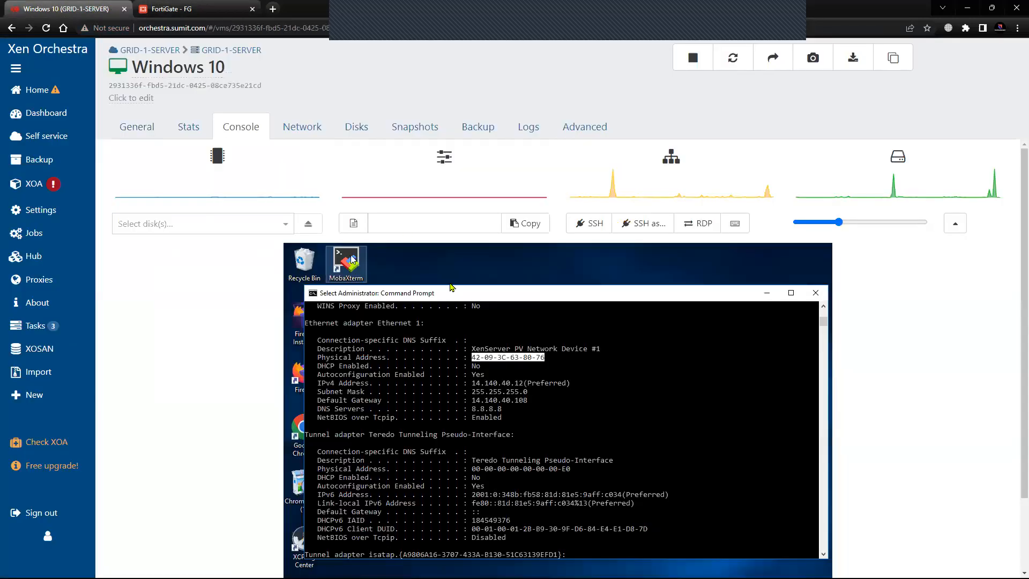
mouse_move(383, 252)
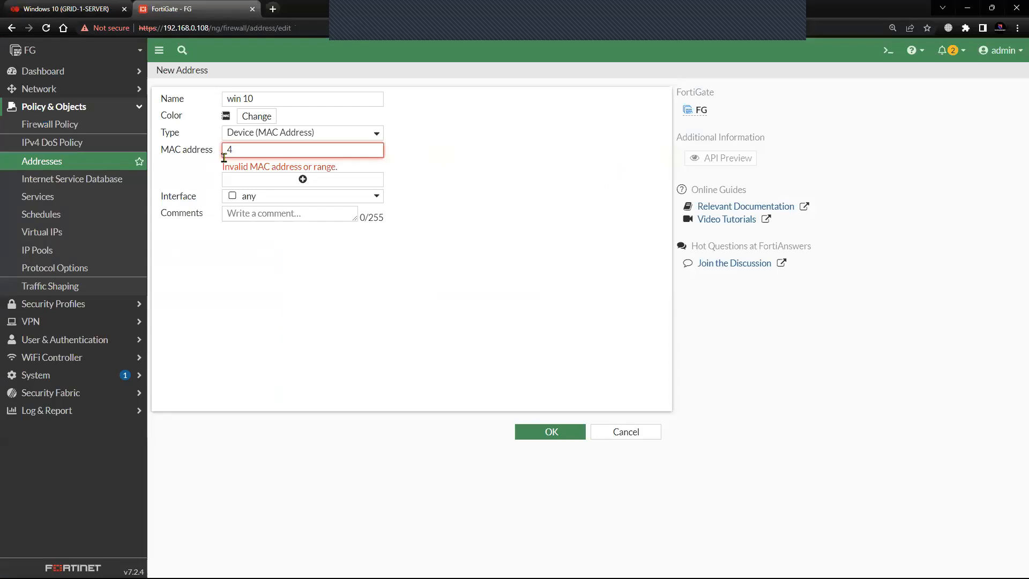
text(2:09:3c)
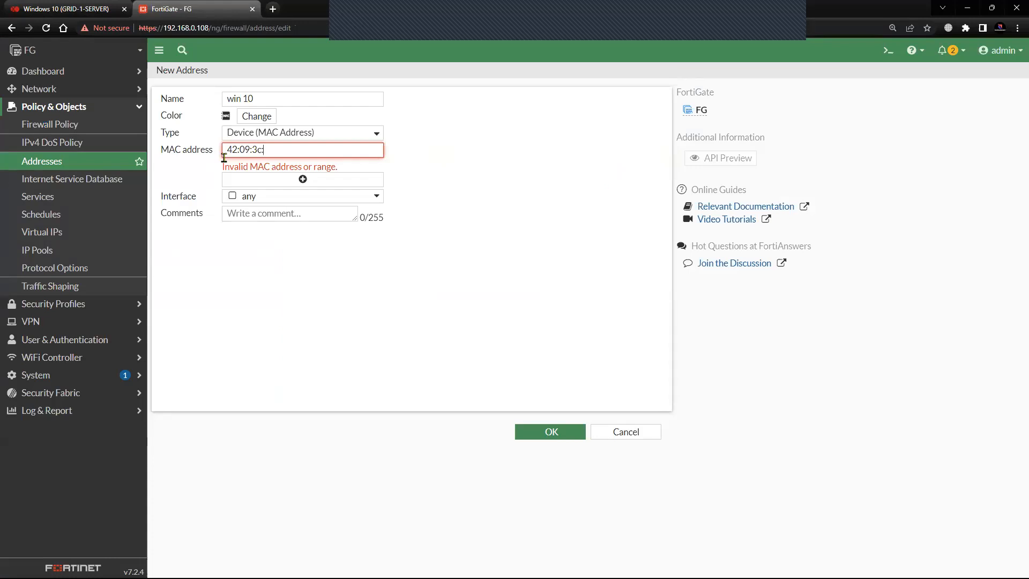
click(66, 9)
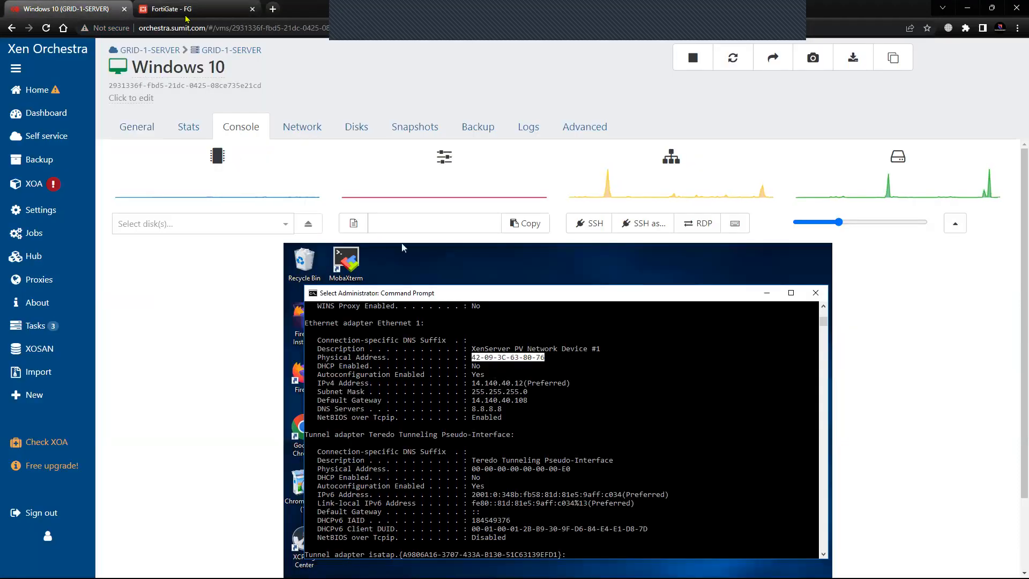
click(192, 8)
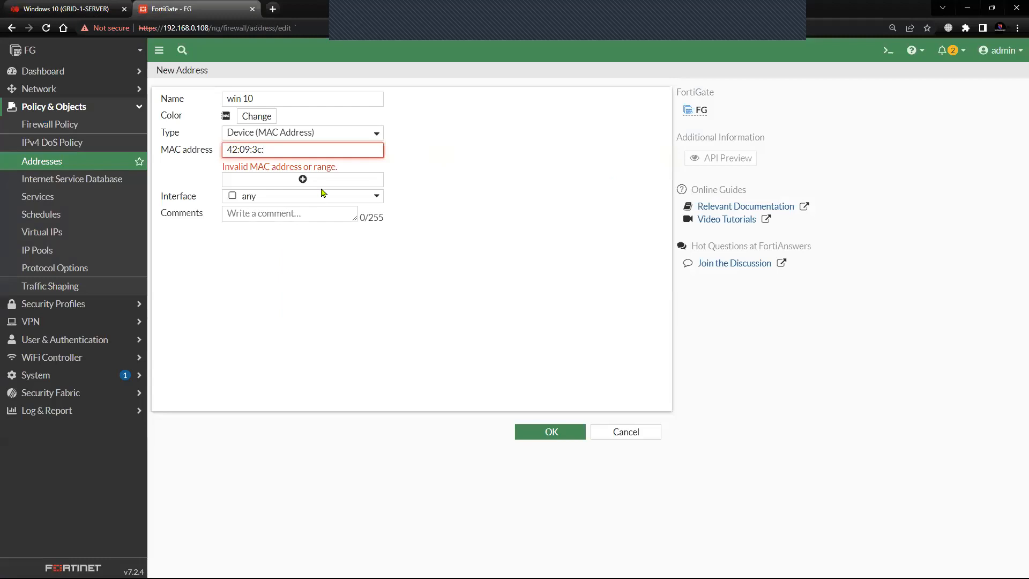
text(63:80:7)
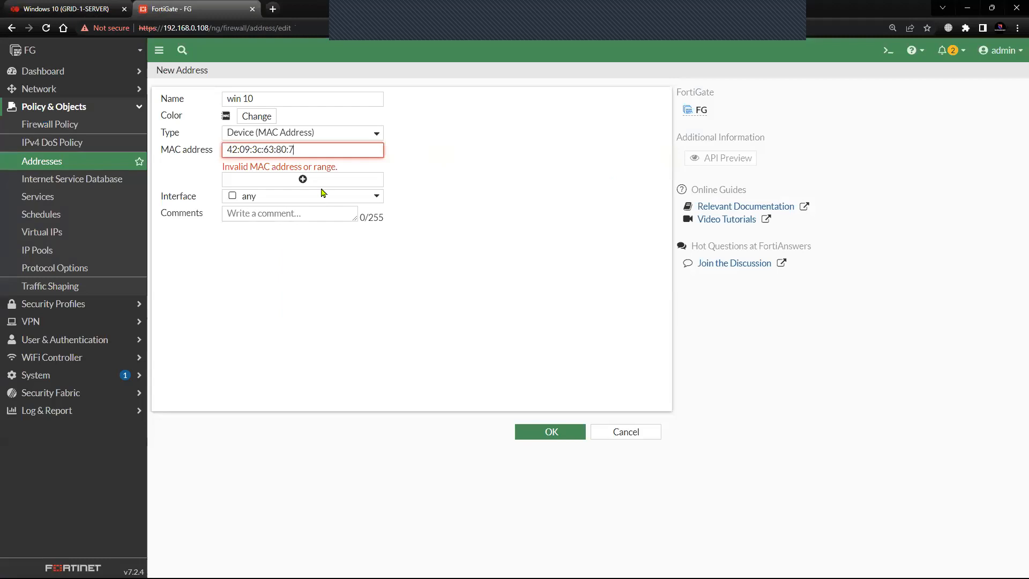
text(6)
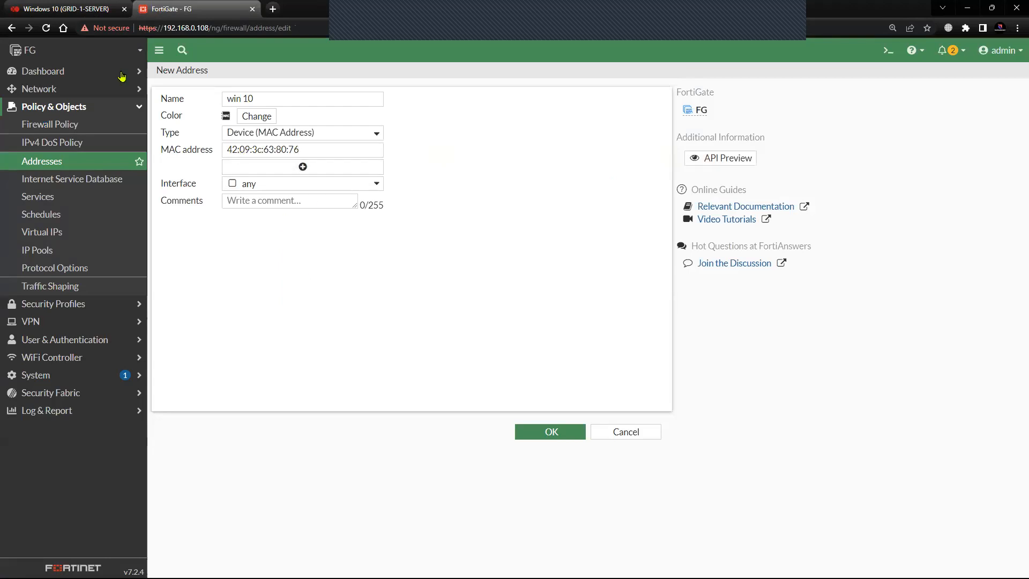
mouse_move(62, 9)
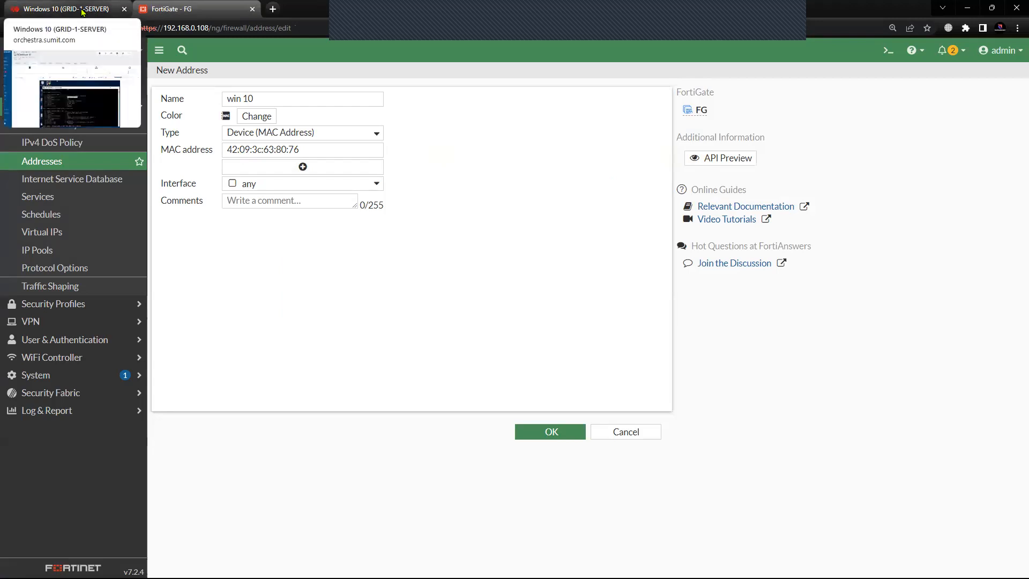
Verify the entered MAC against Windows 10's physical address 42-09-3C-63-80-76
click(62, 9)
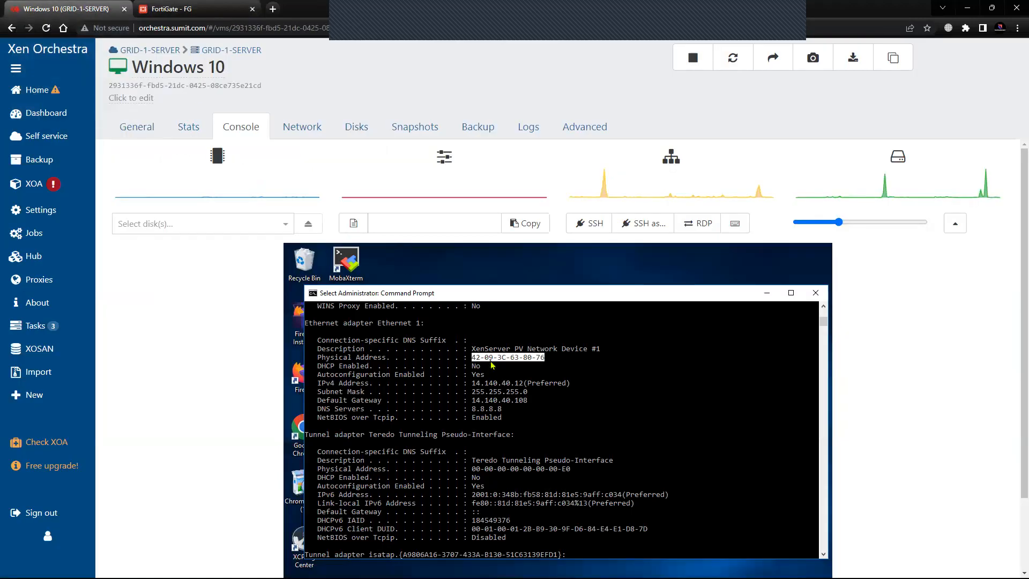
mouse_move(280, 144)
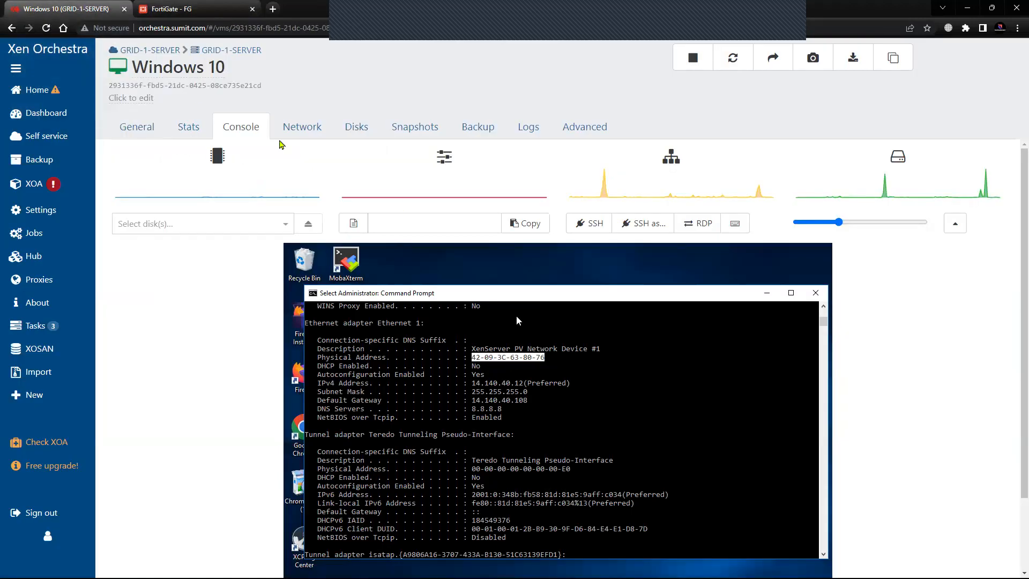
click(190, 9)
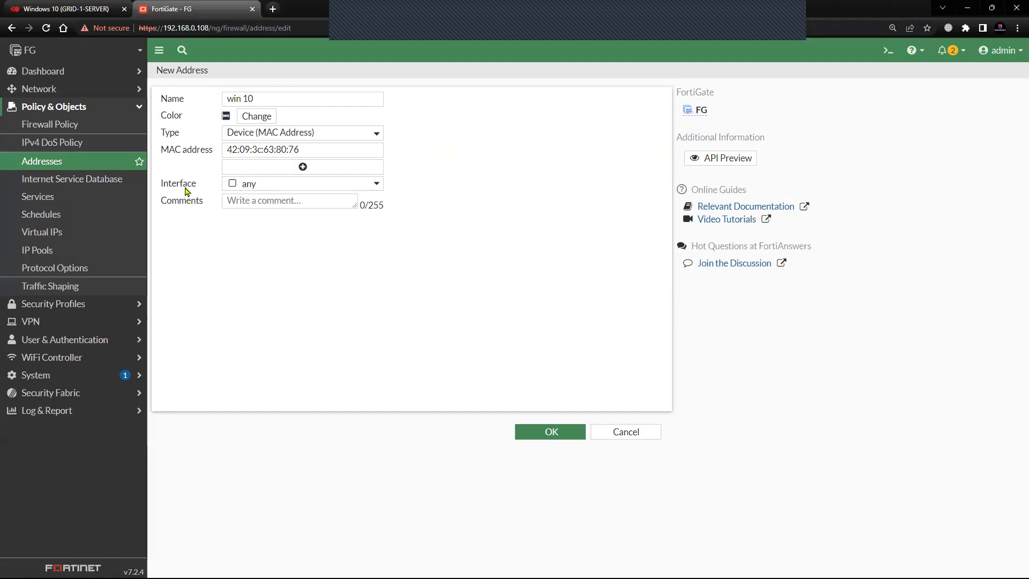
mouse_move(432, 379)
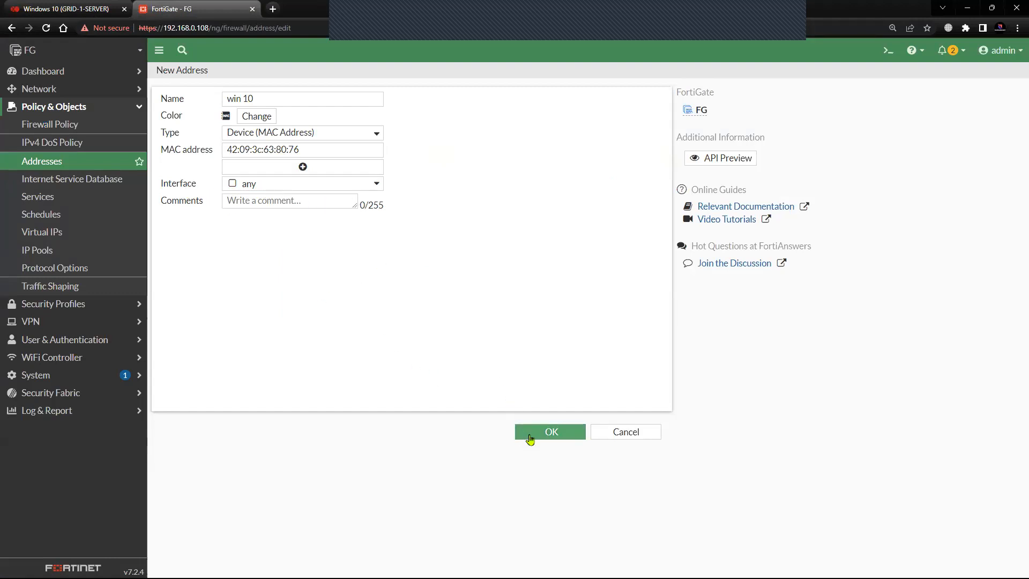
mouse_move(501, 409)
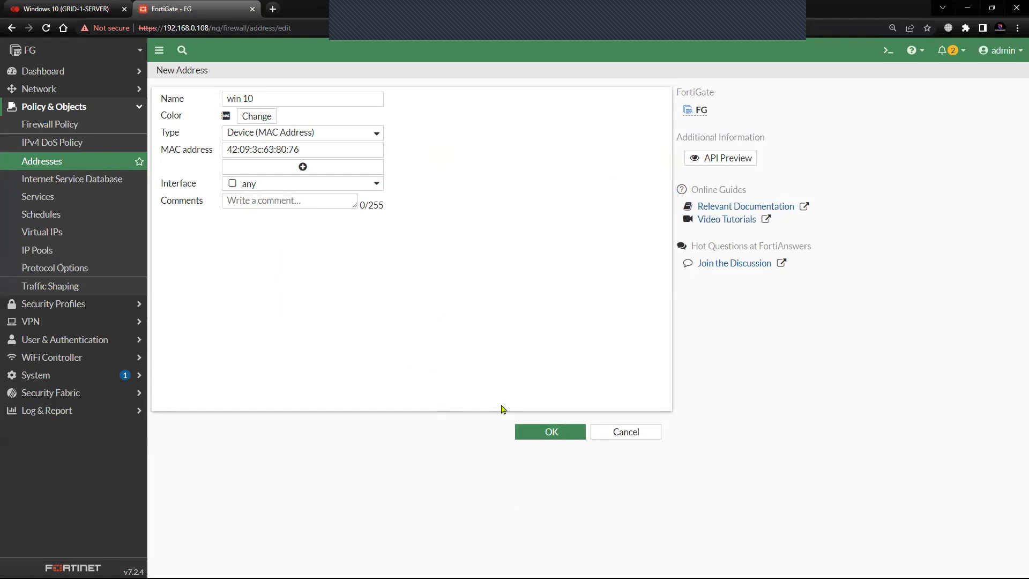
Save the 'win 10' MAC address object and confirm it appears in Addresses
click(550, 431)
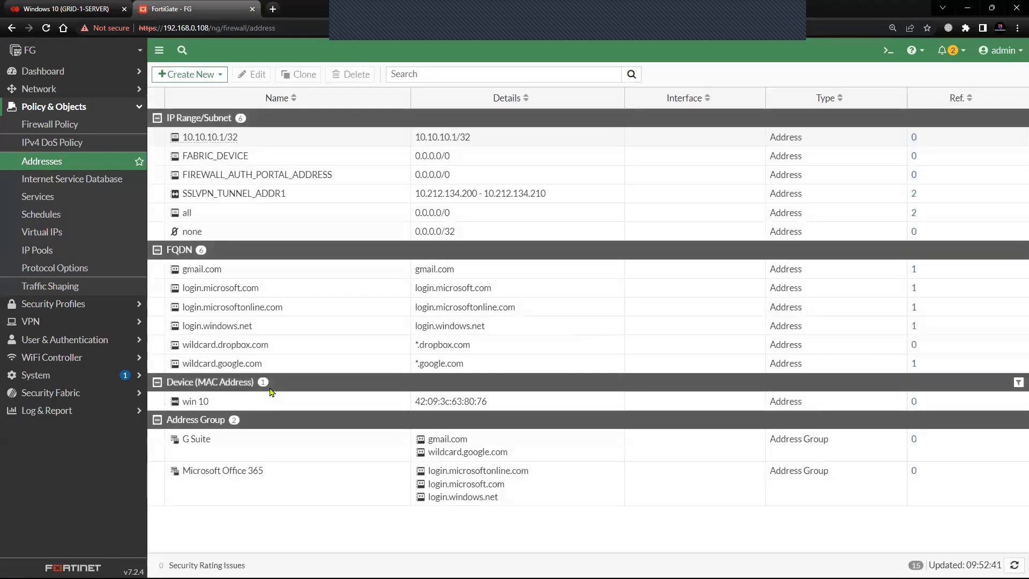
click(195, 401)
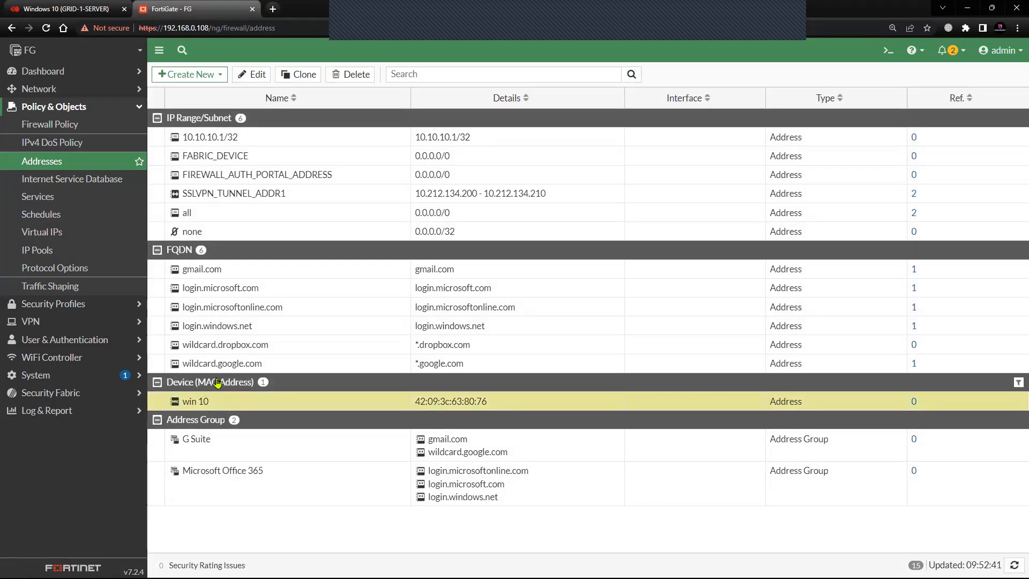
click(50, 124)
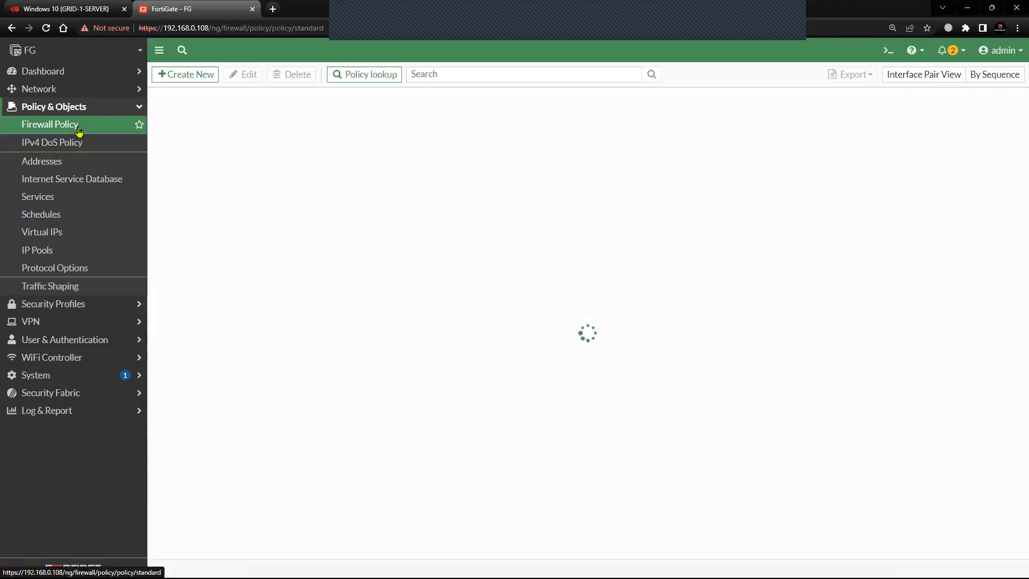
Set the 'allow' policy's source to 'win 10' and action to DENY, and save
click(50, 124)
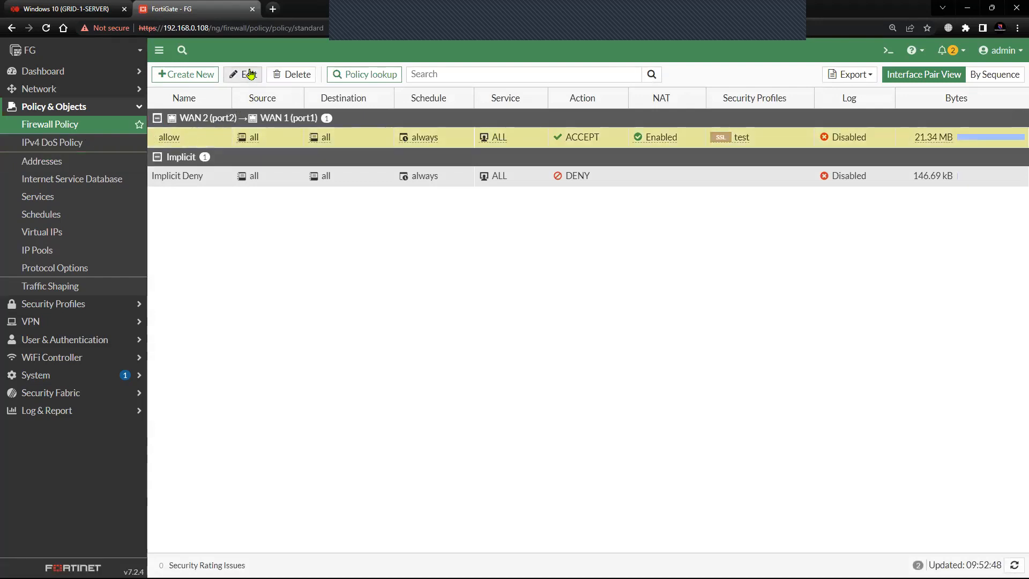
click(243, 74)
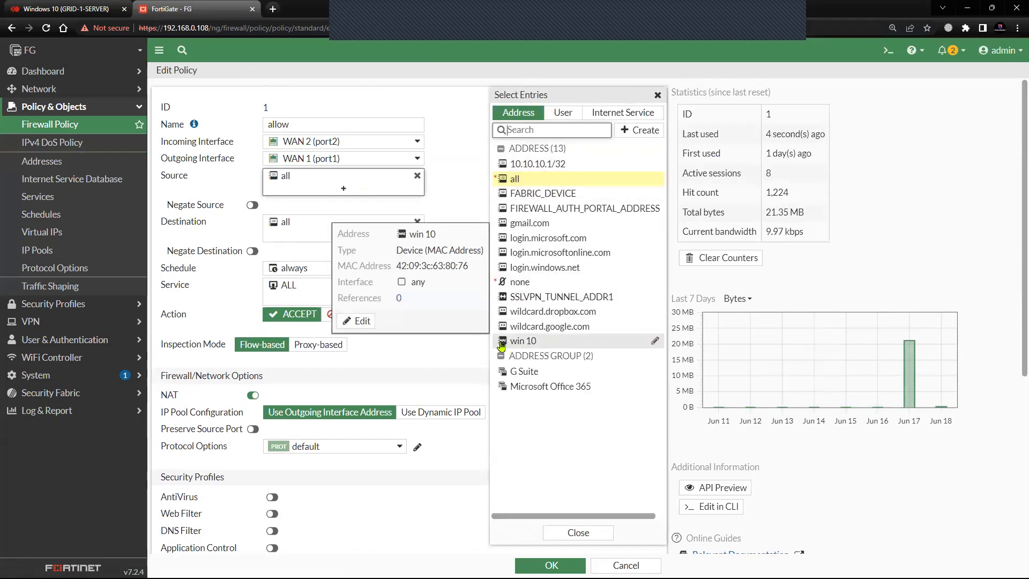
click(523, 341)
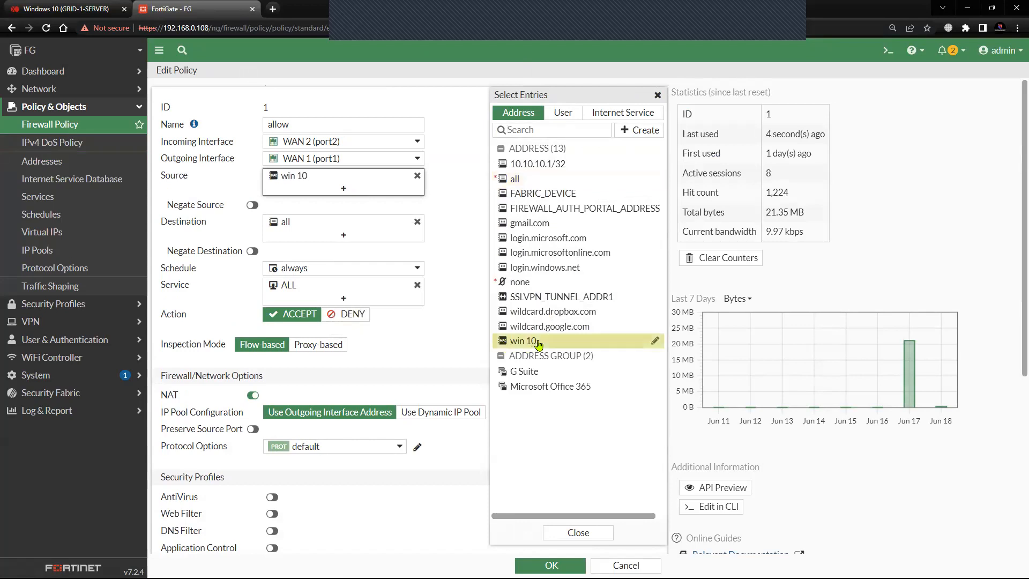
click(576, 532)
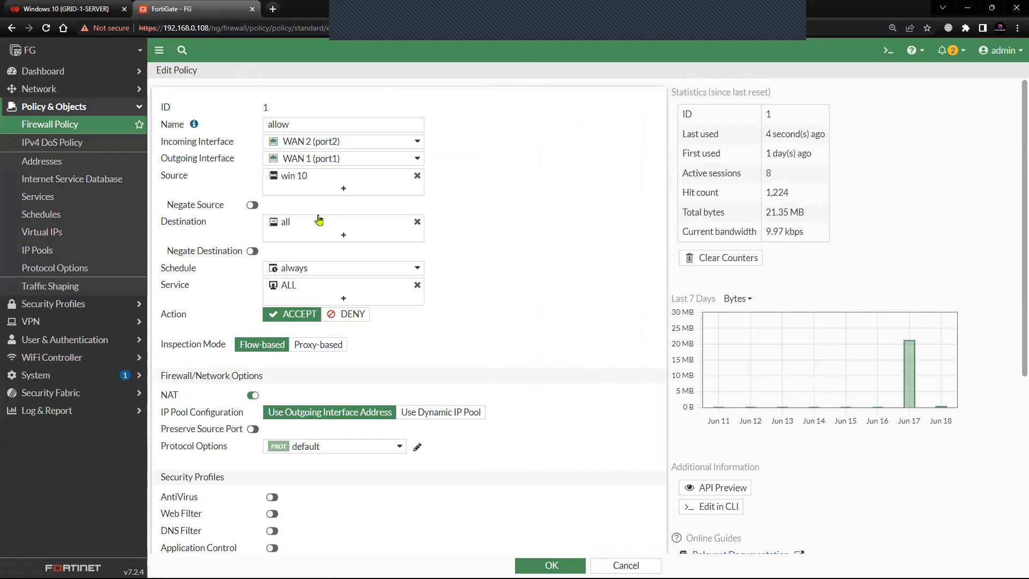
mouse_move(316, 372)
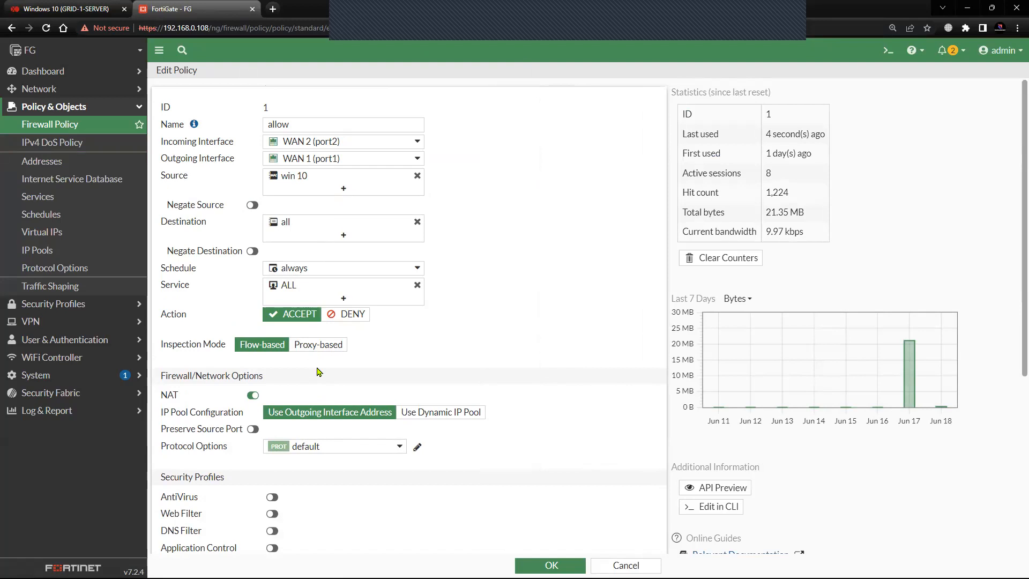
mouse_move(355, 379)
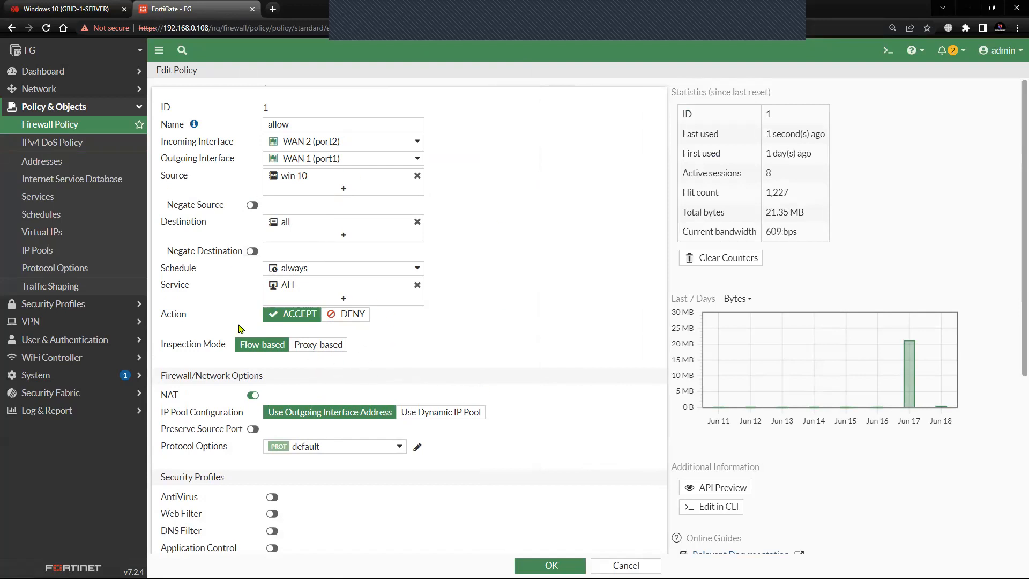
click(344, 313)
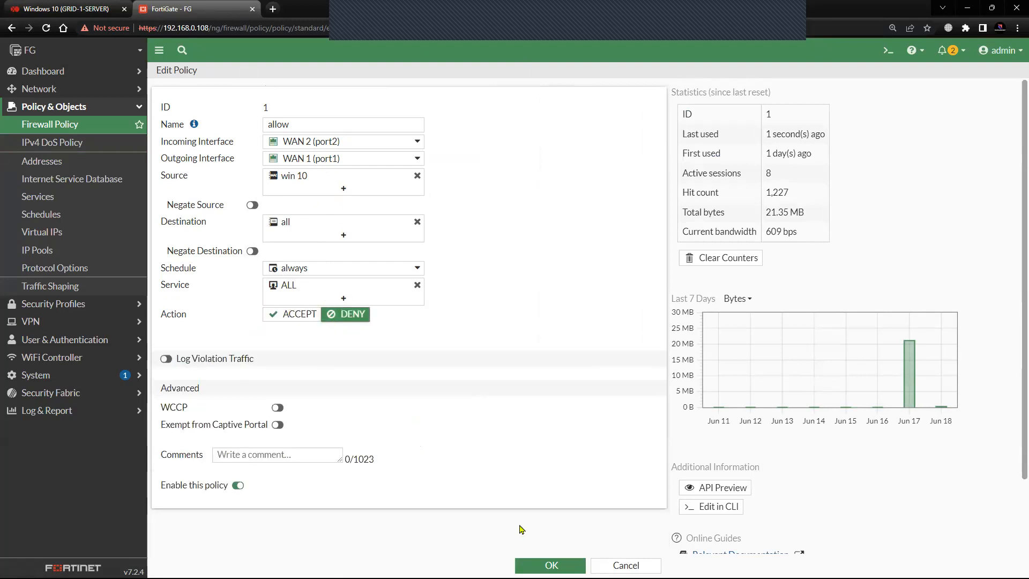
click(549, 564)
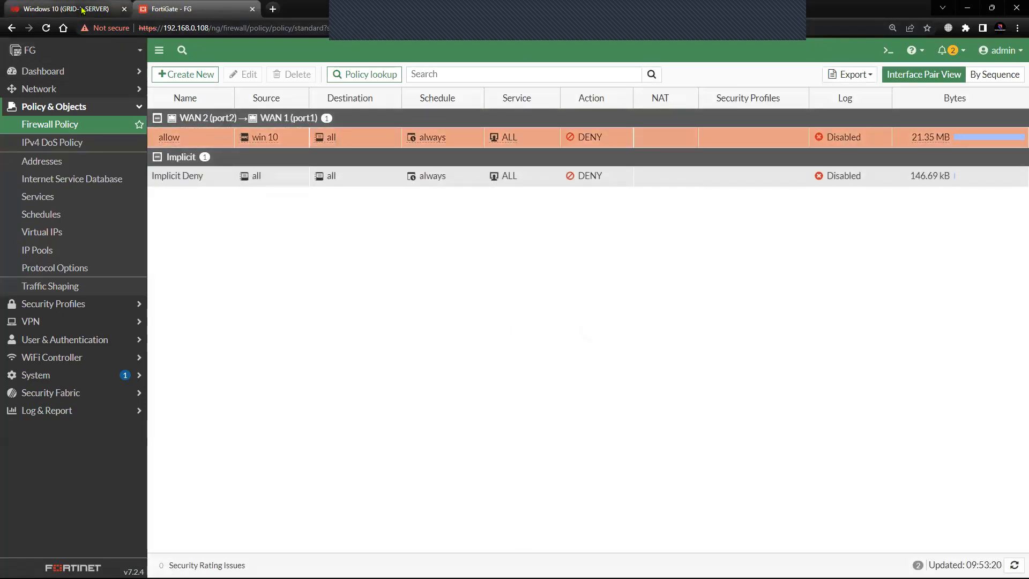
Check Windows 10's Ethernet 1 details: IPv4 14.140.40.12, gateway 14.140.40.108
click(62, 8)
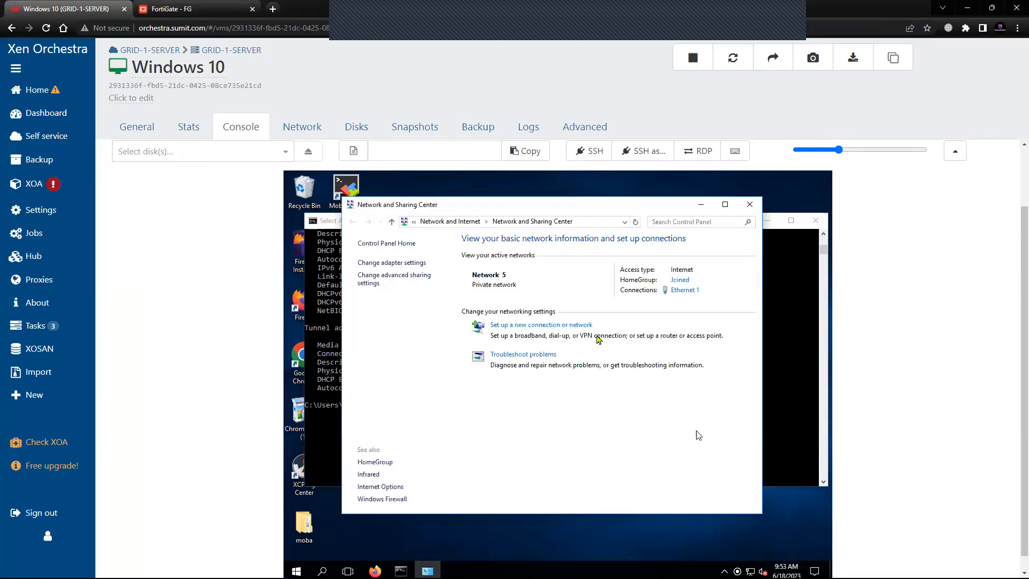
click(684, 289)
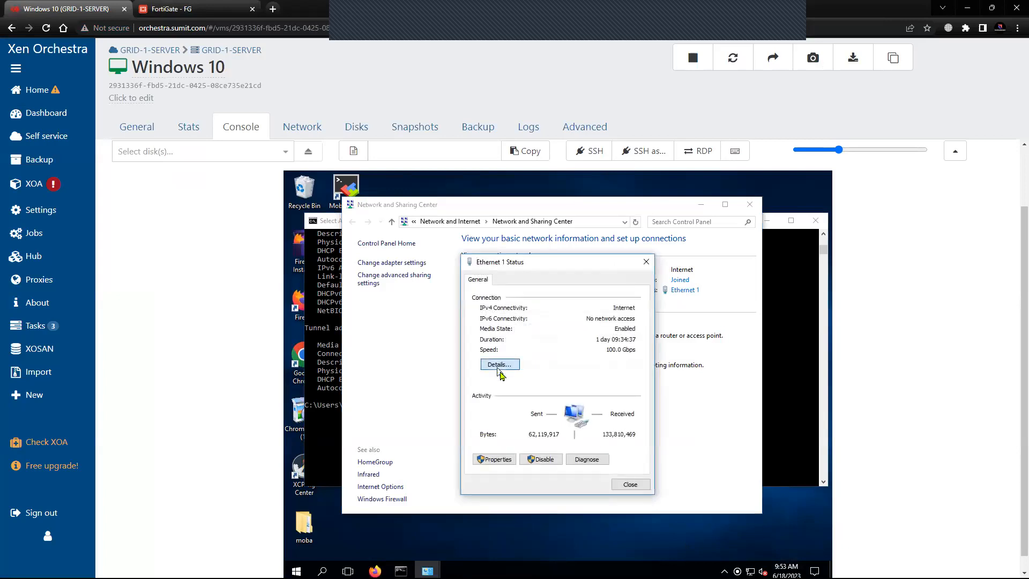
click(499, 364)
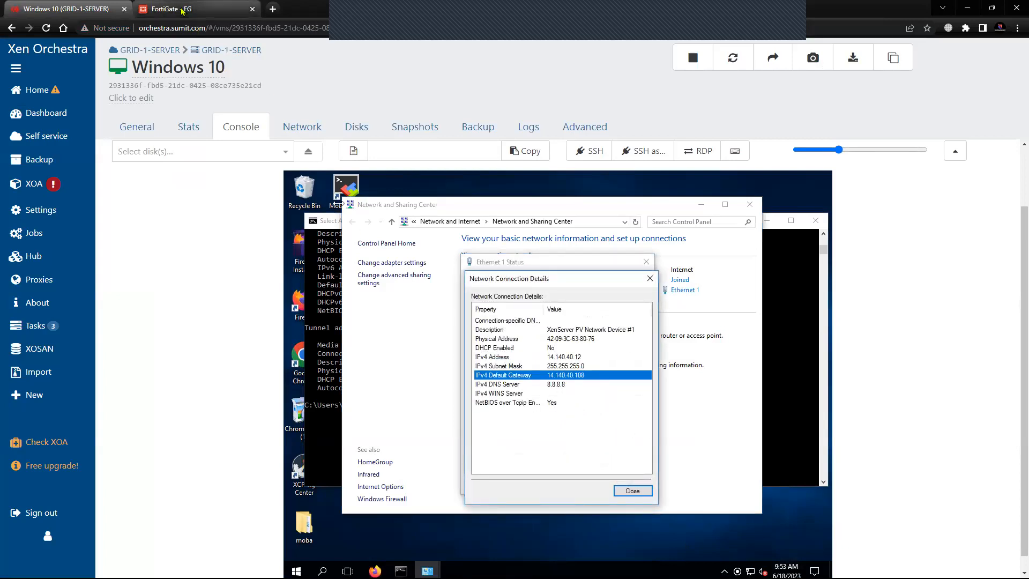
click(175, 8)
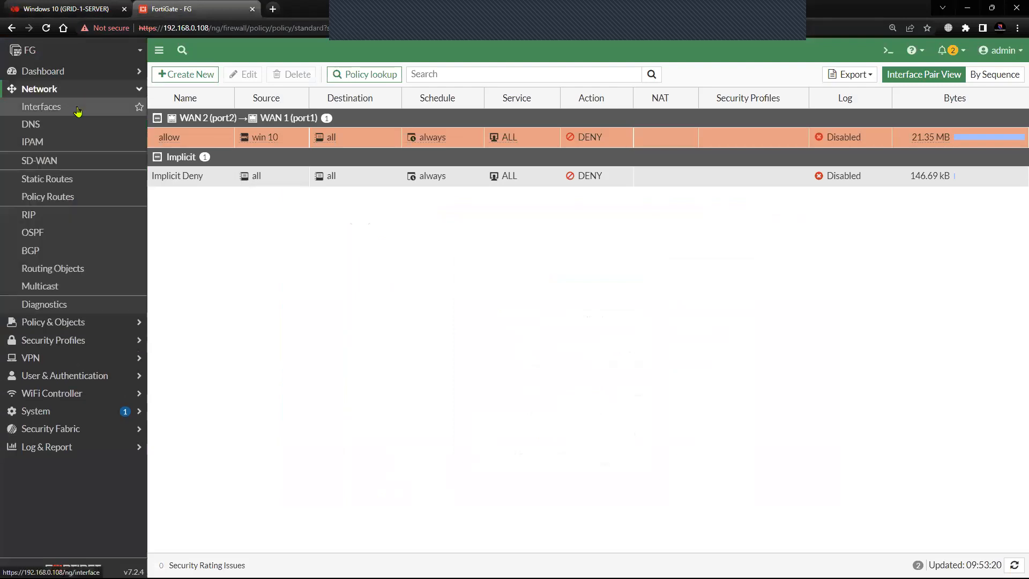
Confirm FortiGate's WAN 2 (port2) interface address is 14.140.40.108
click(41, 106)
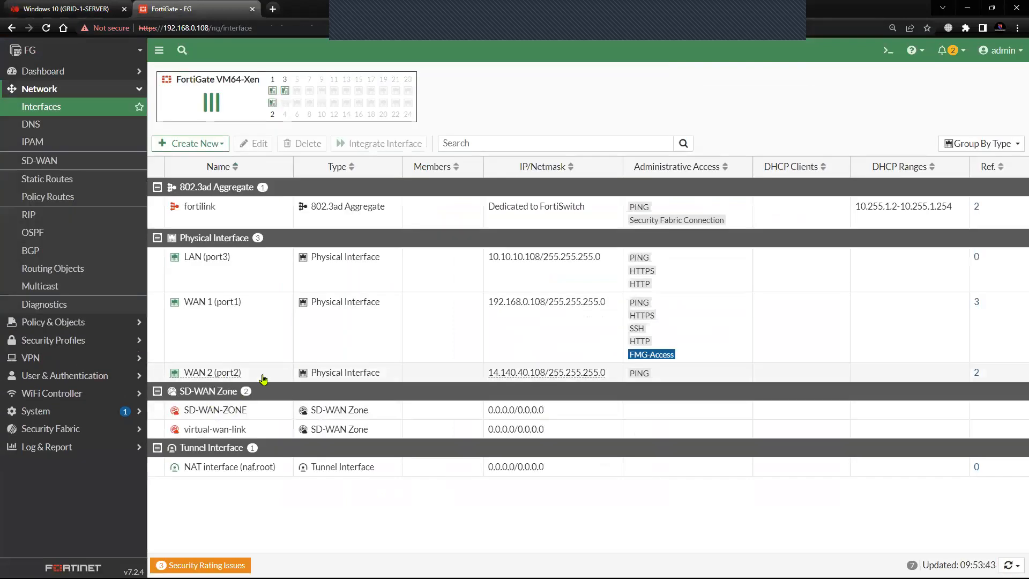
mouse_move(495, 383)
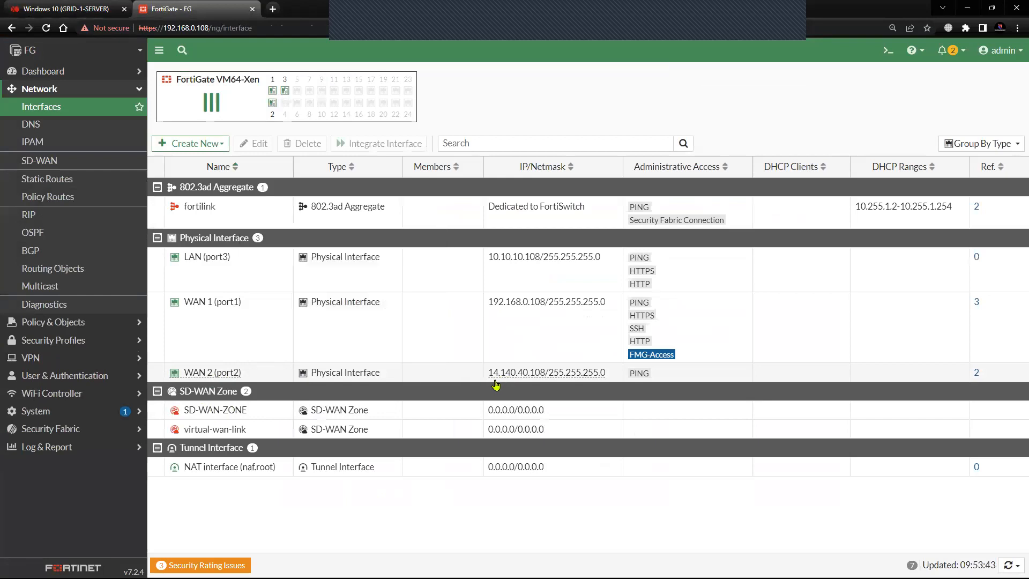
click(545, 371)
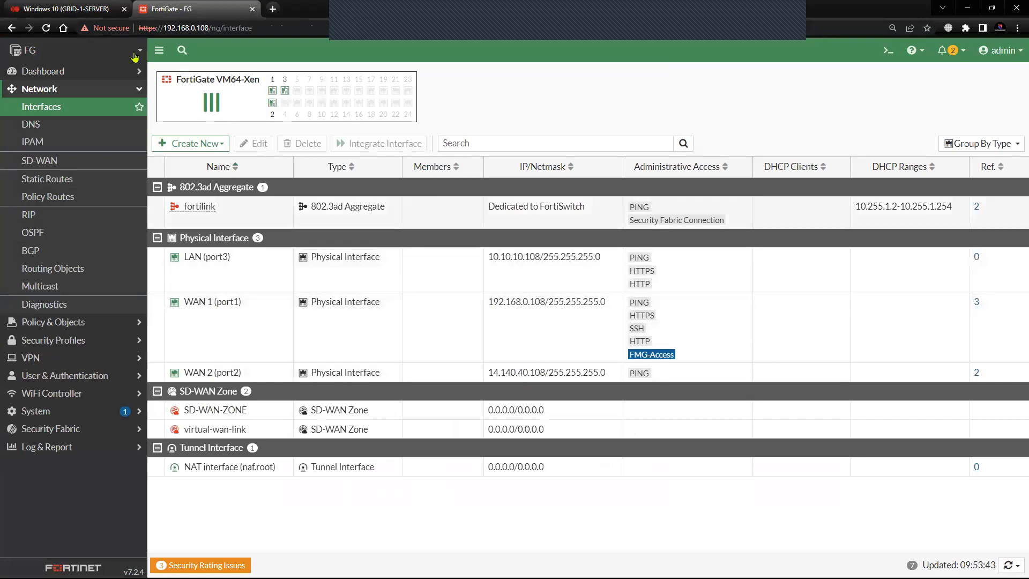
click(39, 89)
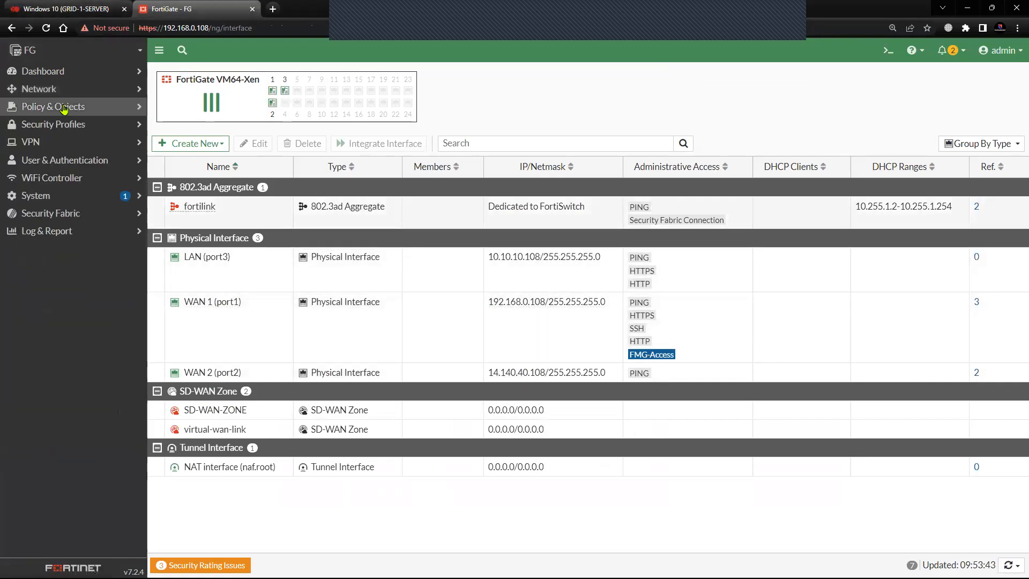
click(66, 9)
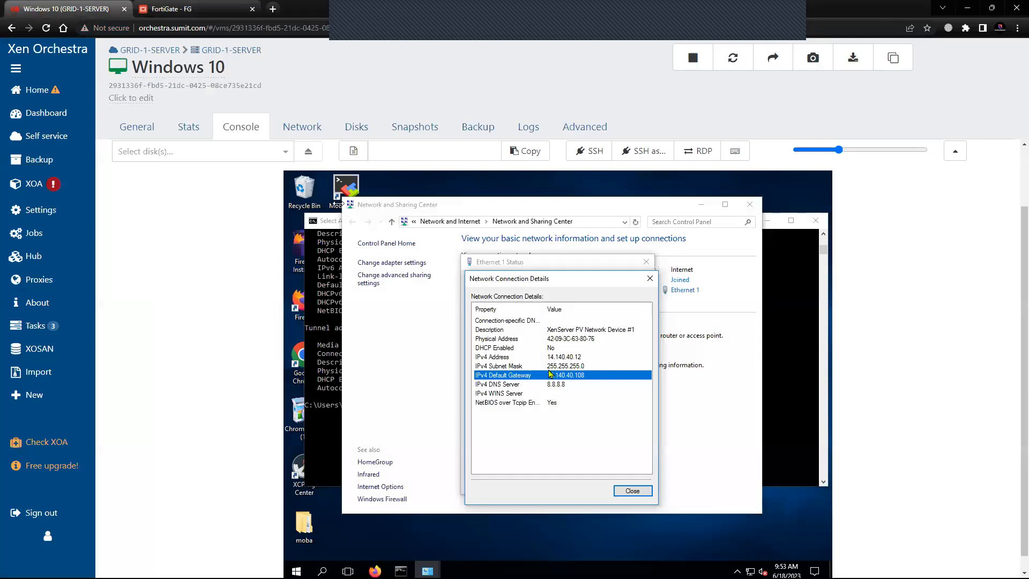
Close Windows 10's connection details and Ethernet 1 status windows, back to FortiGate
click(631, 490)
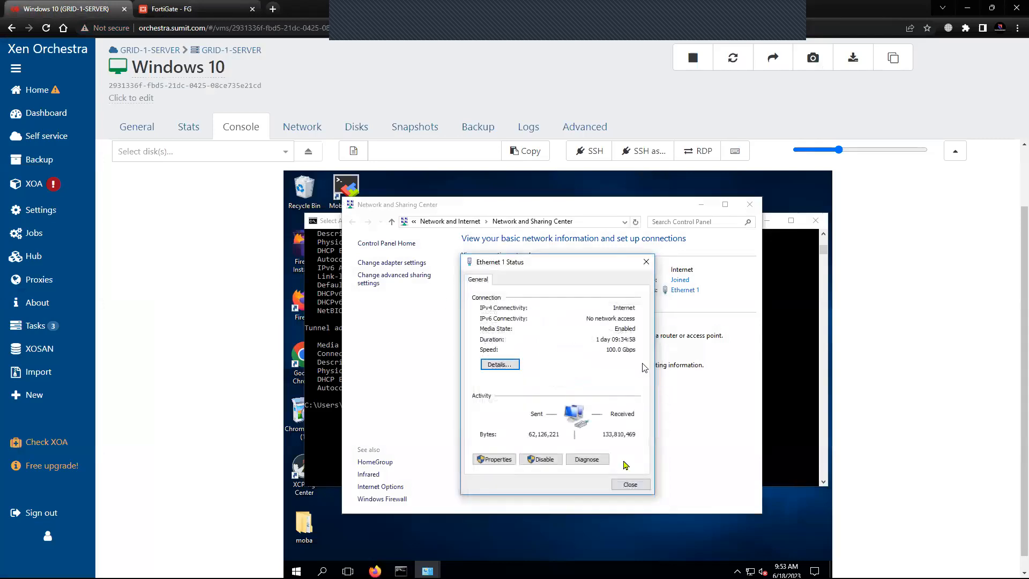
click(629, 484)
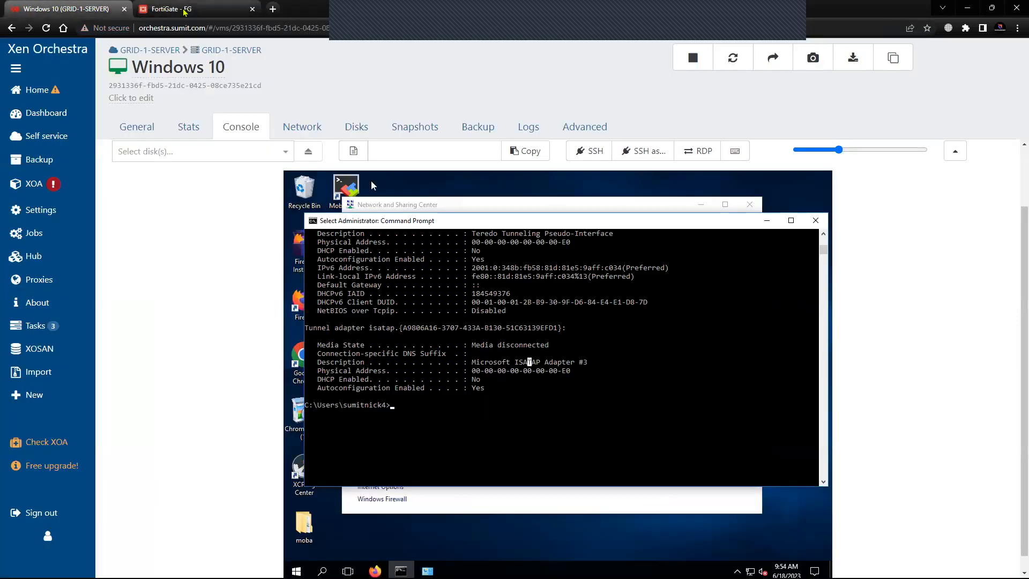
click(178, 8)
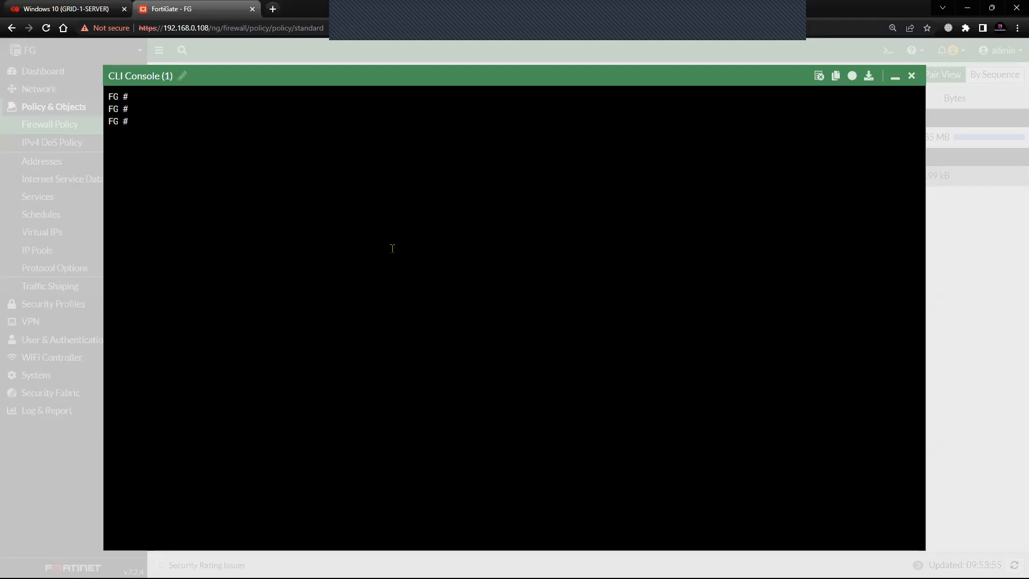
Start a FortiGate packet sniffer on port3 with 'diagnose sniffer packet port3'
text(diagnose sniffer port)
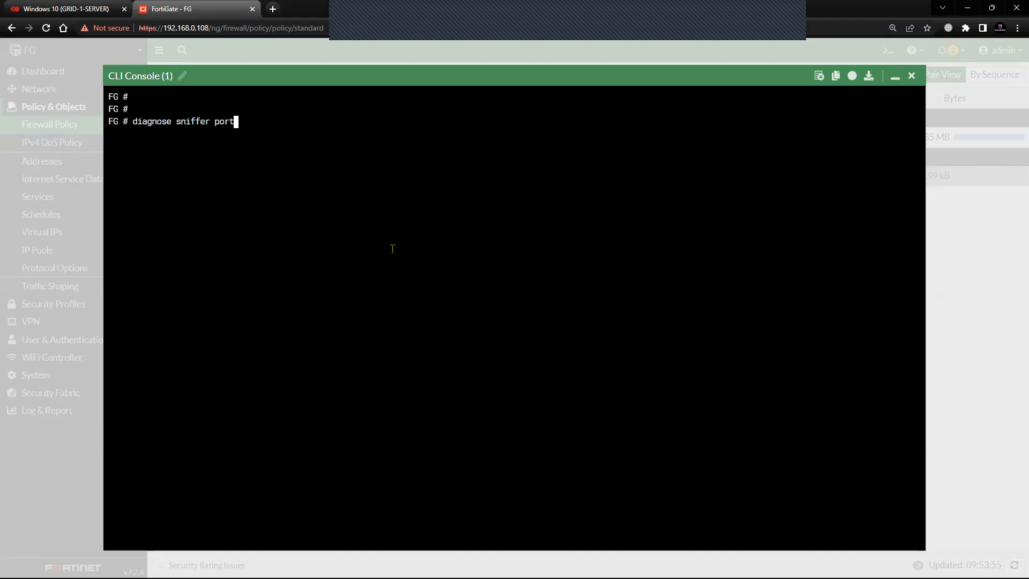
text(3)
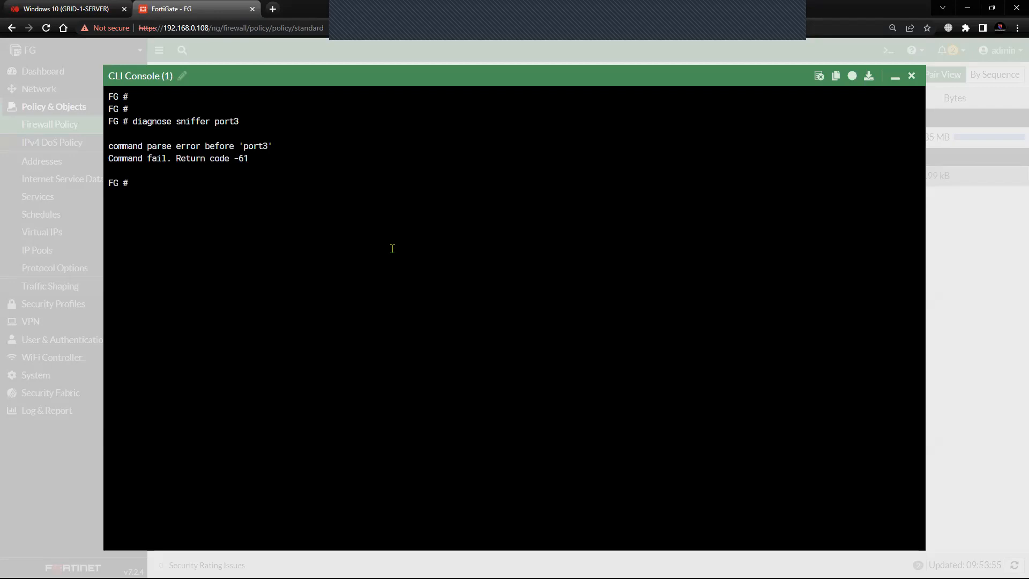
text(diagnose sniffer por)
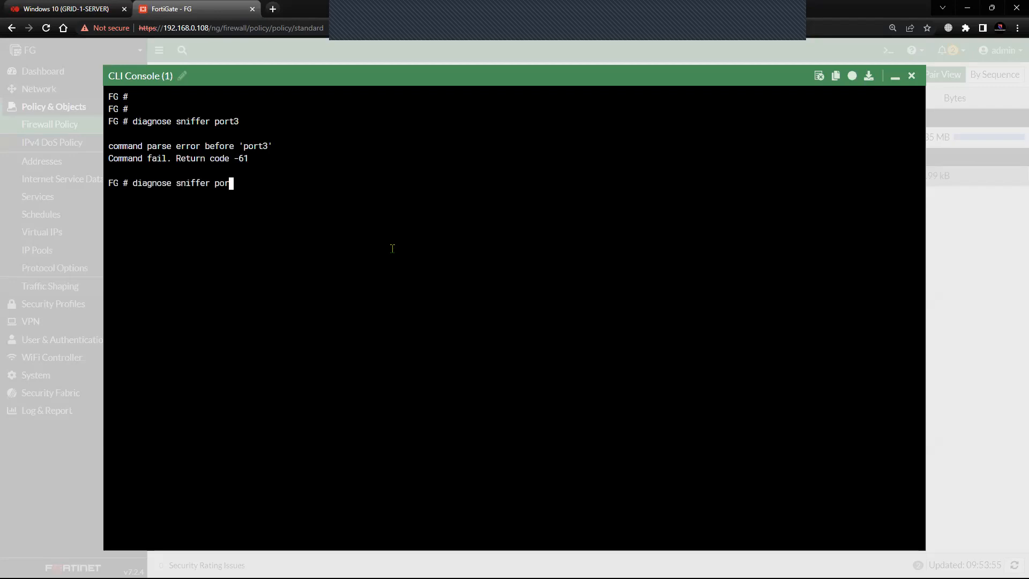
key(BackSpace)
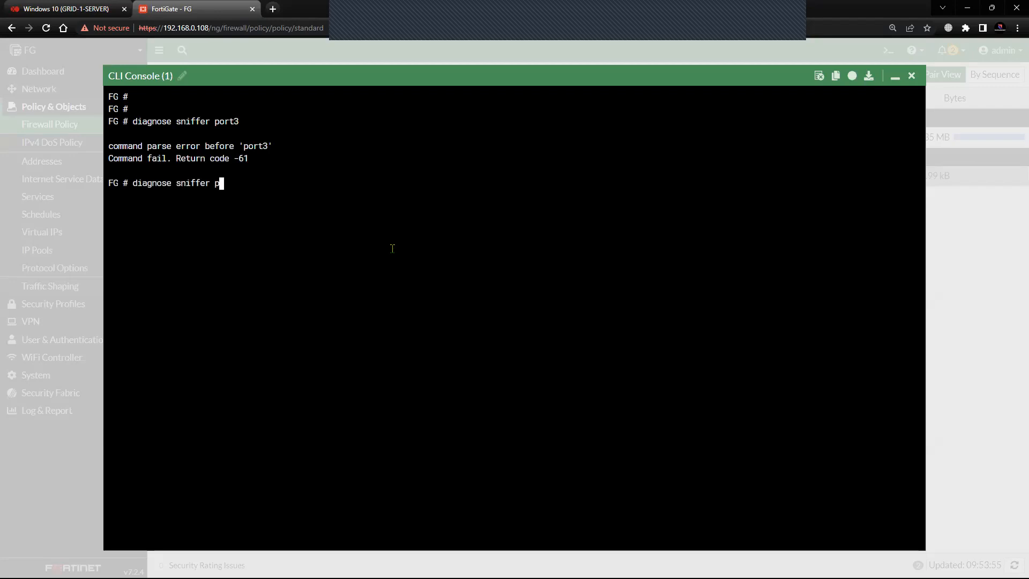
text(acket)
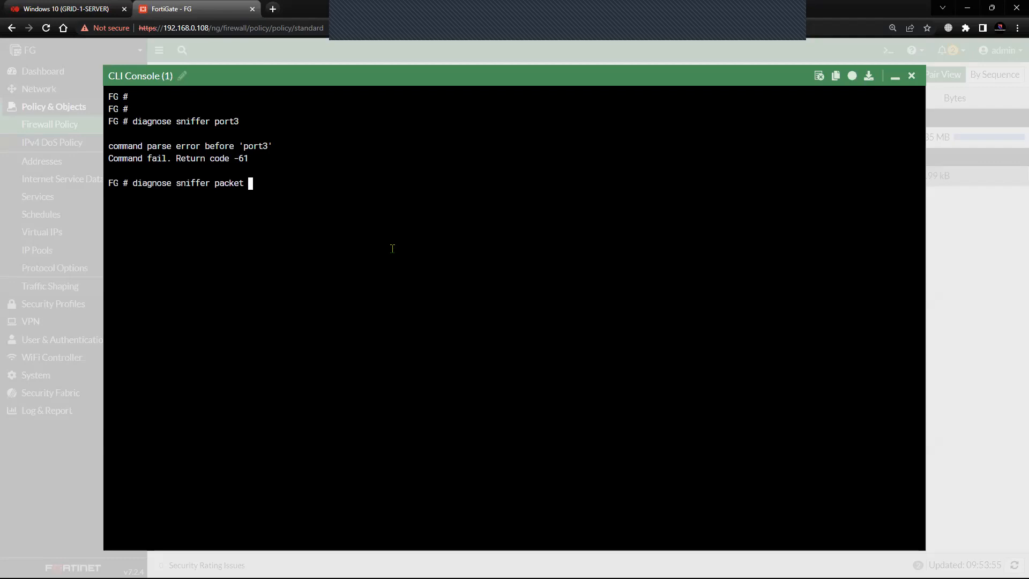
text(port3)
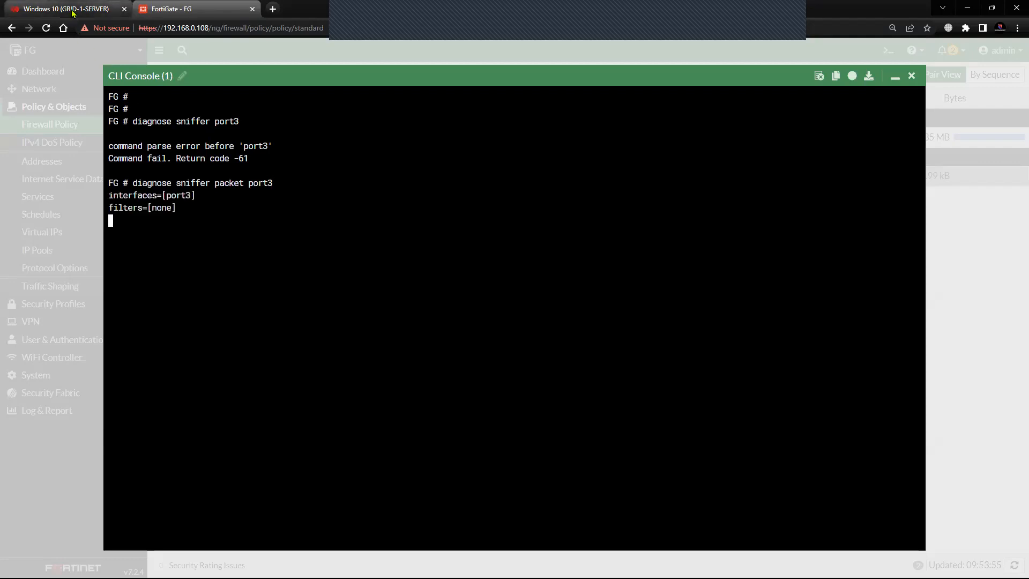
click(62, 8)
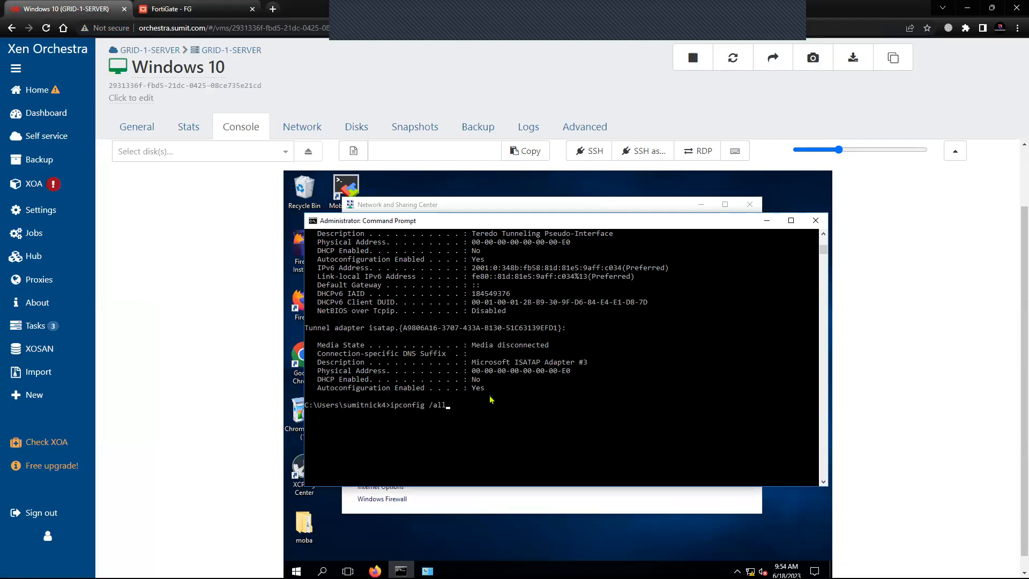
Ping 8.8.8.8 from source 14.140.40.12 on Windows 10 and watch the requests time out
text(ping 8.8.8.8 -S 14.140.40.12)
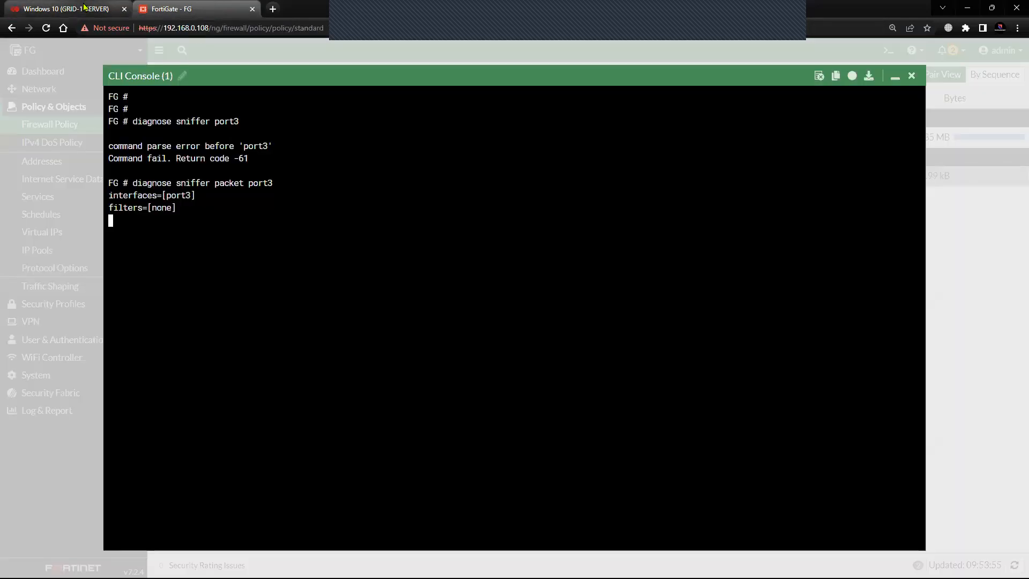
click(62, 9)
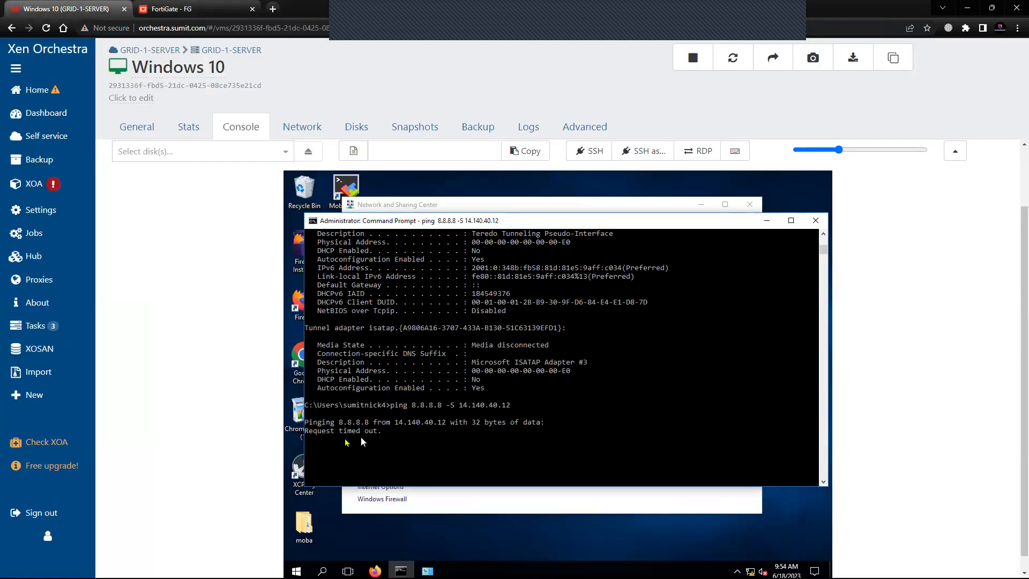
drag(305, 430, 380, 430)
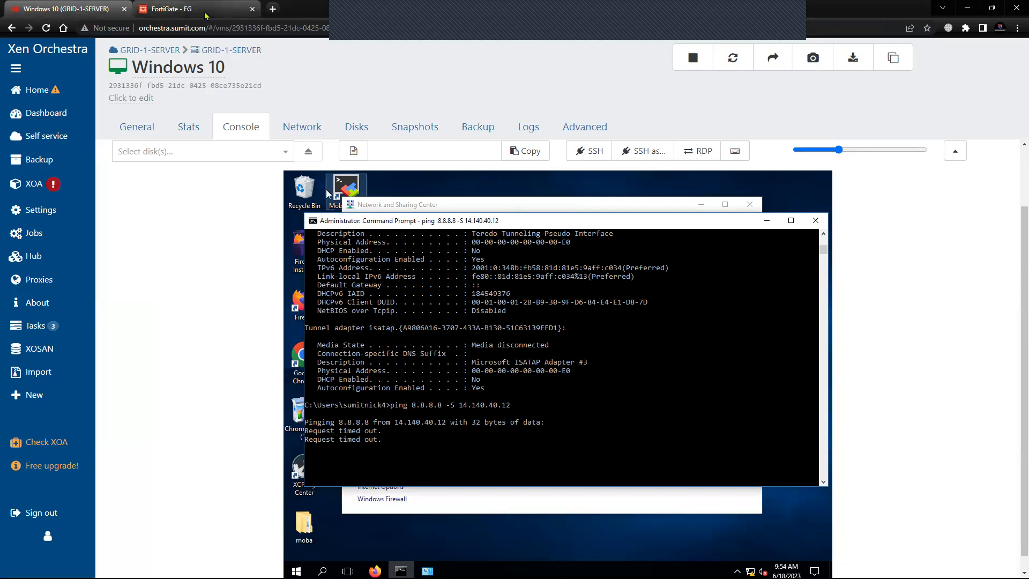
click(190, 9)
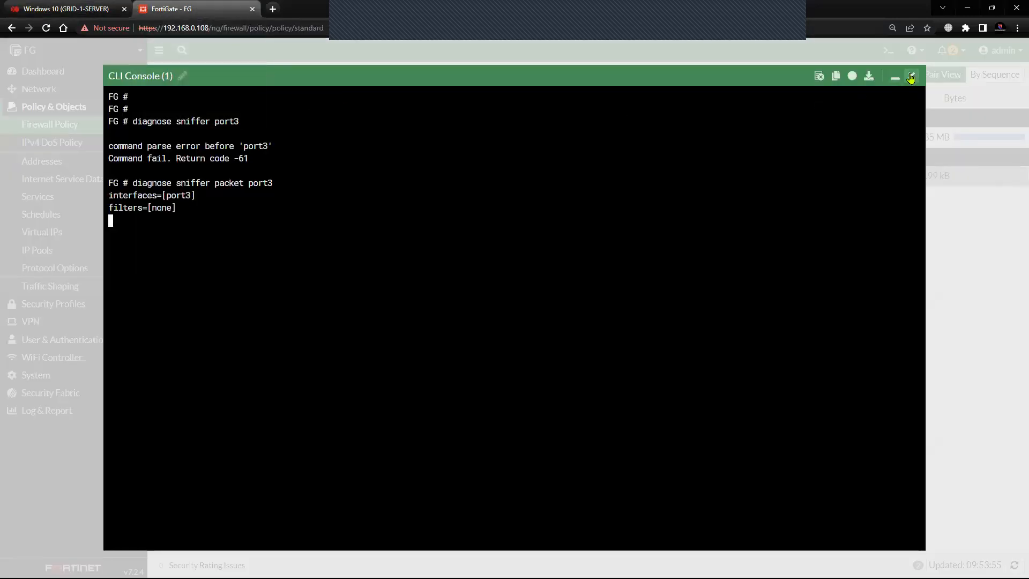
Review Network > Interfaces, then restart the sniffer with 'diagnose sniffer packet port2'
click(894, 76)
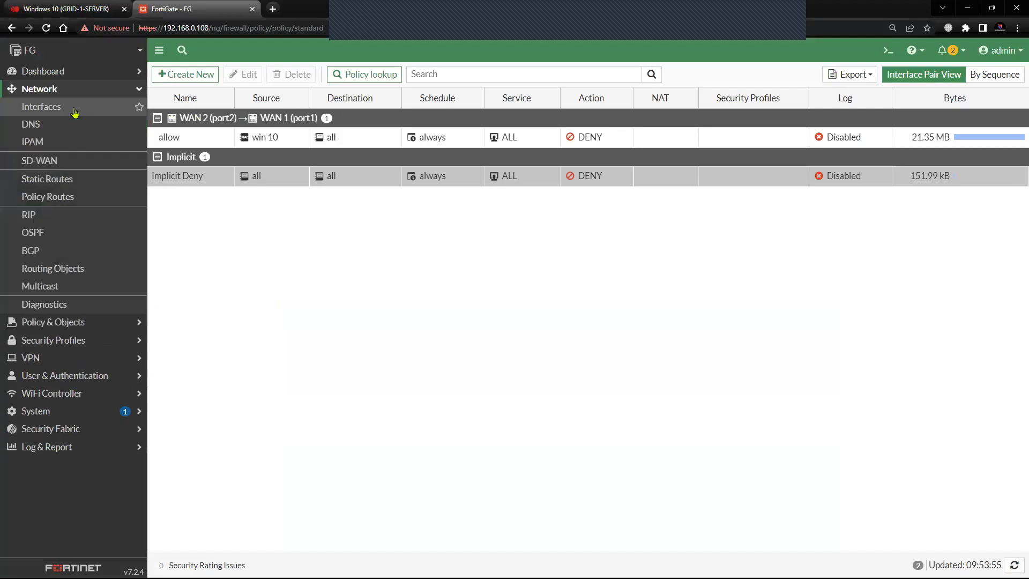
click(41, 106)
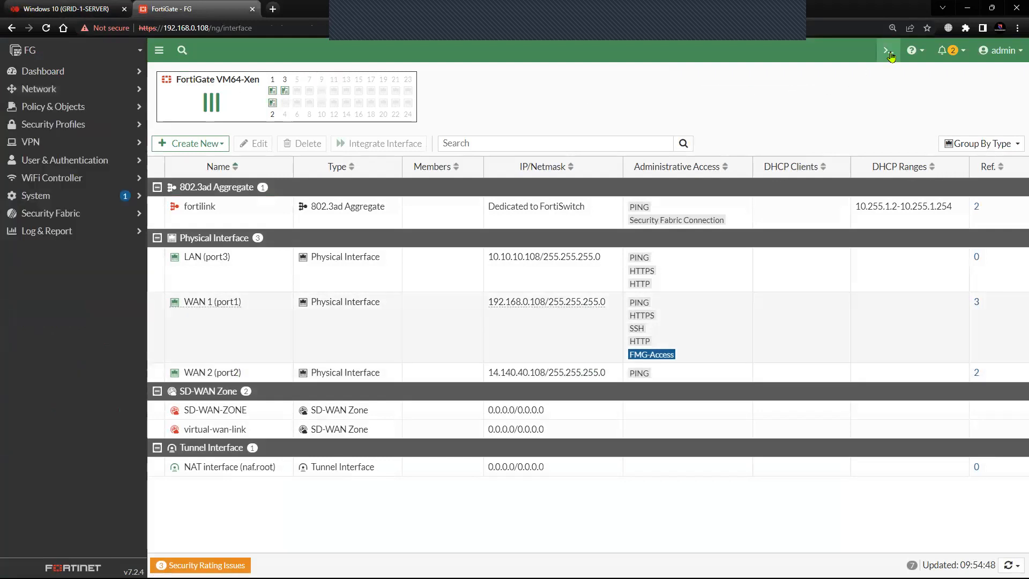
click(888, 50)
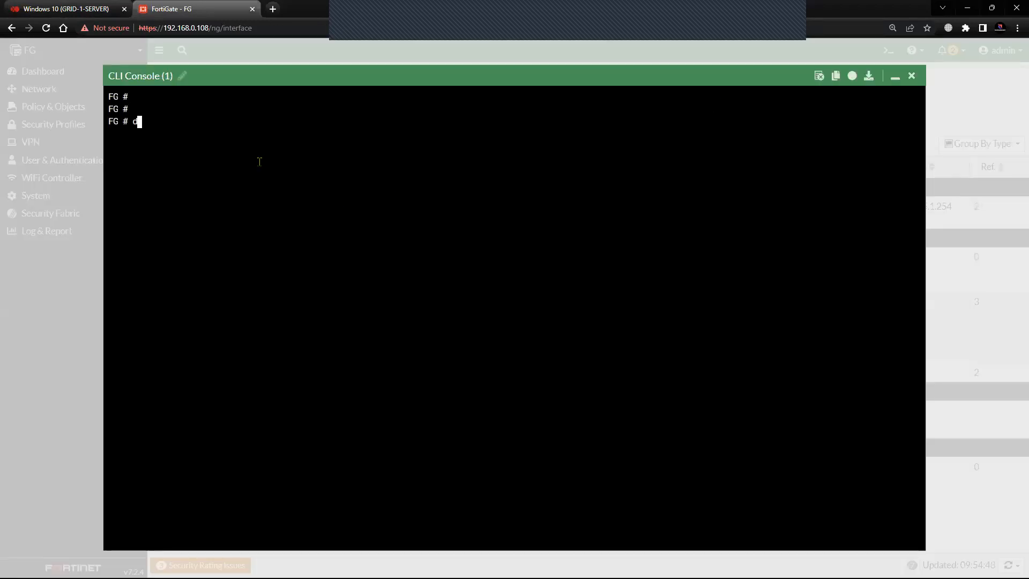
text(diagnose sniffer)
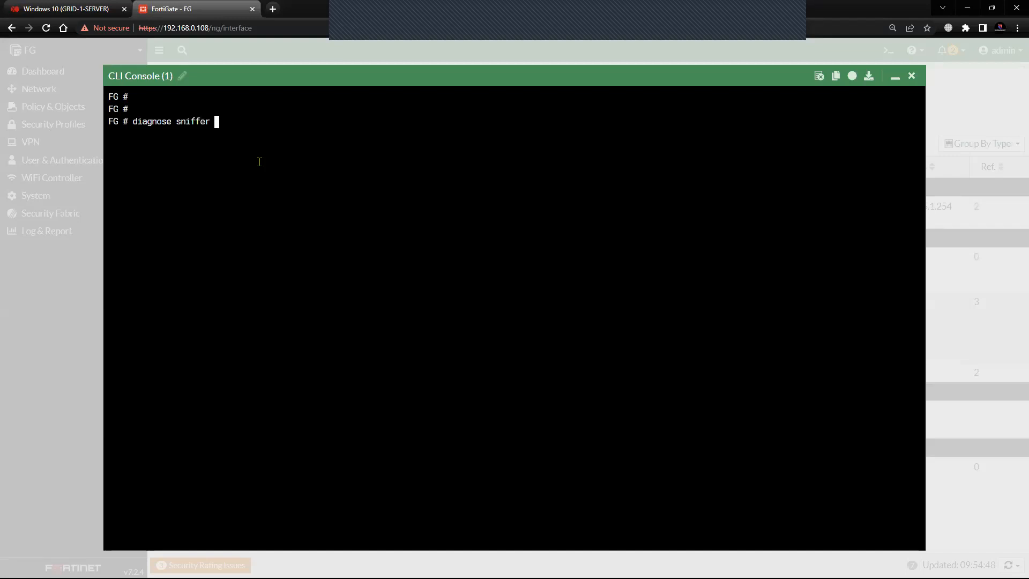
text(packet port2)
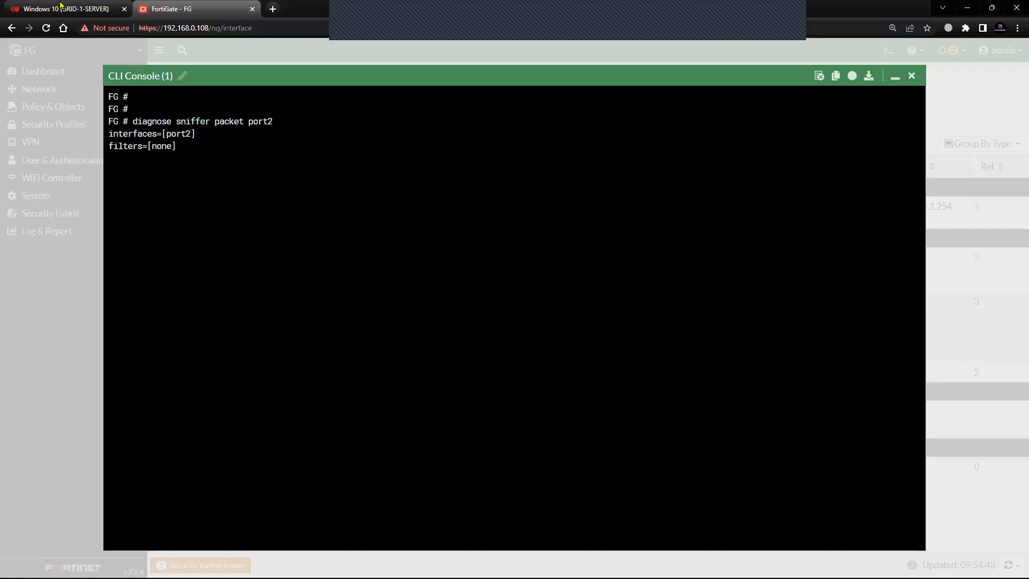
click(62, 9)
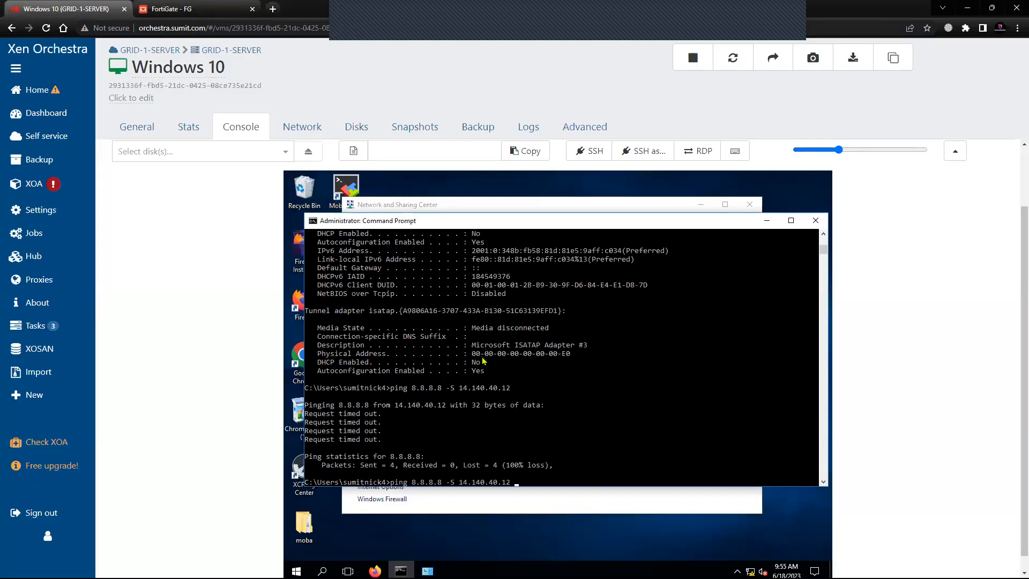
View the port2 sniffer output showing echo requests from 14.140.40.12 to 8.8.8.8
click(173, 9)
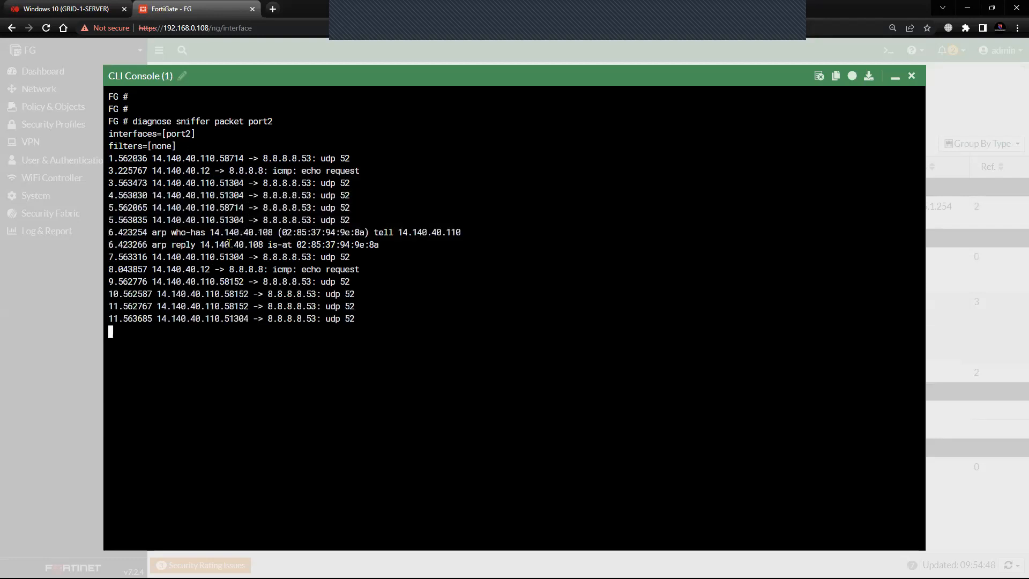
Compare Windows 10's timed-out pings with the captured echo requests, then close the CLI console
click(62, 9)
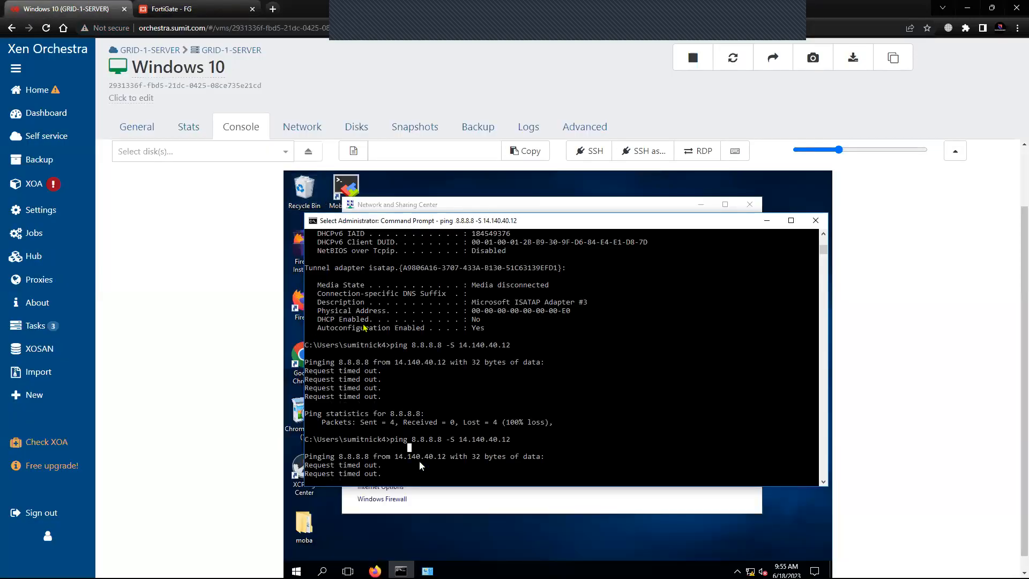
click(170, 9)
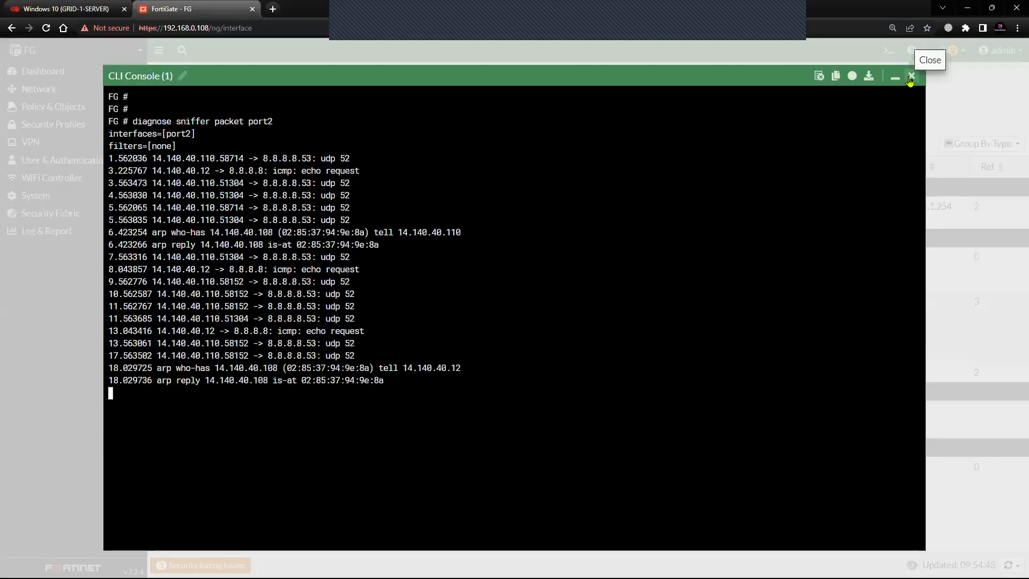
click(911, 76)
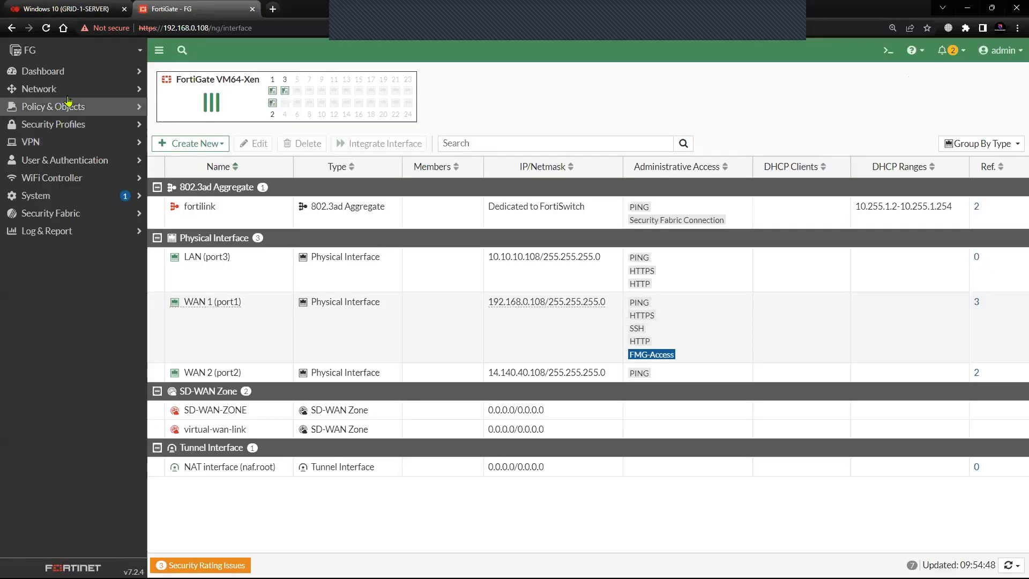
Enable an advanced Debug Flow filter with source IP 14.140.40.12 under Network > Diagnostics
click(39, 88)
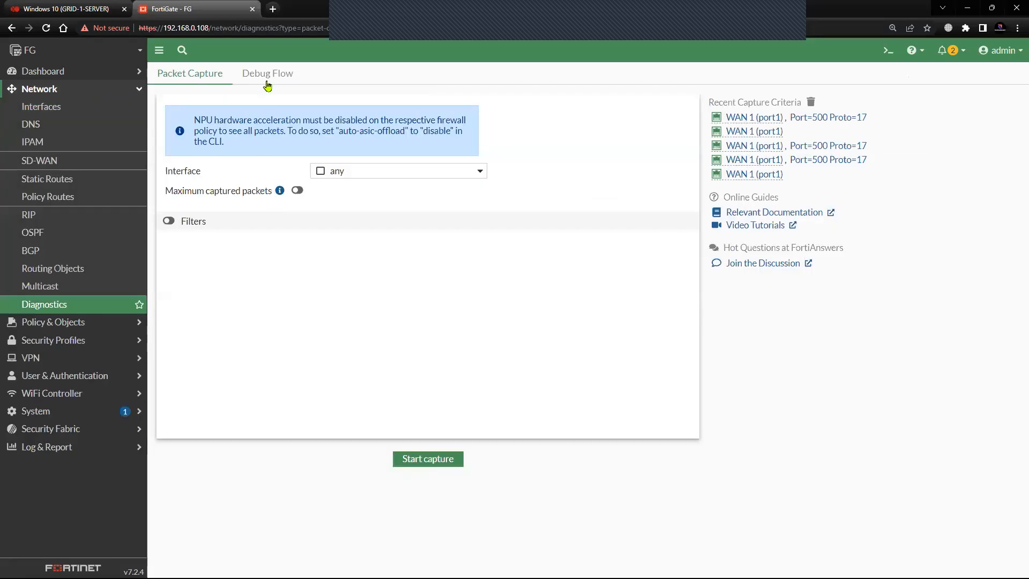
click(267, 72)
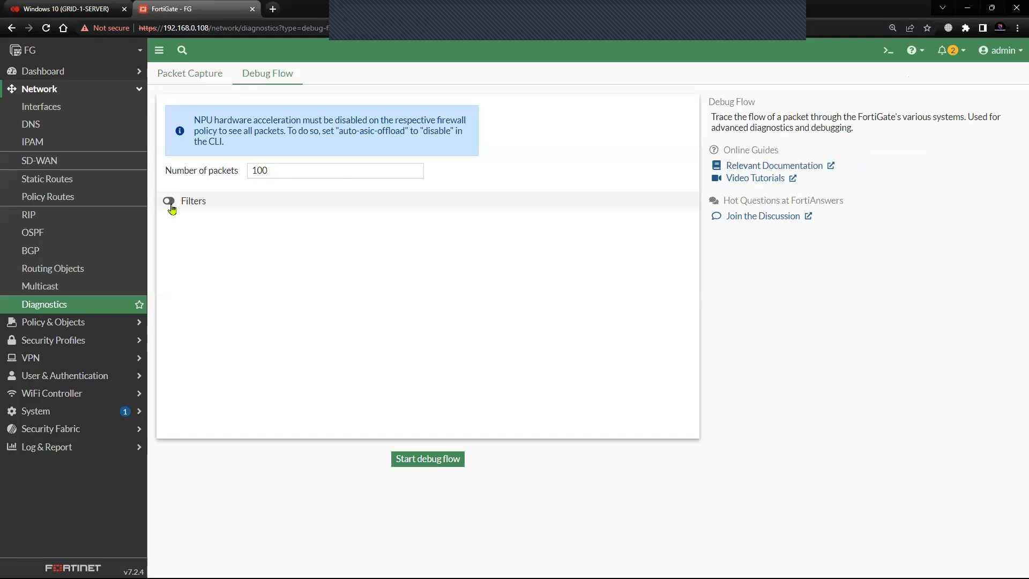
click(168, 200)
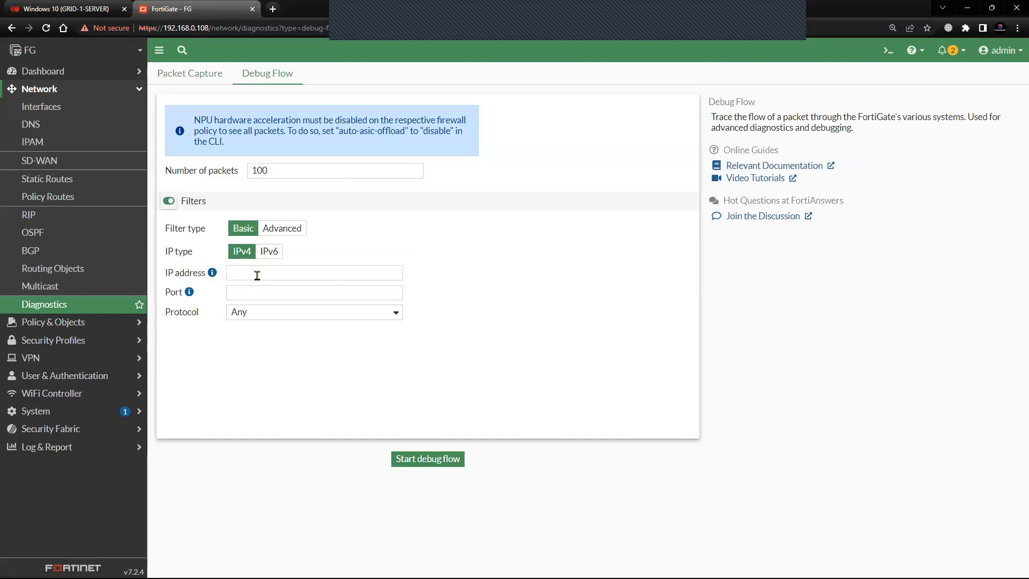
click(305, 228)
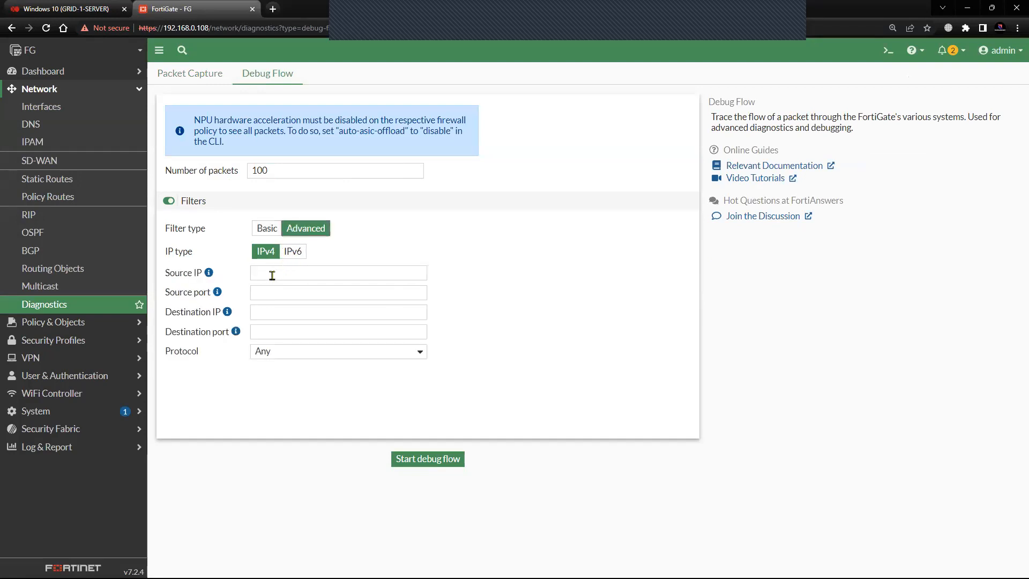
text(14.1)
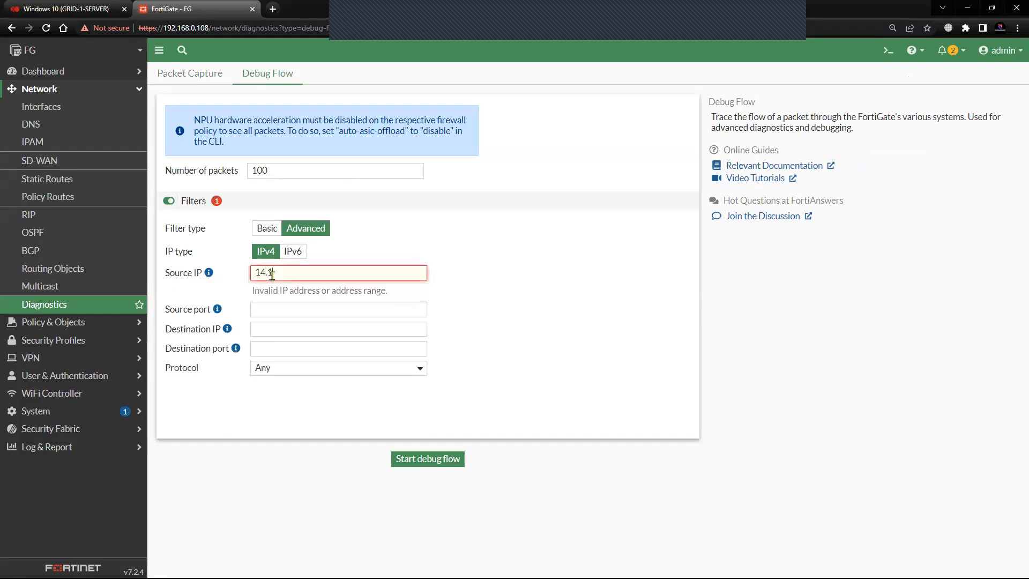
text(40.40.12)
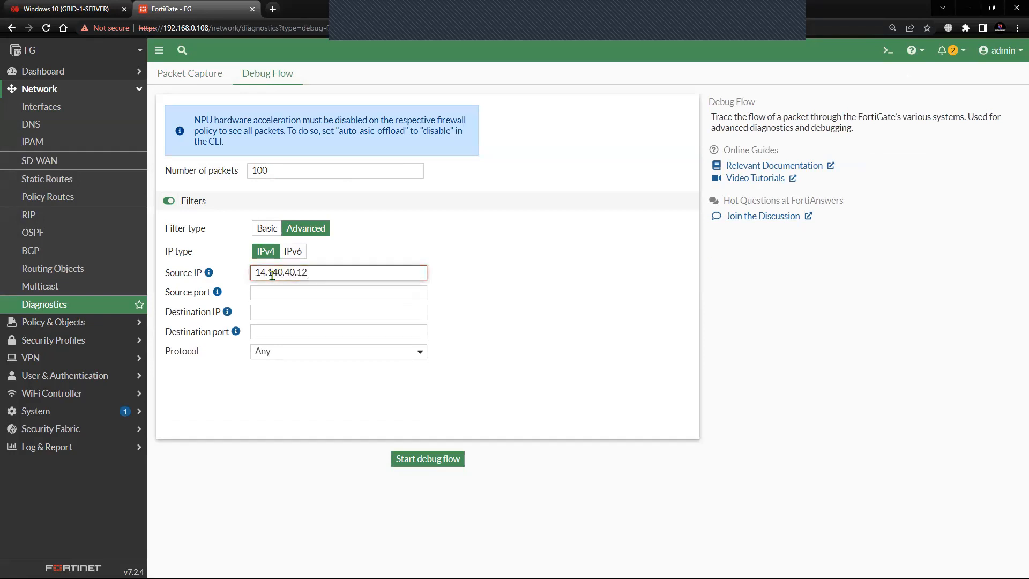
click(66, 9)
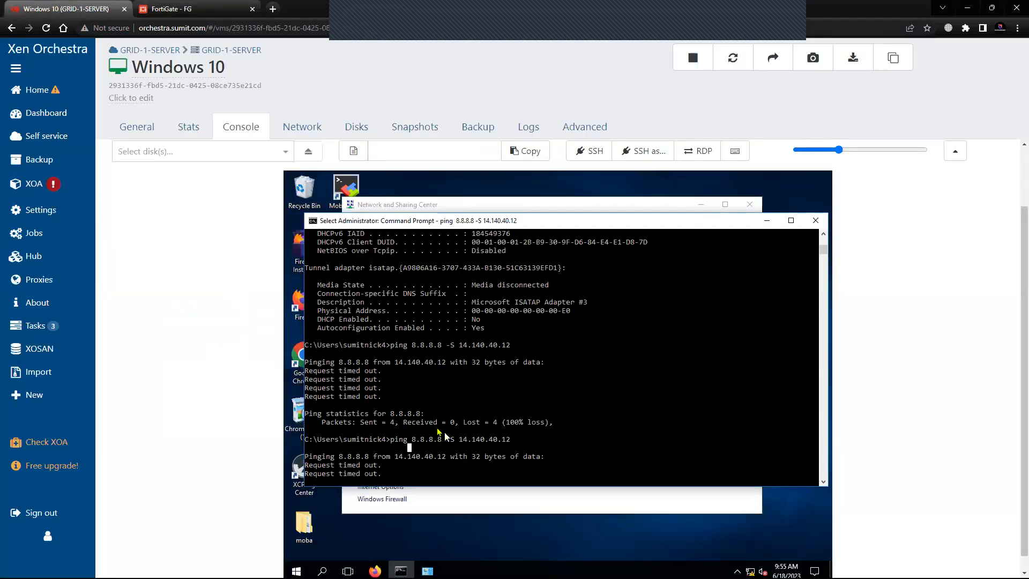
click(194, 8)
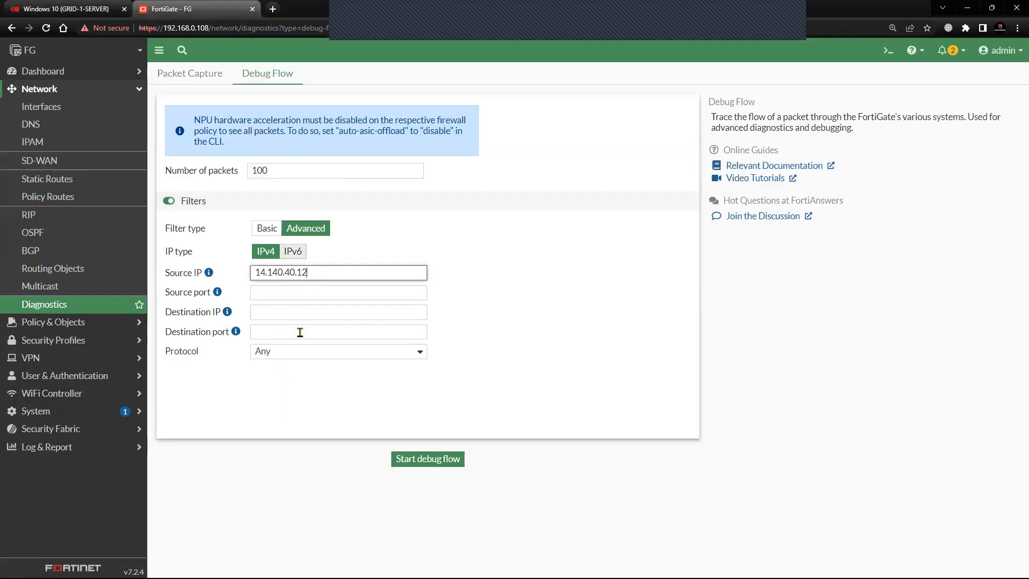
Run a debug flow trace while Windows 10 pings, then stop it to show packet traces
click(427, 459)
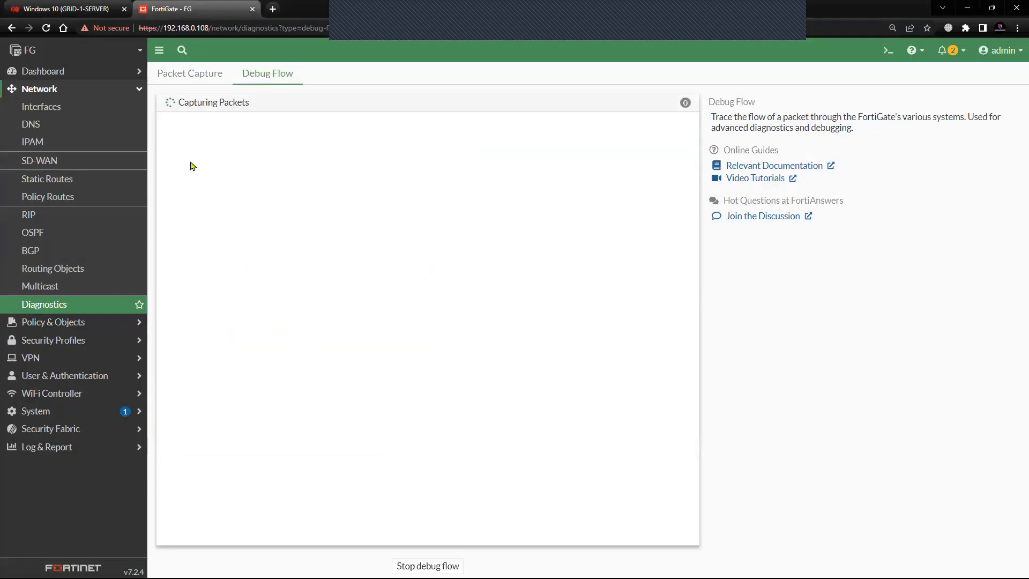
click(62, 8)
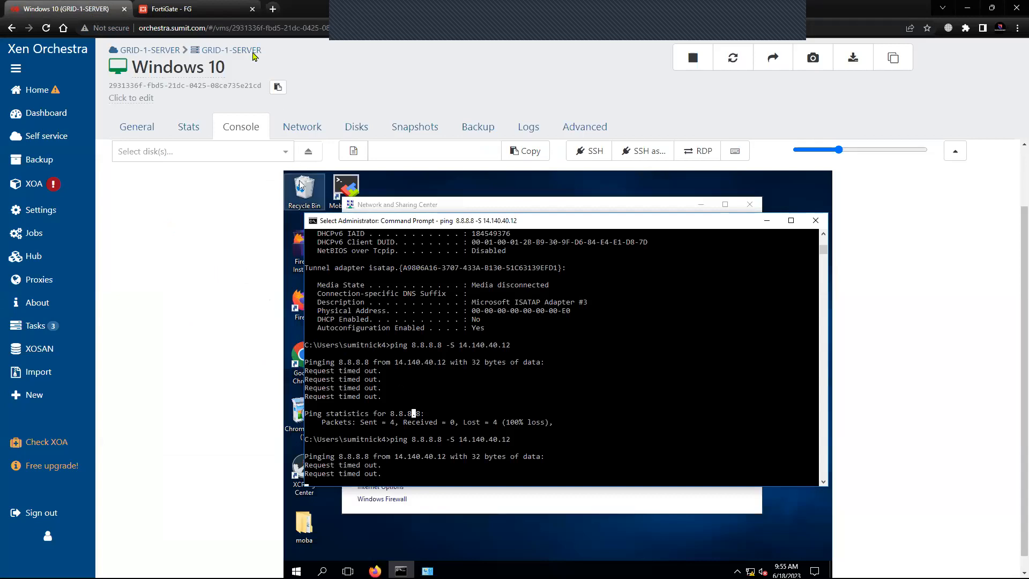
click(190, 9)
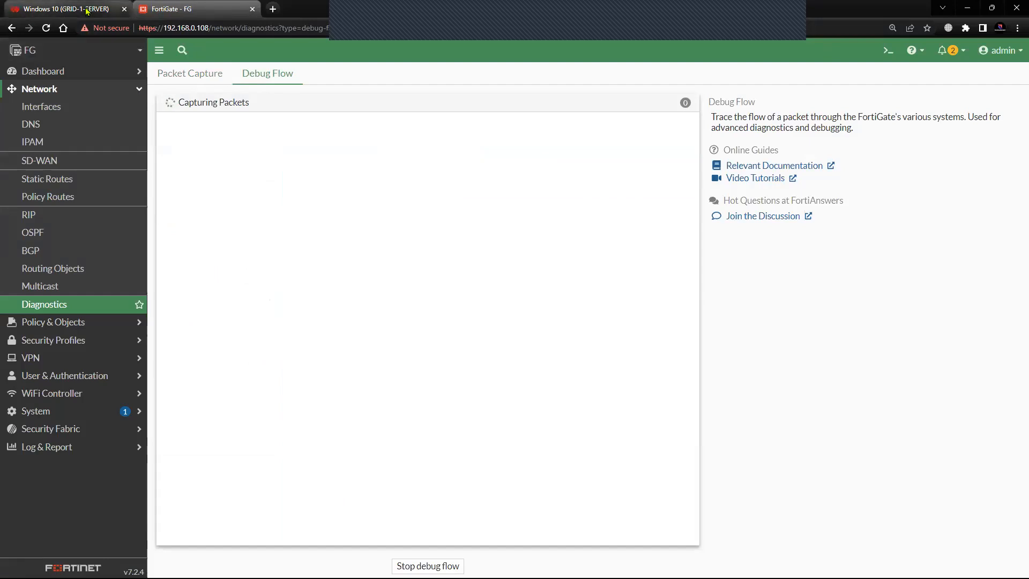
click(62, 9)
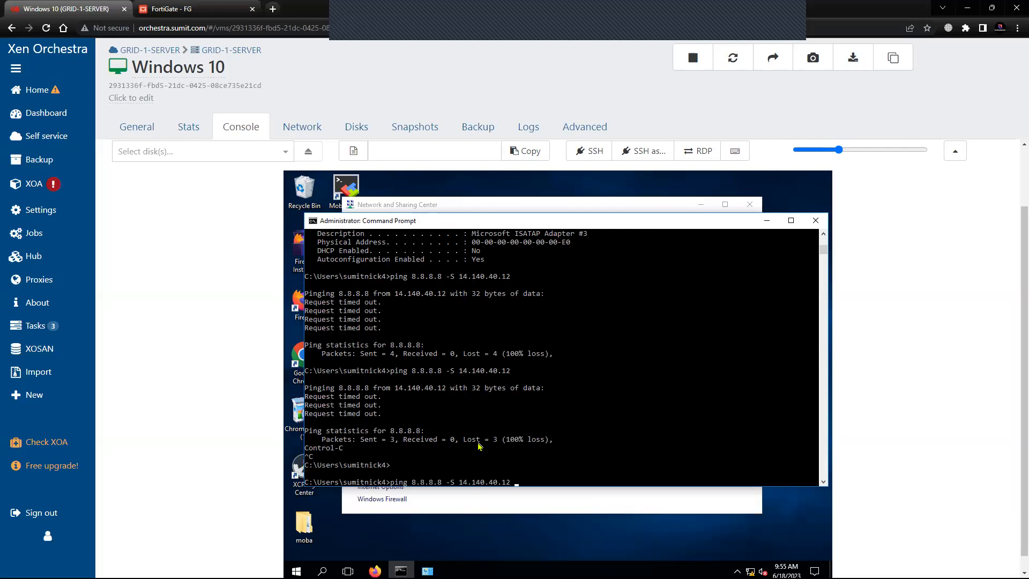
click(167, 9)
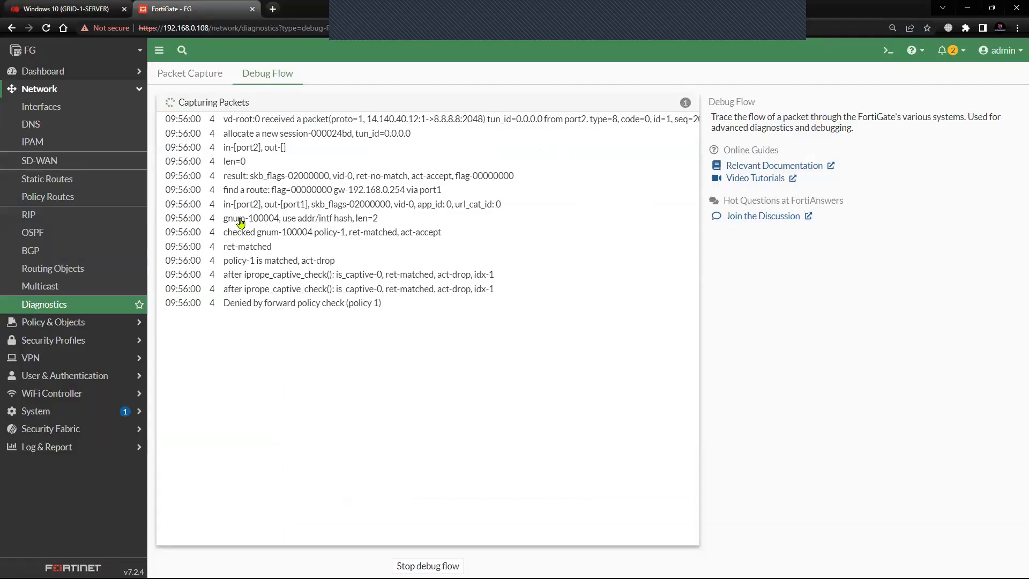
mouse_move(327, 161)
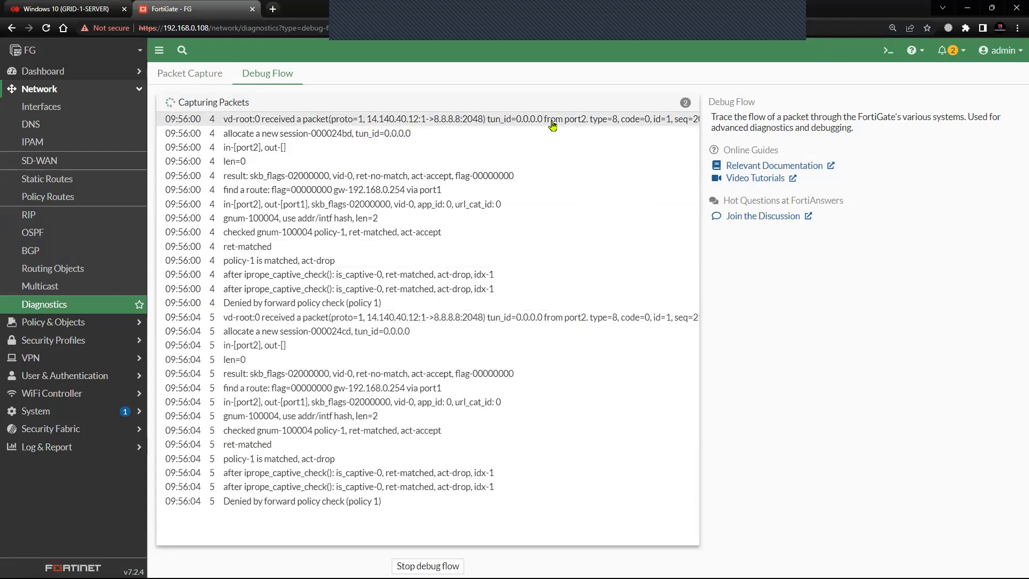
mouse_move(655, 125)
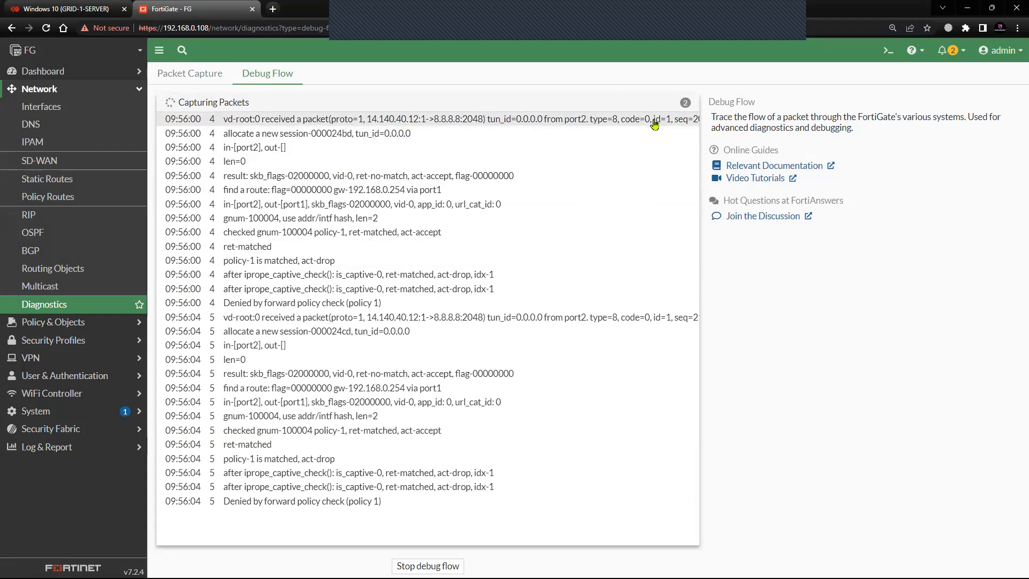
mouse_move(345, 147)
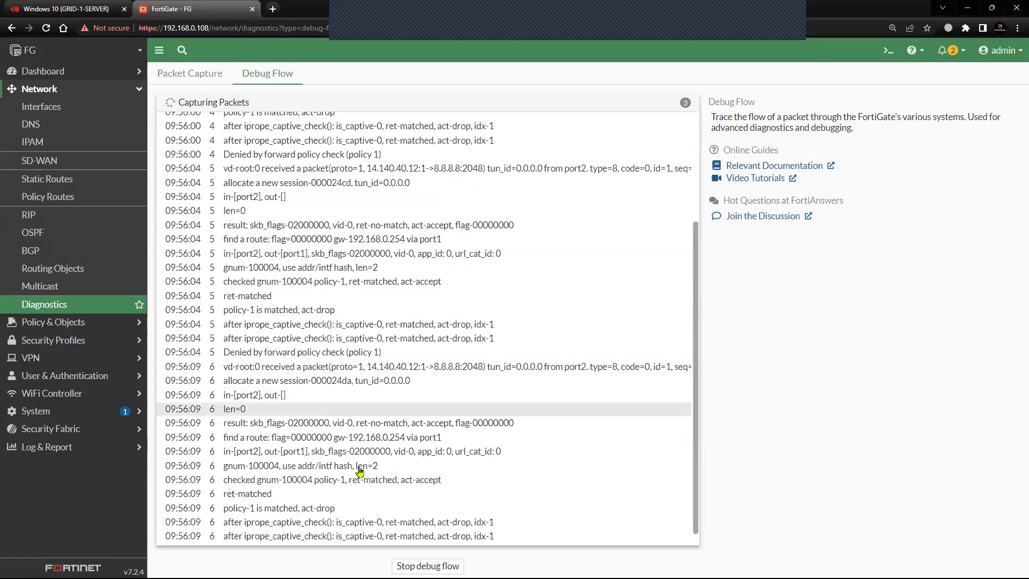
click(426, 566)
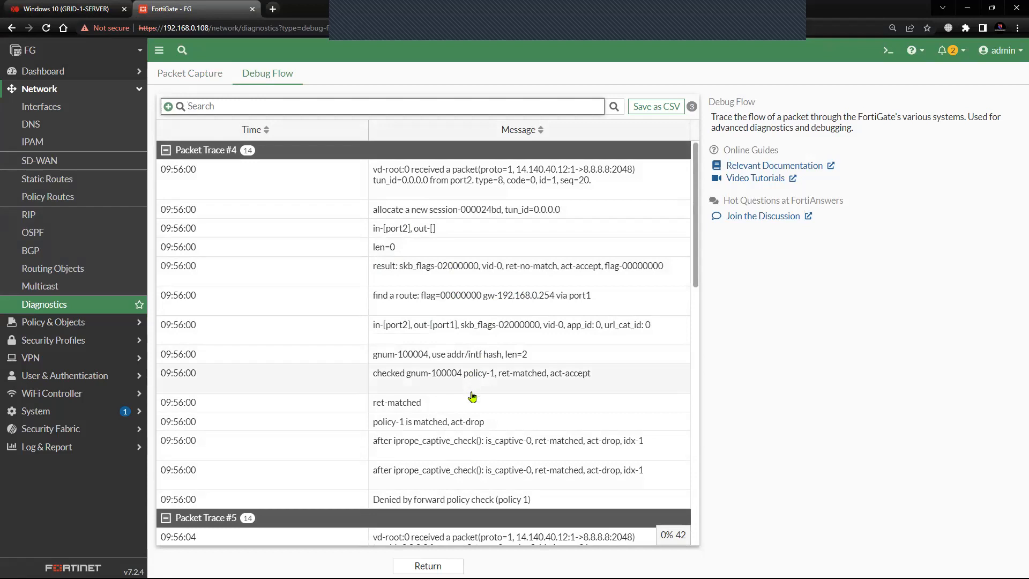
Highlight the 'policy-1 is matched, act-drop' trace line, then open the Firewall Policy list
scroll(down, 3)
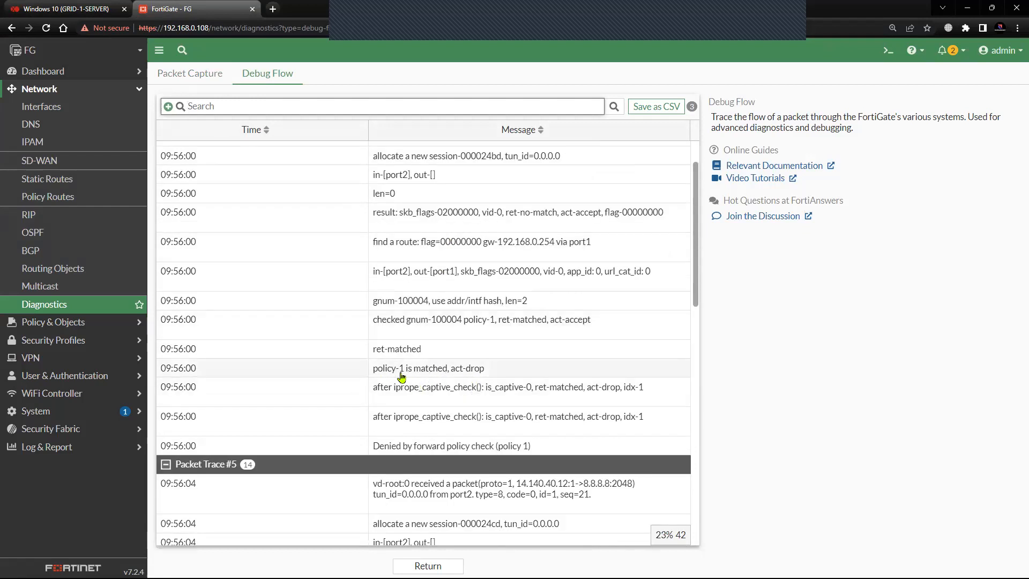
mouse_move(458, 375)
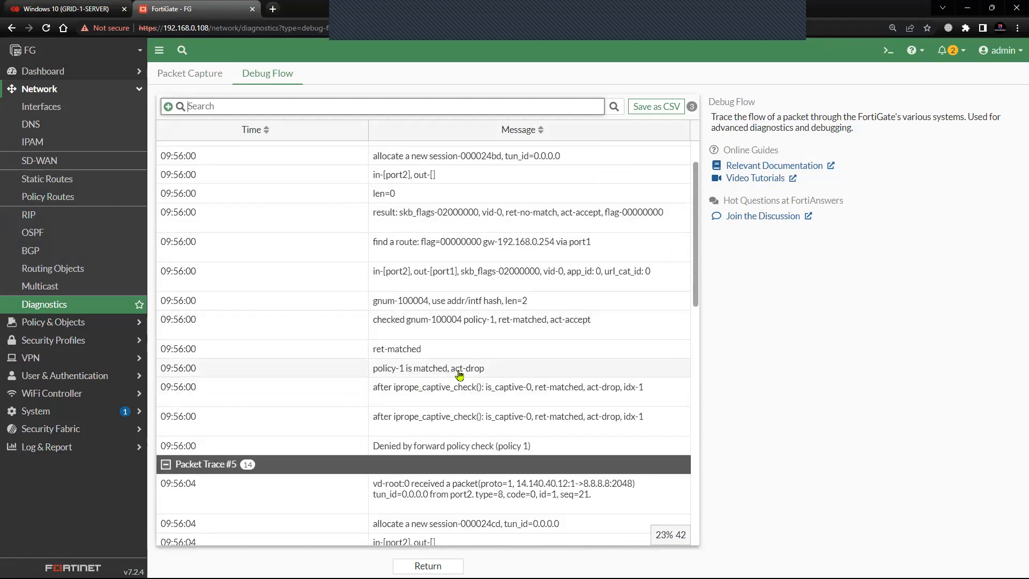
double_click(427, 368)
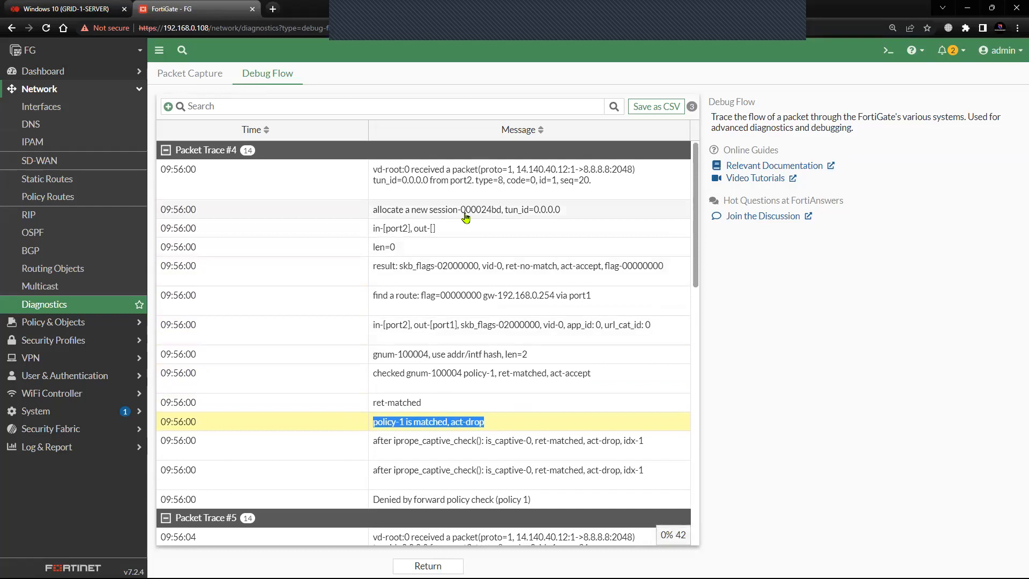
scroll(down, 3)
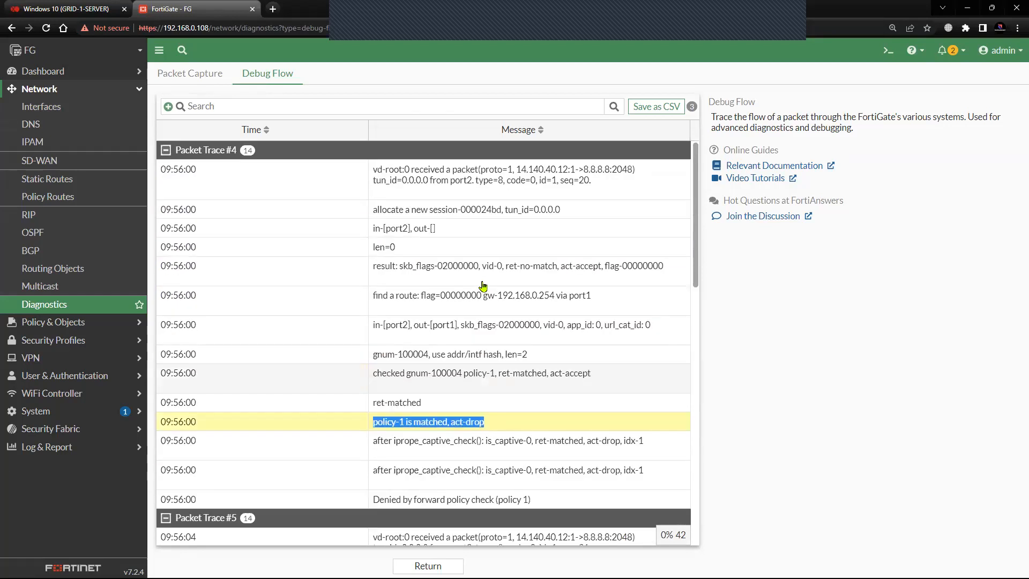
mouse_move(81, 96)
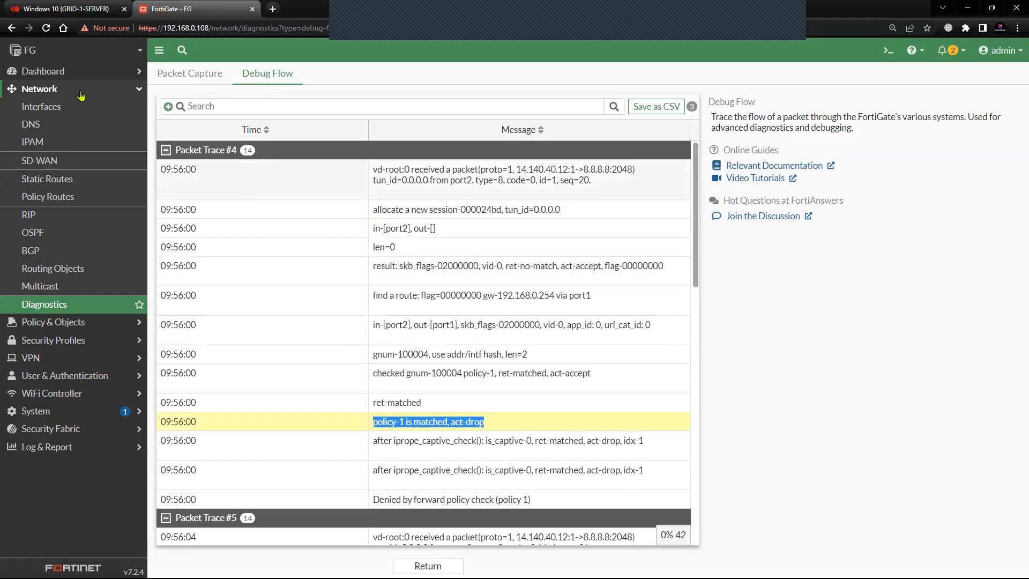
click(49, 123)
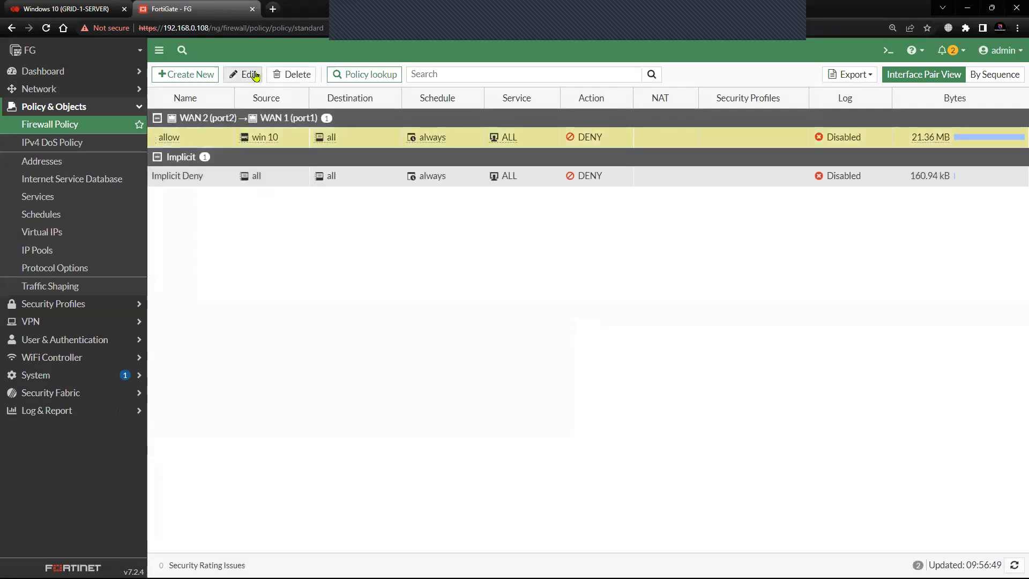
Edit the 'allow' policy to set Action to ACCEPT with NAT enabled
click(243, 74)
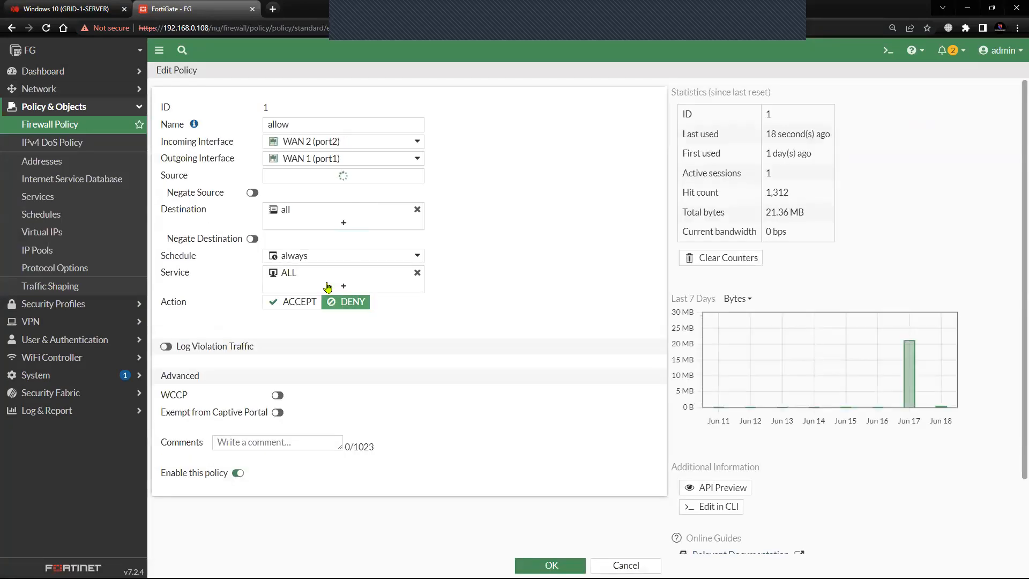
click(292, 301)
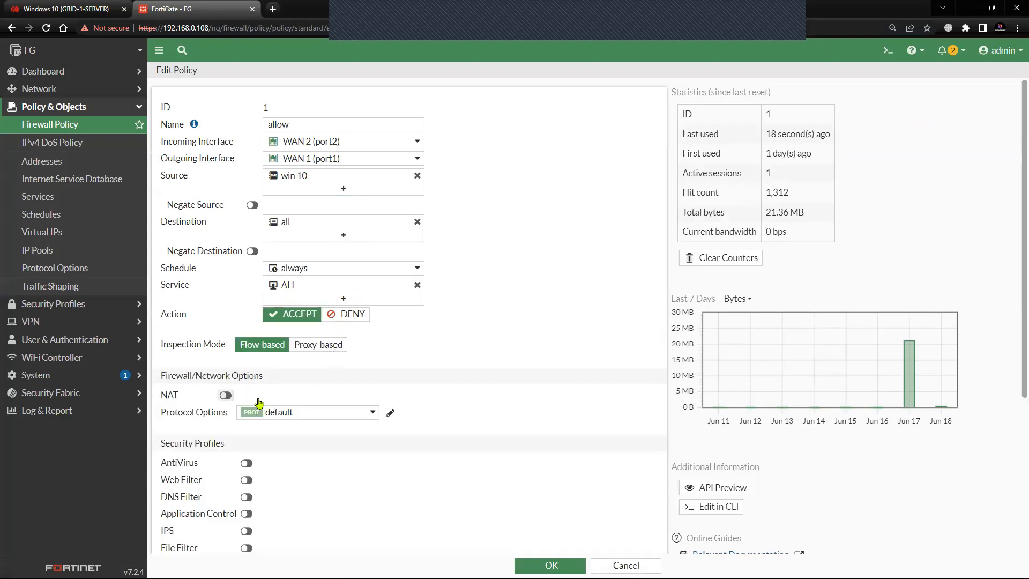
click(226, 394)
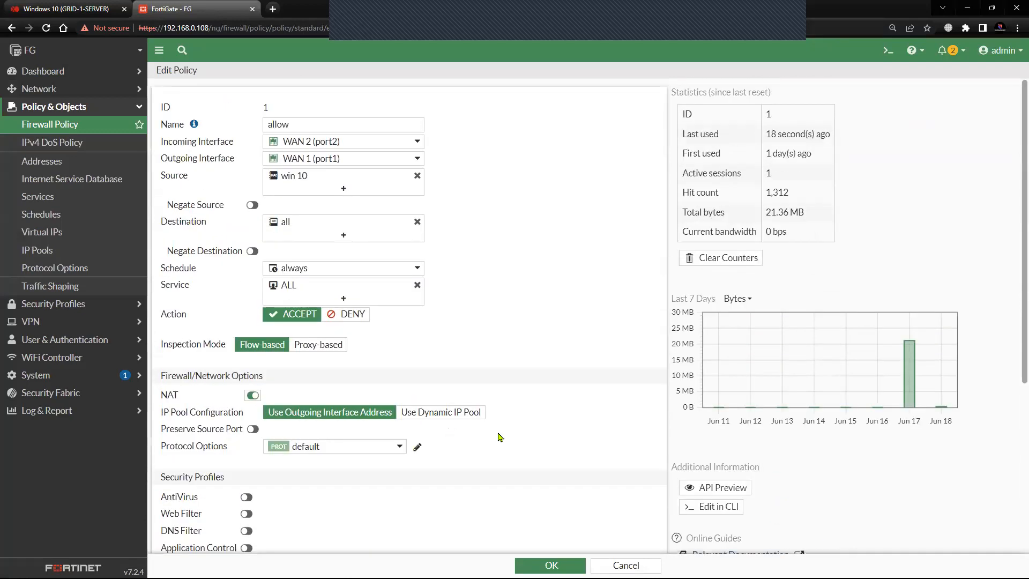
click(550, 565)
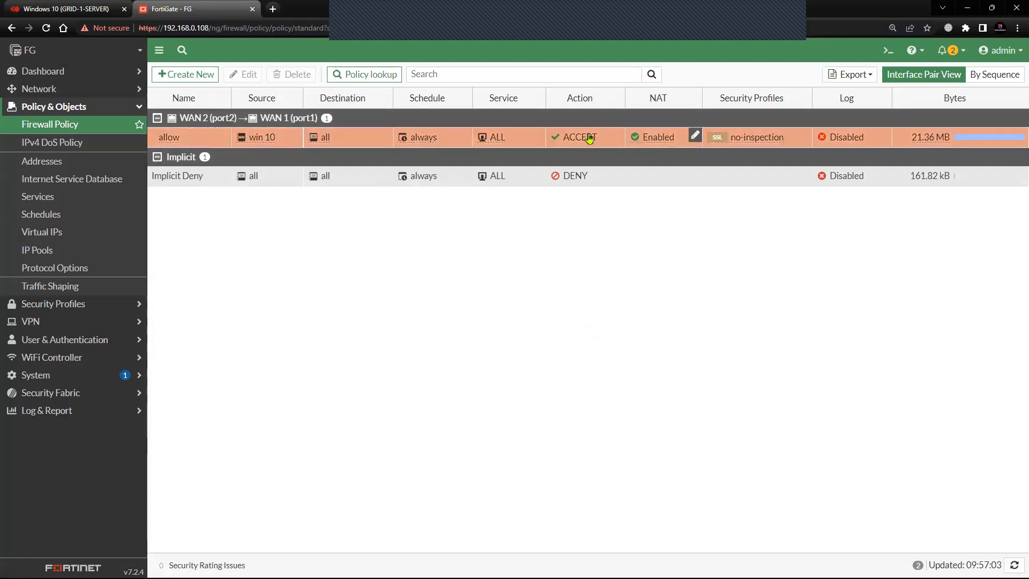
click(64, 8)
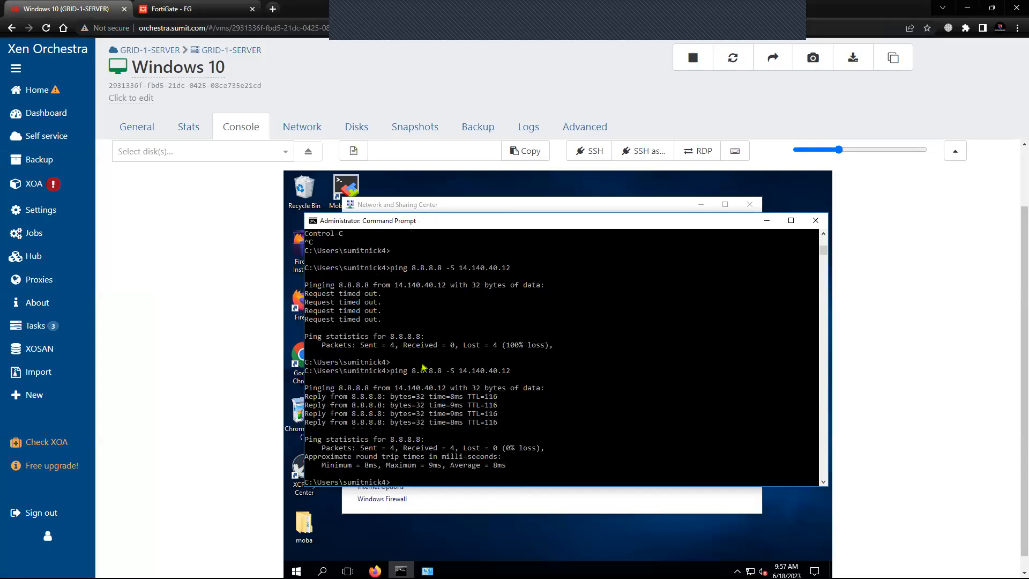
mouse_move(630, 181)
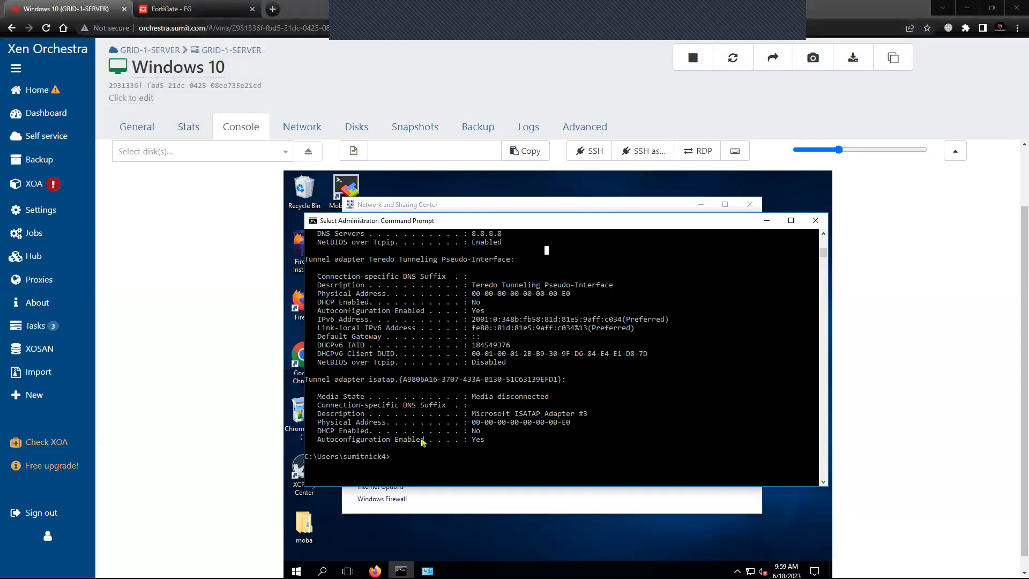
Rerun 'ping 8.8.8.8 -S 14.140.40.12' on Windows 10 and watch the replies arrive
click(193, 8)
text(ipconfig /all)
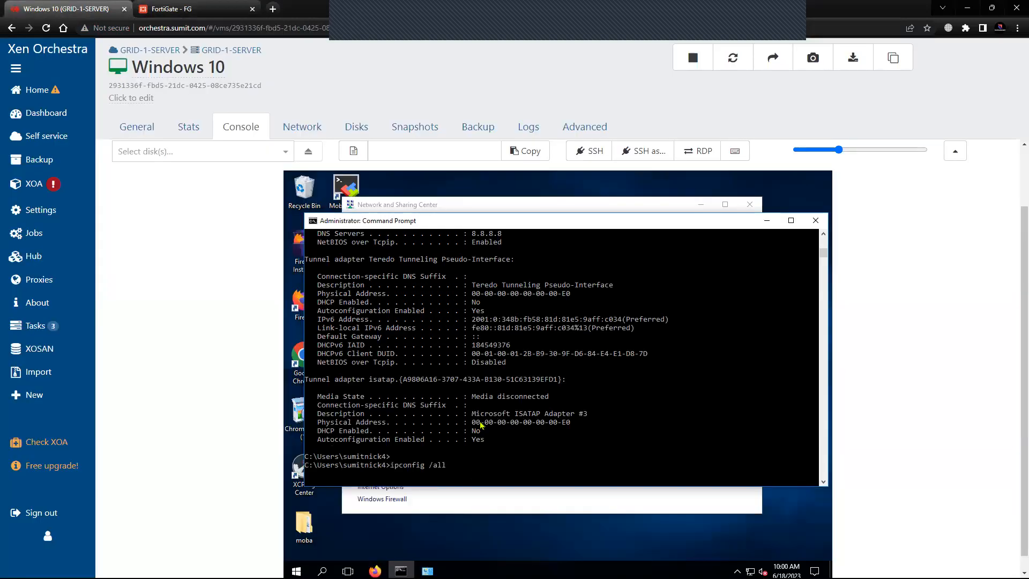
text(ping 8.8.8.8 -S 14.140.40.12)
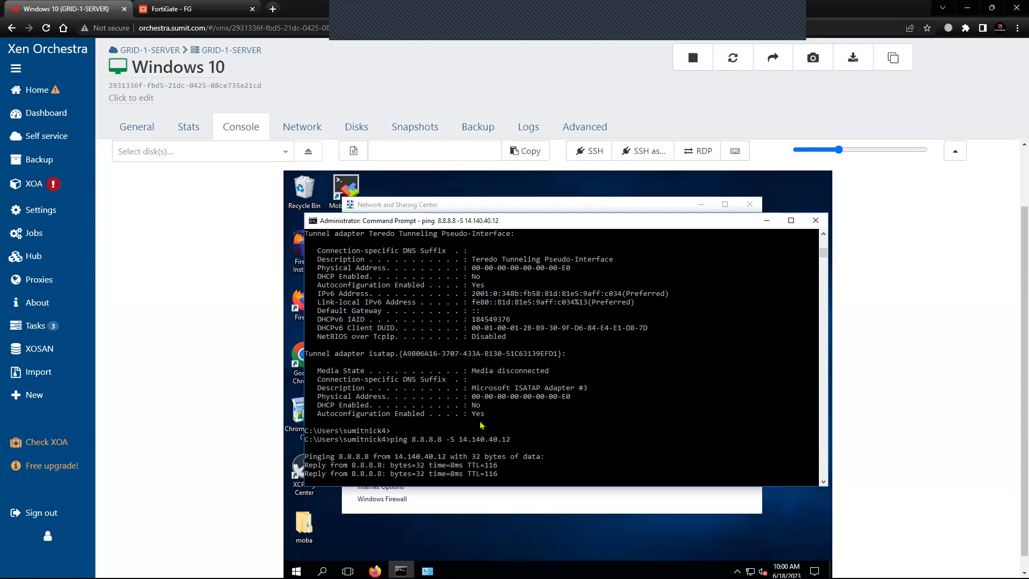
click(190, 8)
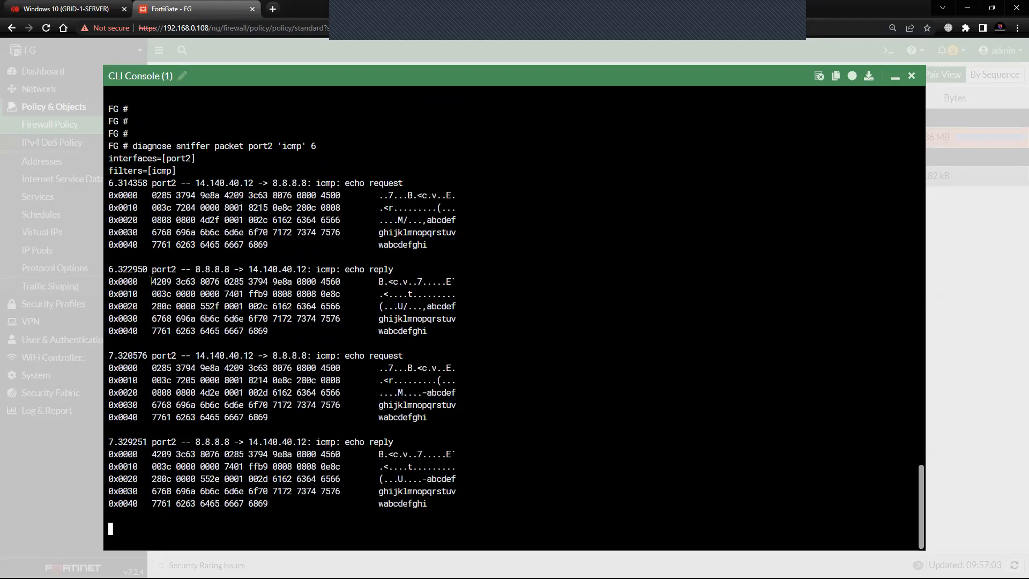
Highlight the reply's MAC address 42:09:3c:63:80:76 in the sniffer hex dump
double_click(161, 280)
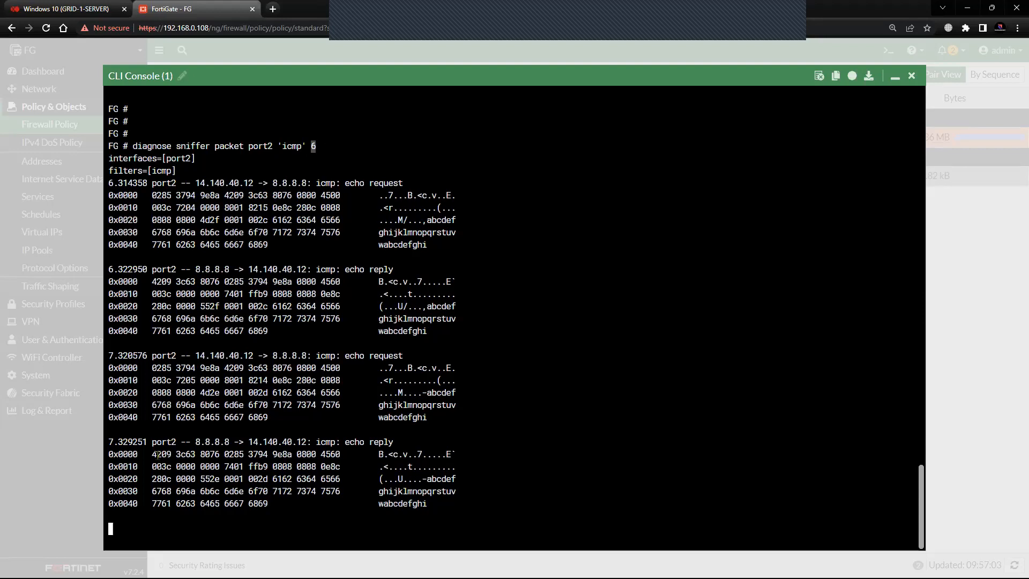
drag(152, 454, 221, 453)
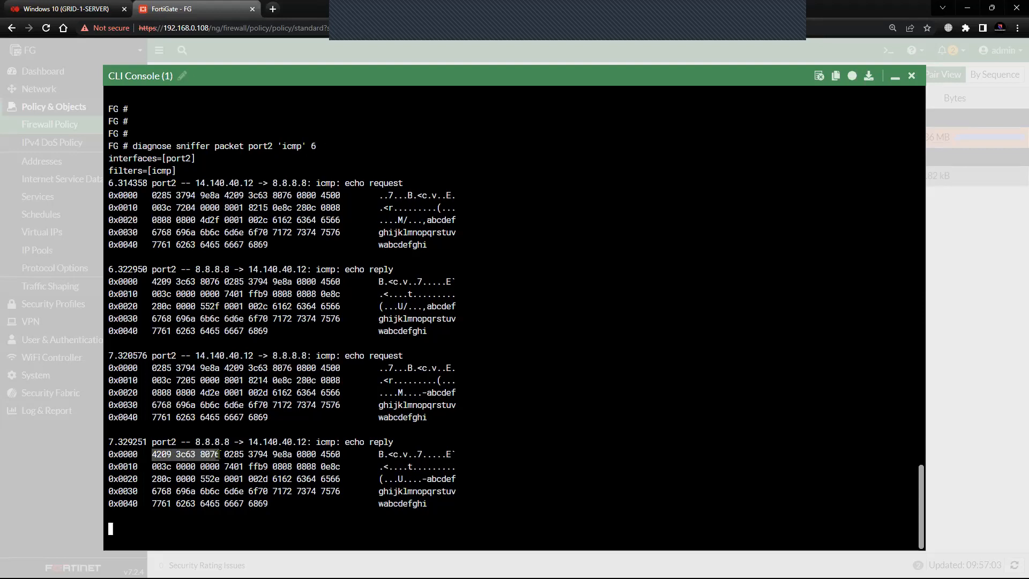
click(62, 8)
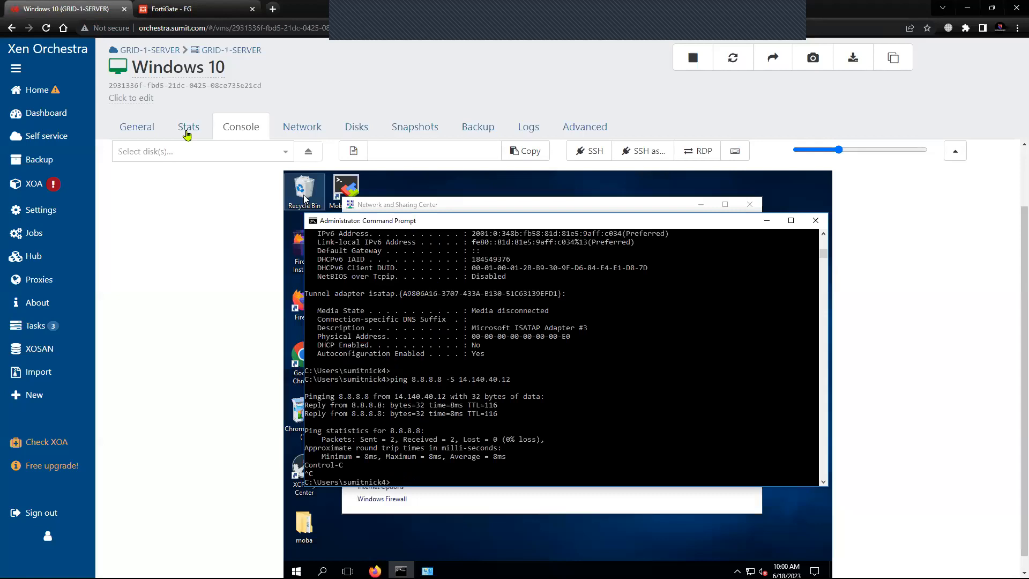
Run ping 8.8.8.8 -S 14.140.40.110 in the Windows Server 2012 console
click(37, 89)
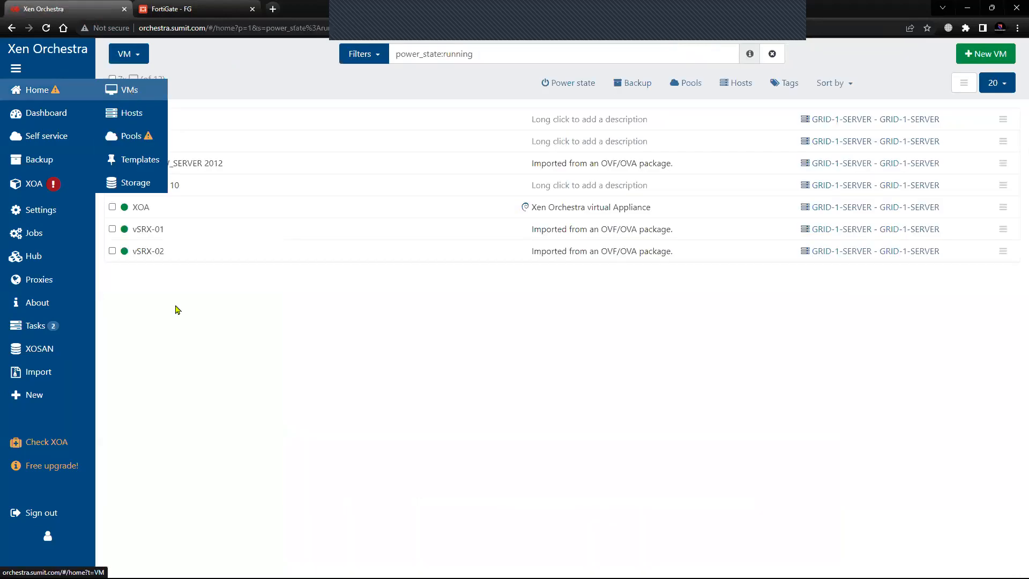
click(197, 163)
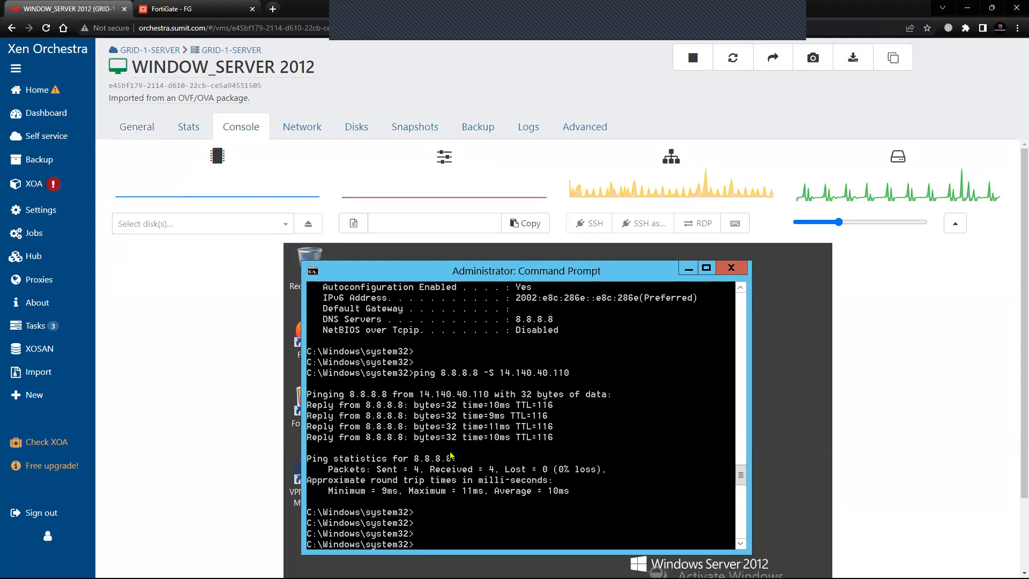
text(ping 8.8.8.8 -S 14.140.40.110)
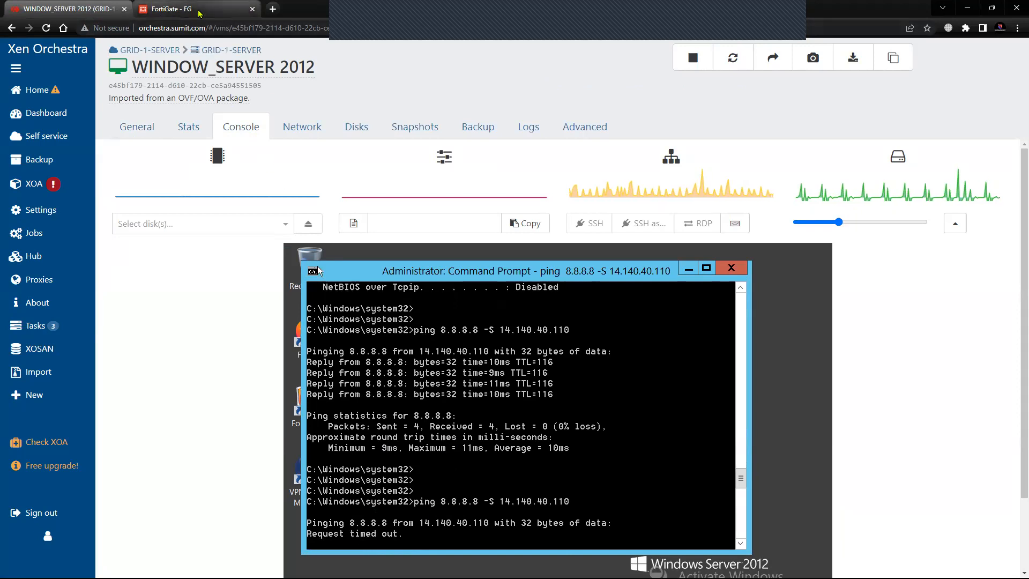
click(164, 9)
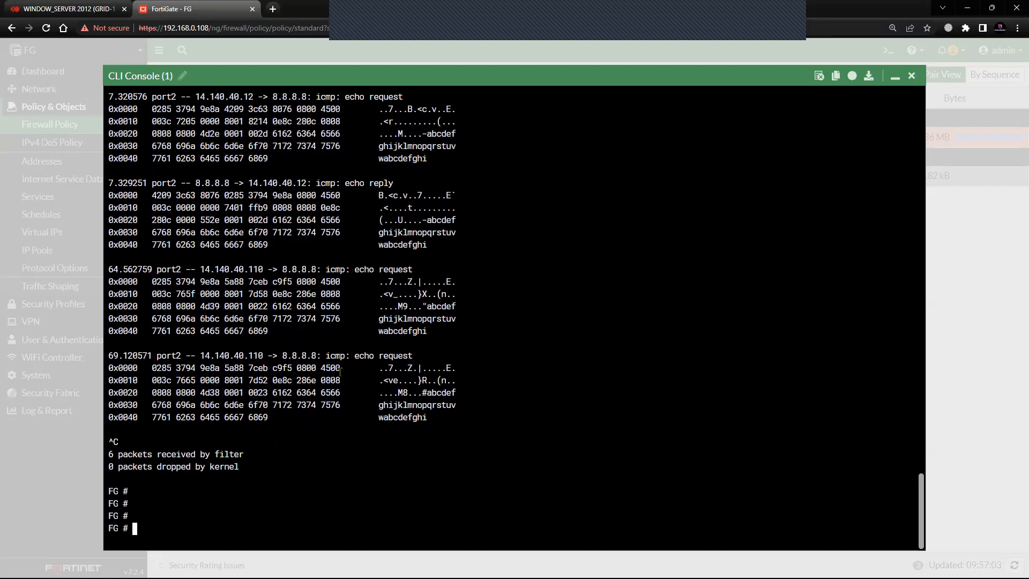
Run diagnose sniffer packet port2 'icmp' 6 and compare with the server's 100% loss ping
text(diagnose sniffer packet port2 'icmp' 6)
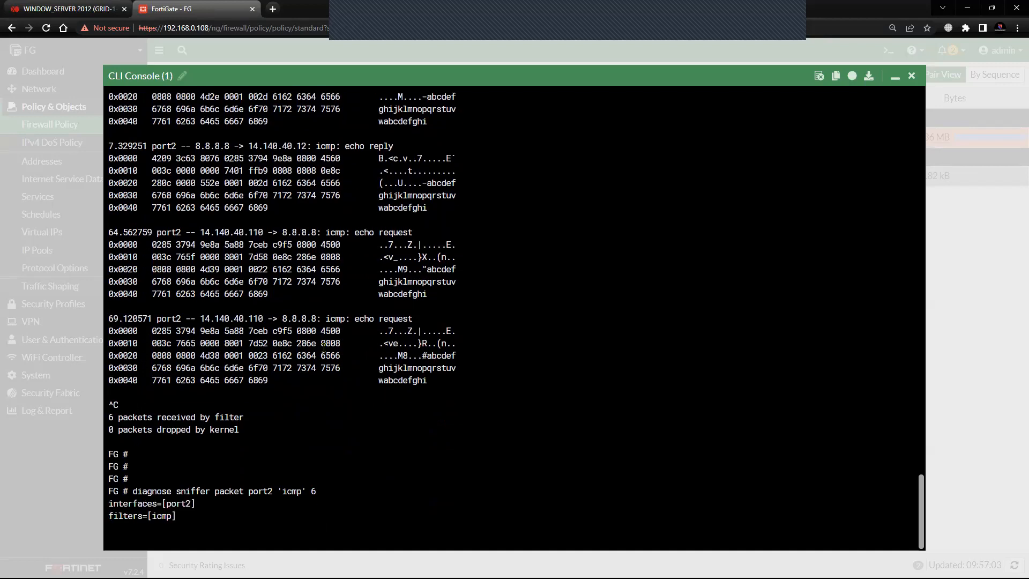
click(65, 8)
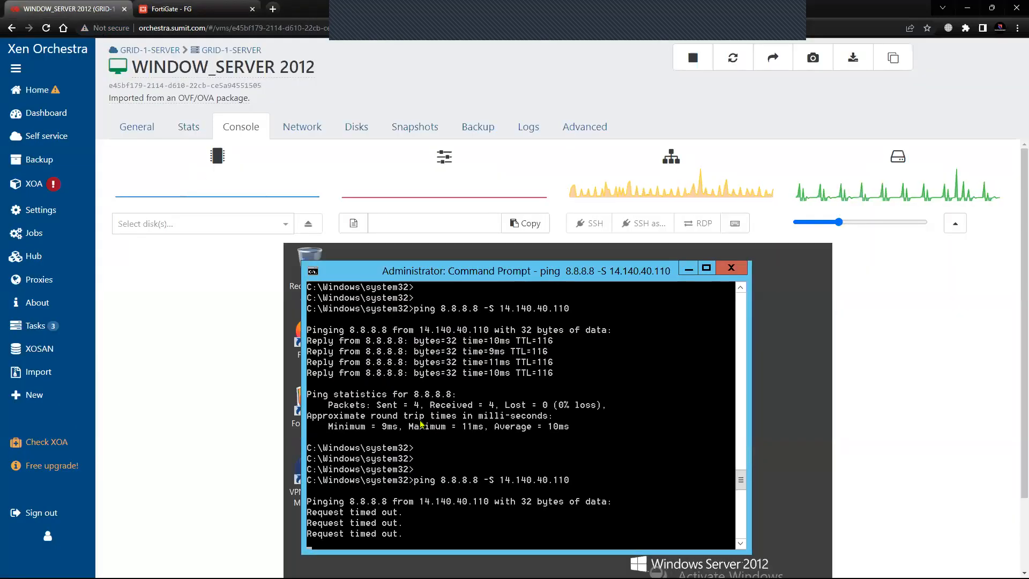
click(194, 8)
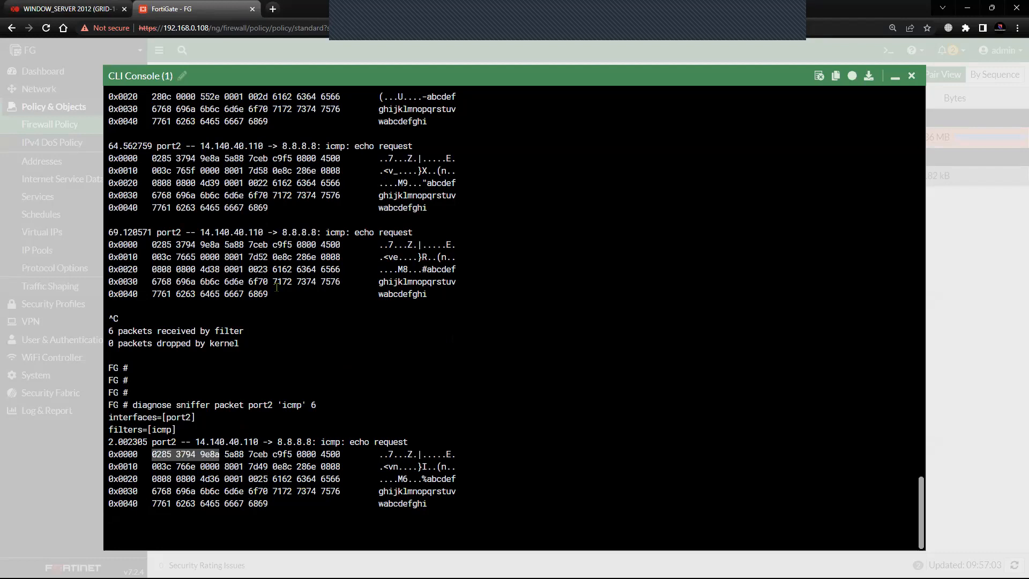
click(66, 9)
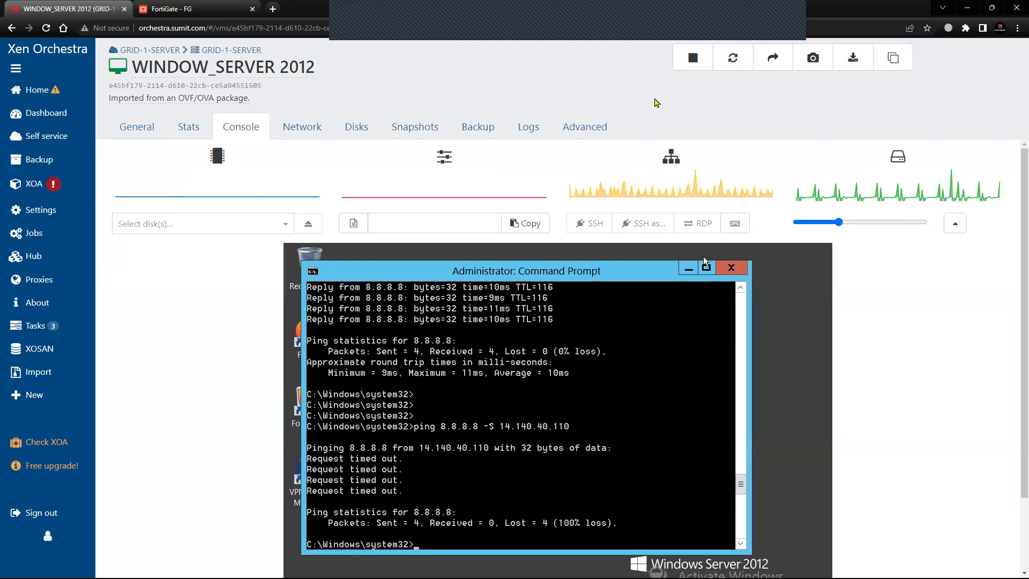
mouse_move(645, 109)
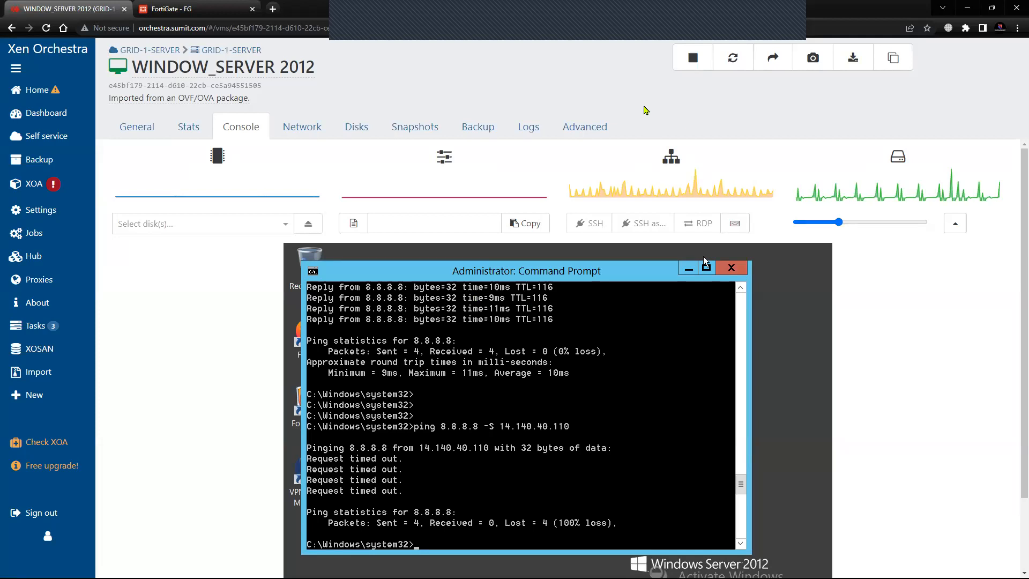
mouse_move(686, 109)
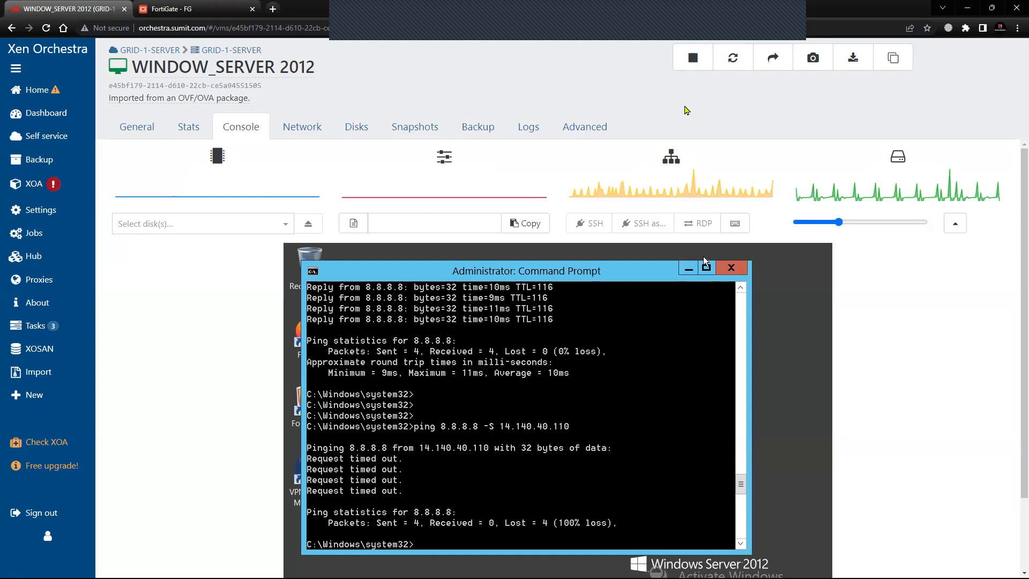